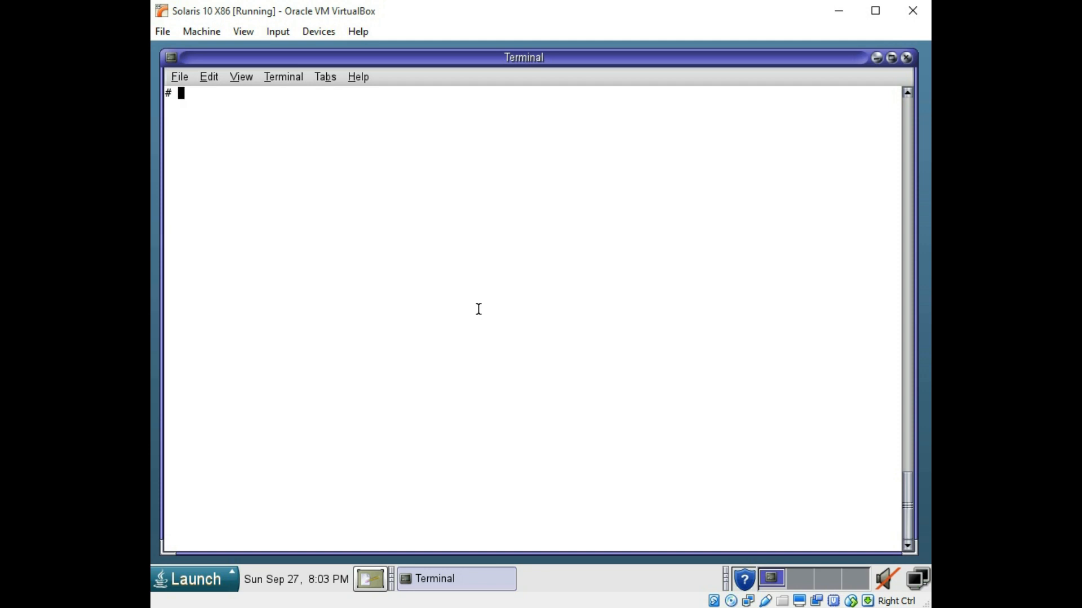
Step: Run pwd, ls, ls -a and ls -l to check and list the root directory
type("pwd")
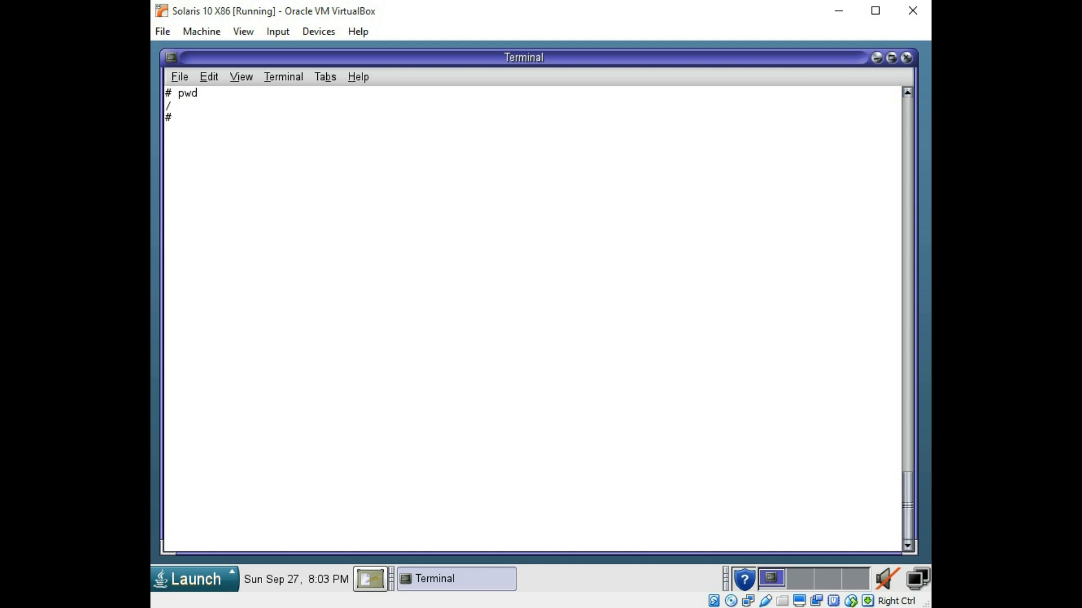
type("ls")
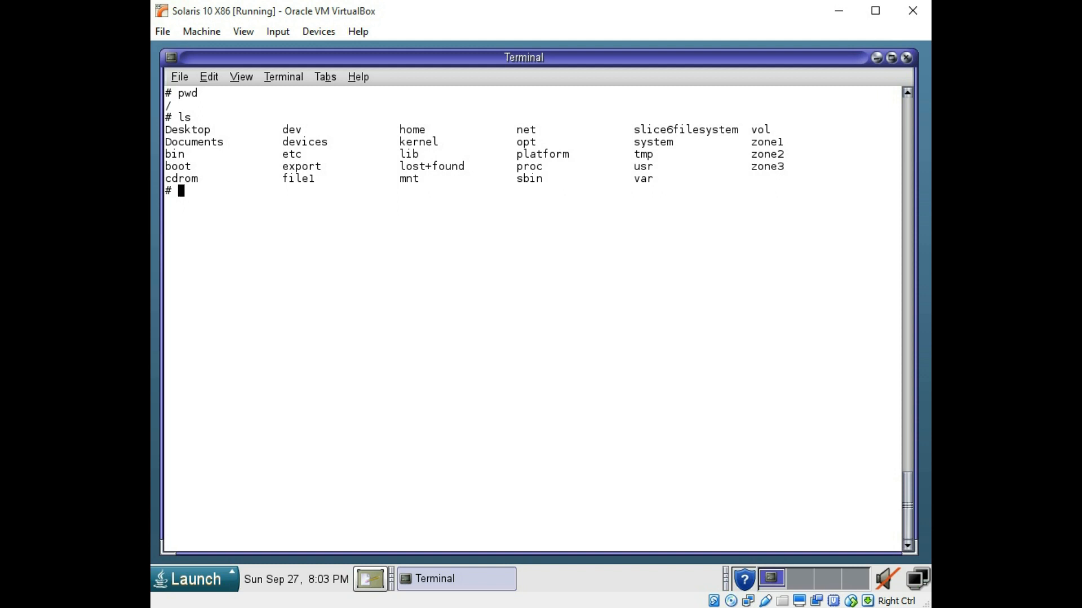
type("ls -a")
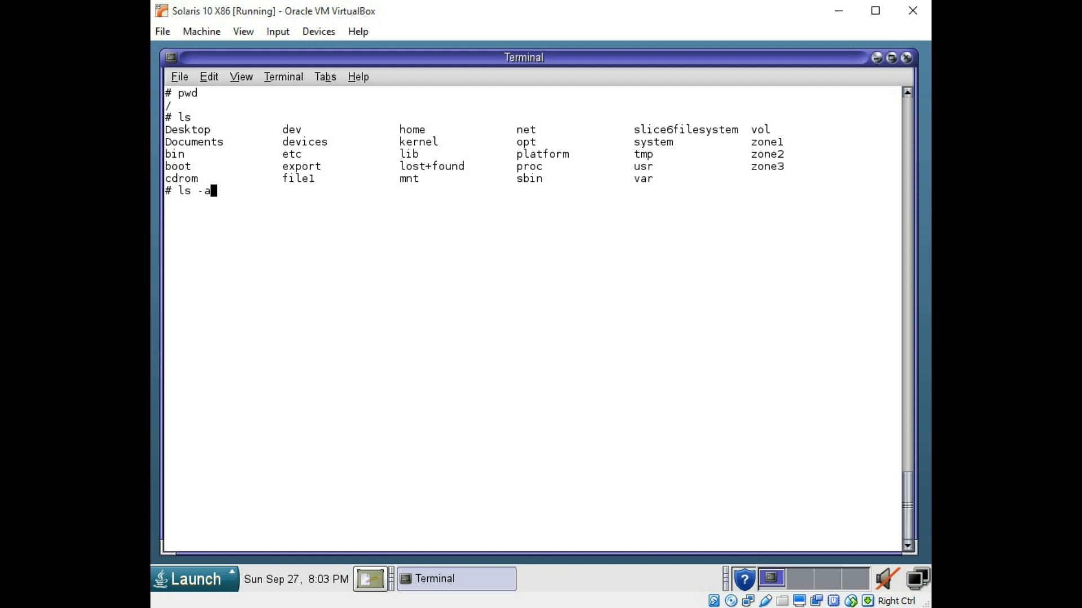
key("Return")
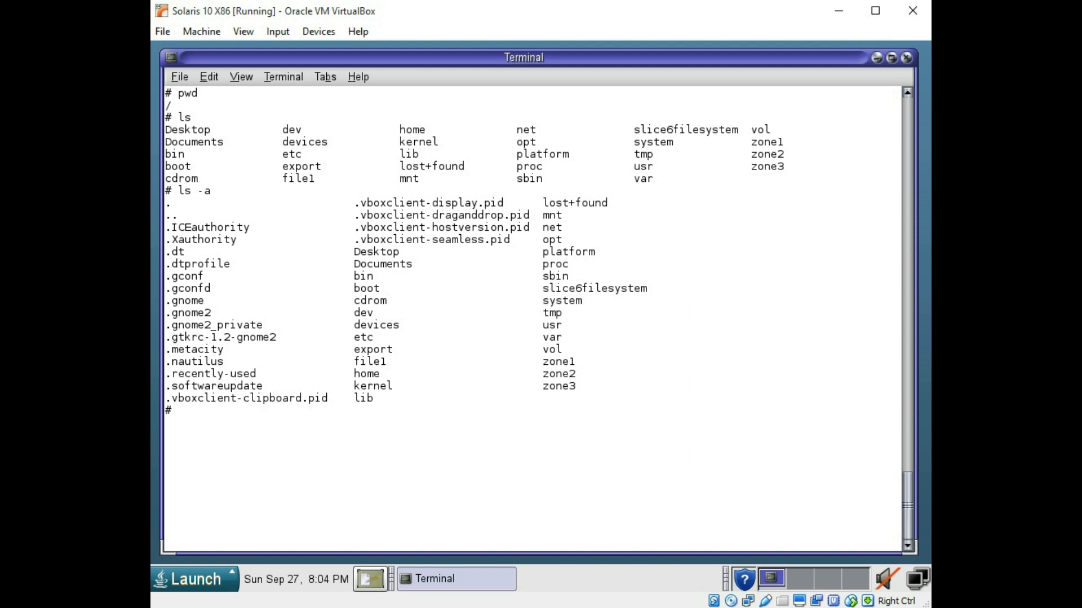
type("ls -")
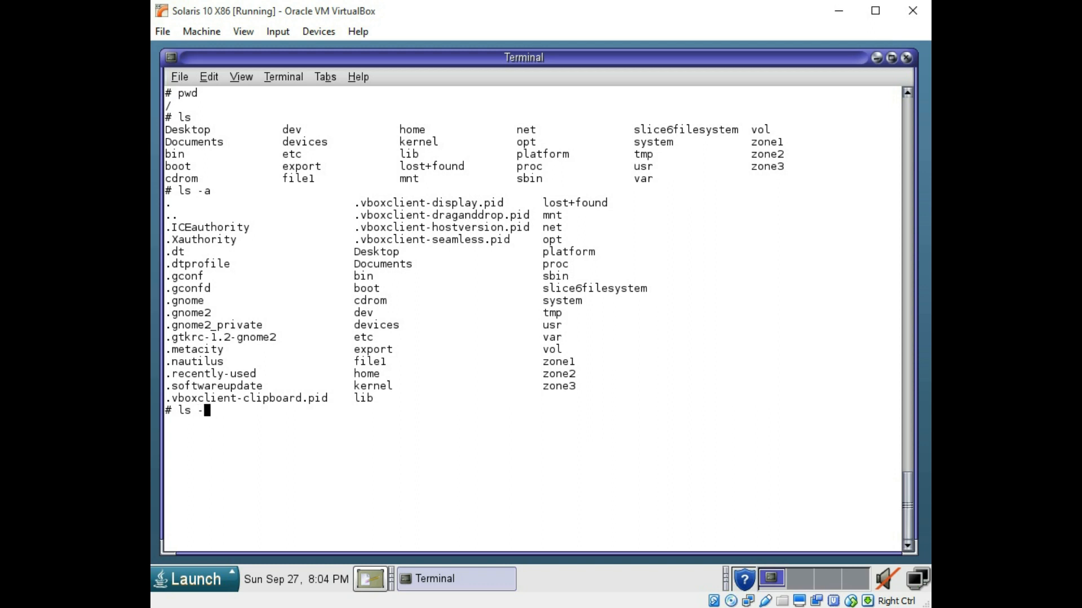
type("l")
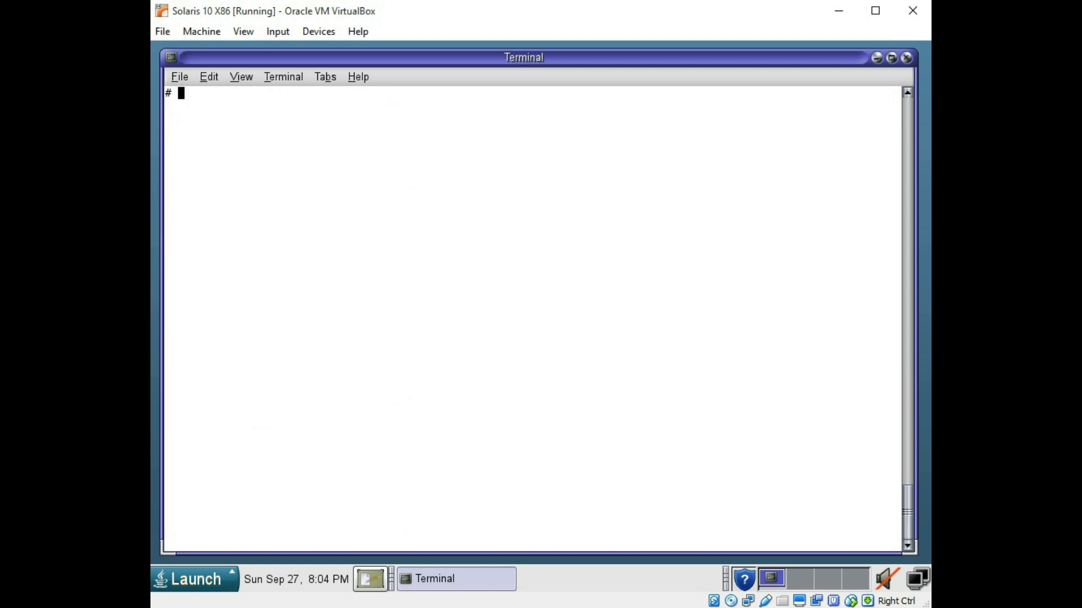
Step: Change to /usr/bin, then up to /usr, then bare cd, verifying each with pwd
type("cd")
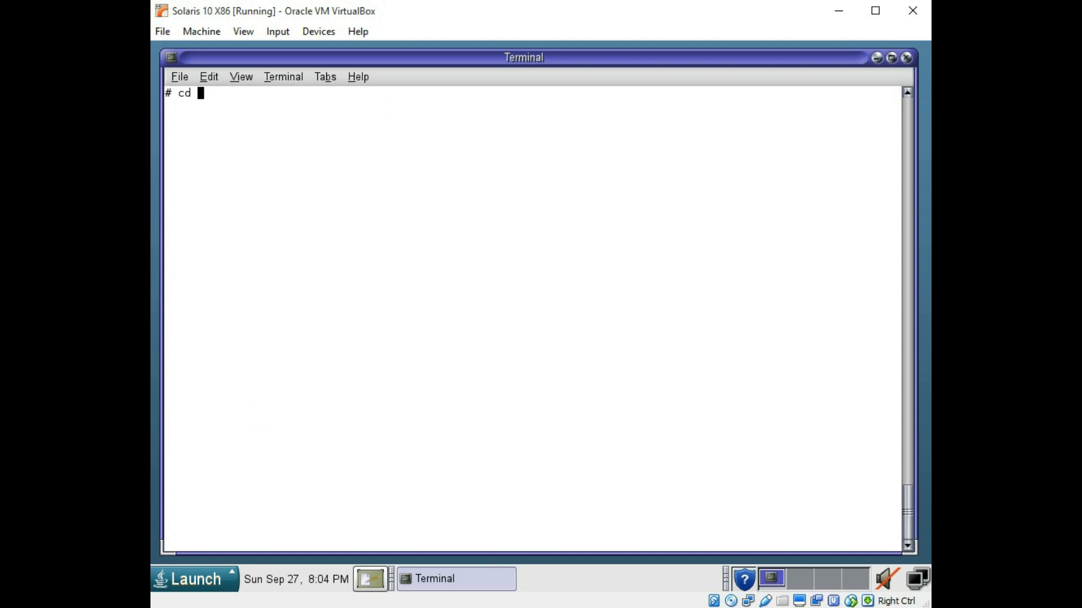
type("/usrbin")
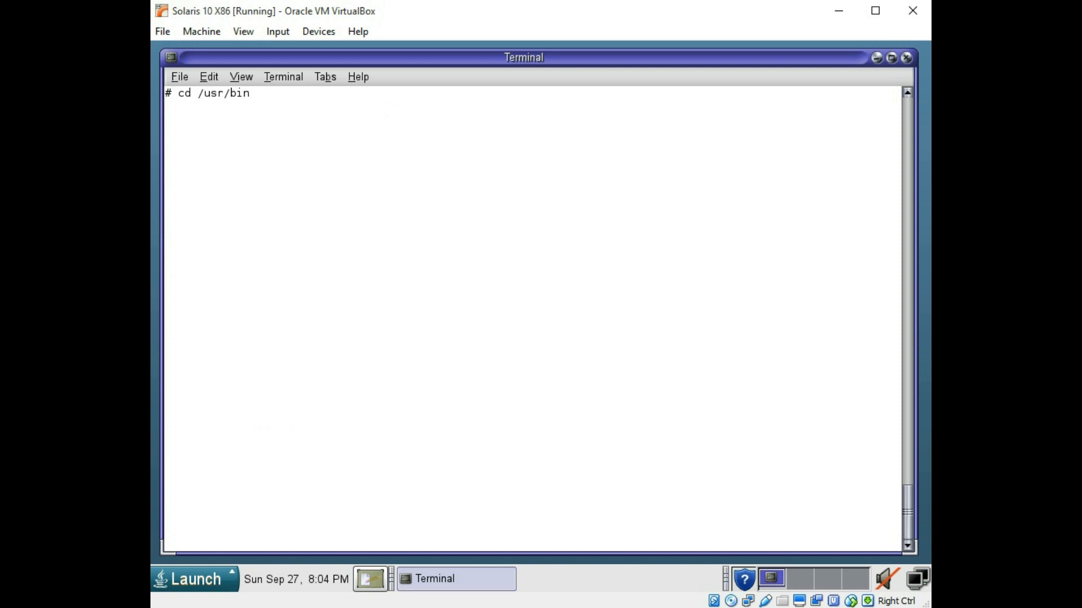
type("pwd")
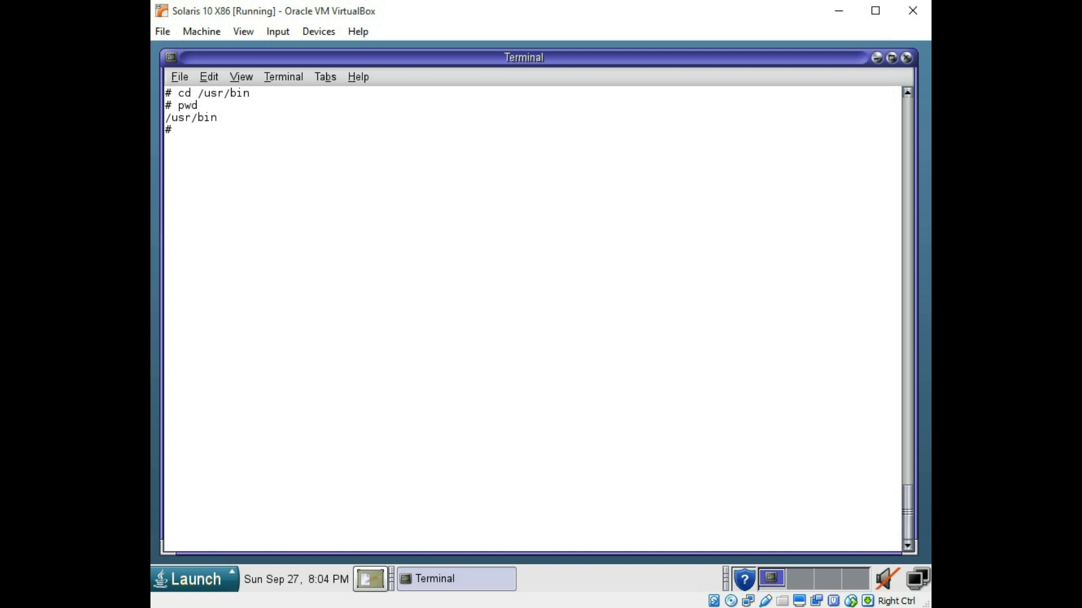
type("cd")
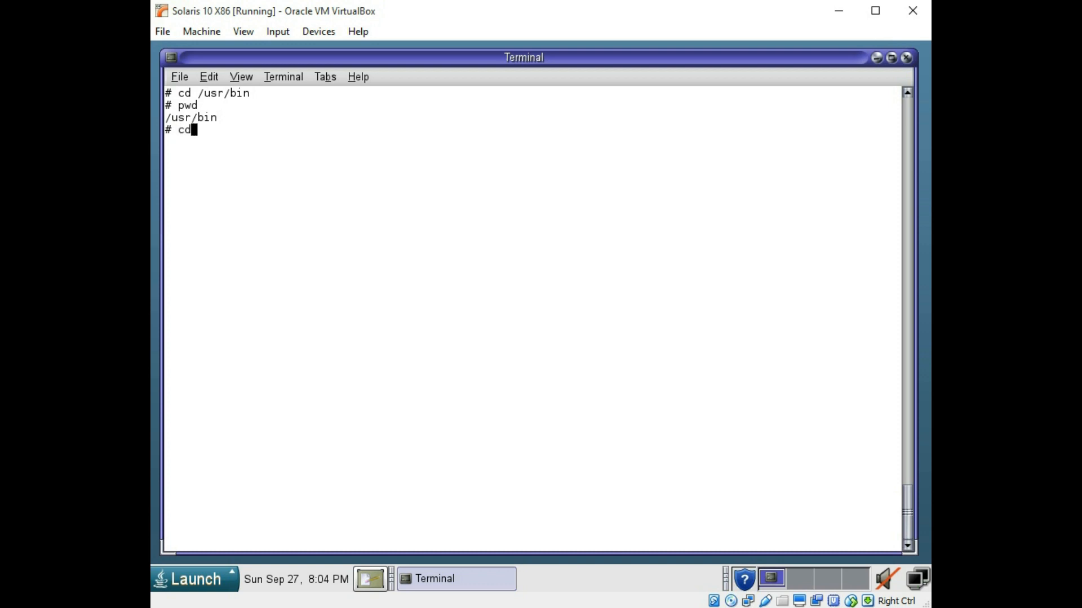
type("..")
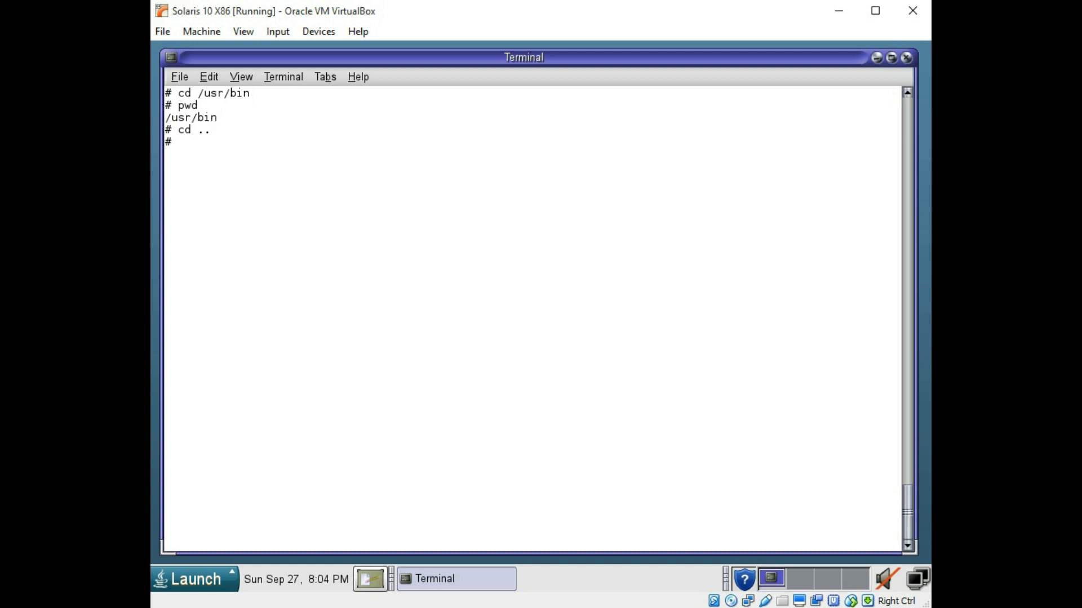
type("pwd")
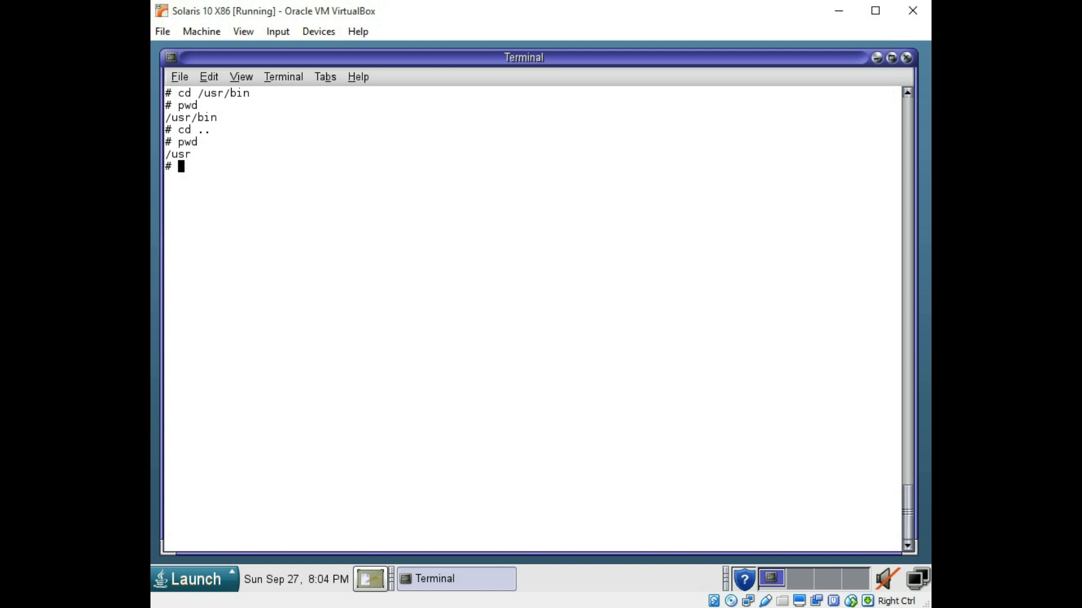
type("cd")
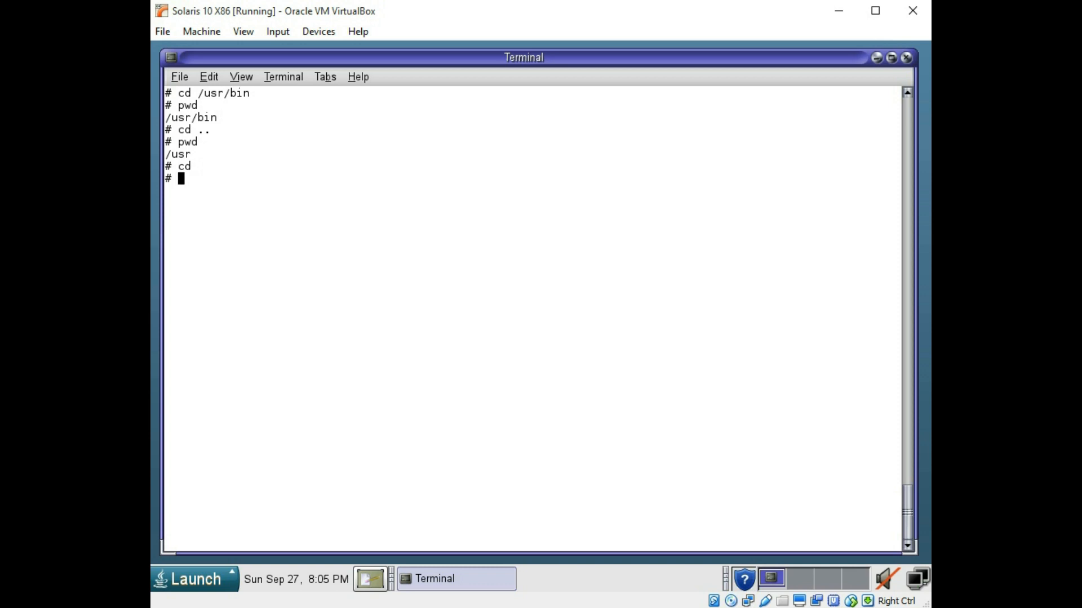
type("pwd")
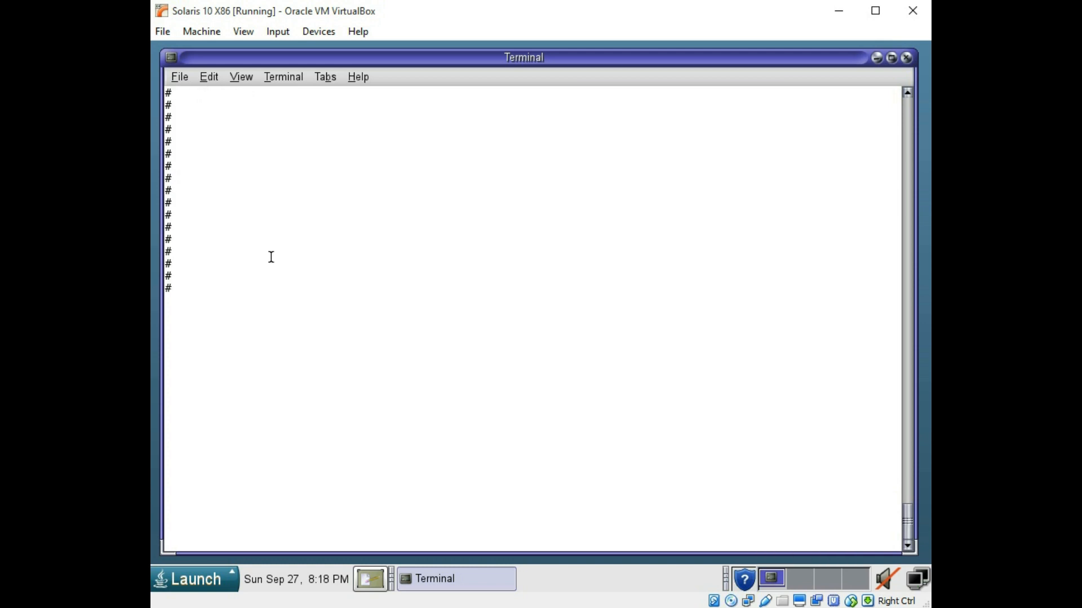
Step: Clear the screen, create directory newdir under root and change into it
type("cl")
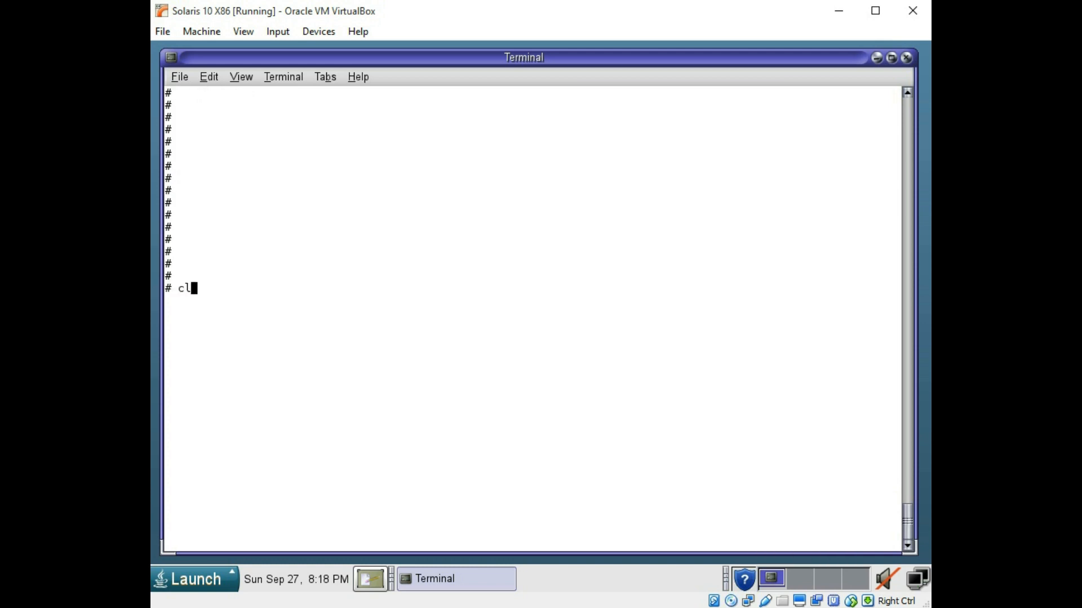
key("Return")
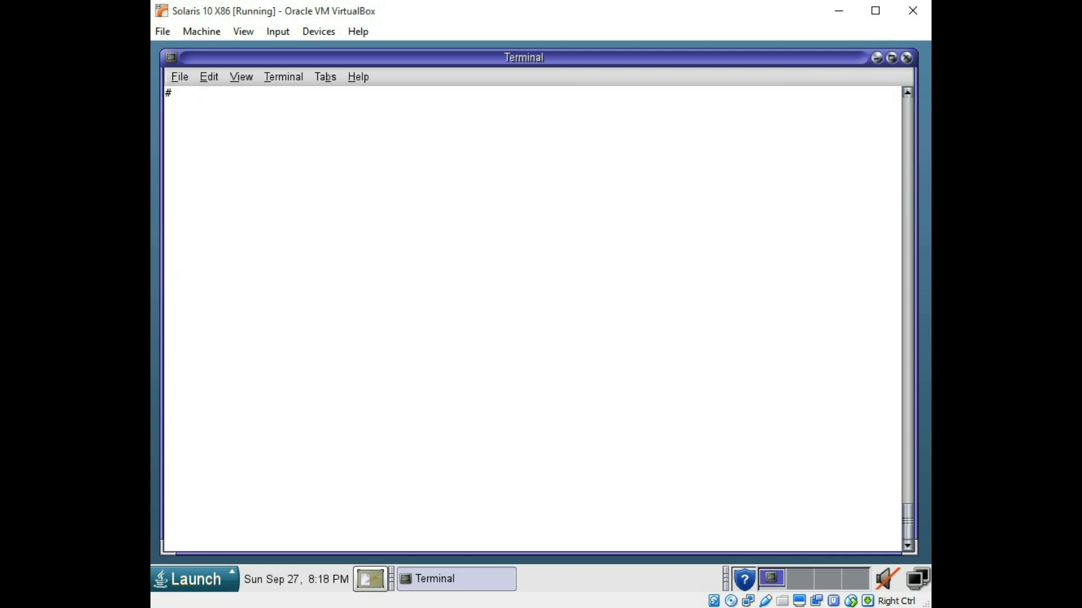
type("pwd")
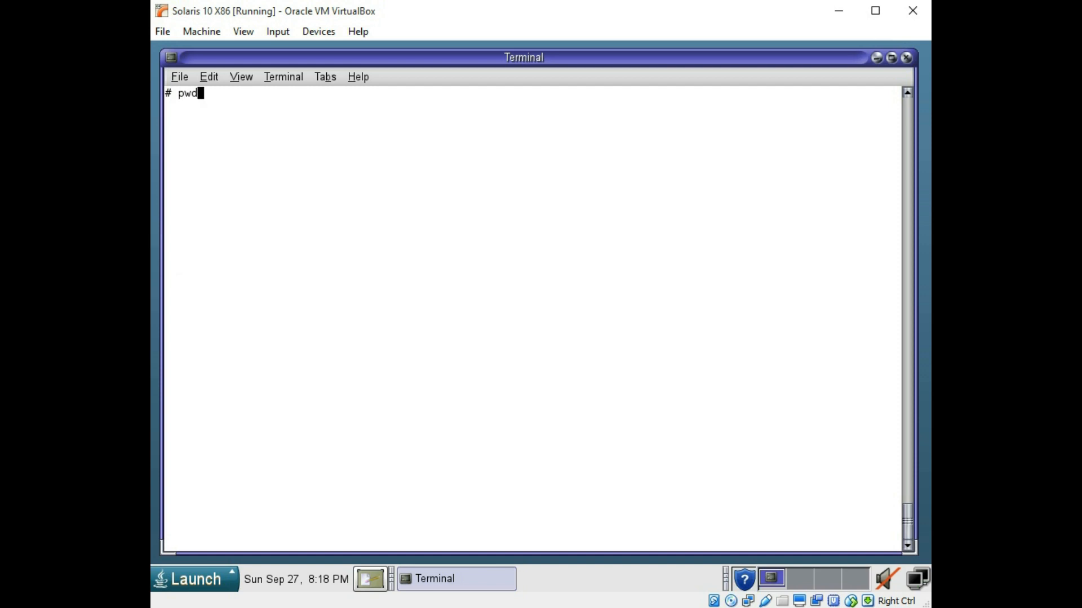
key("Return")
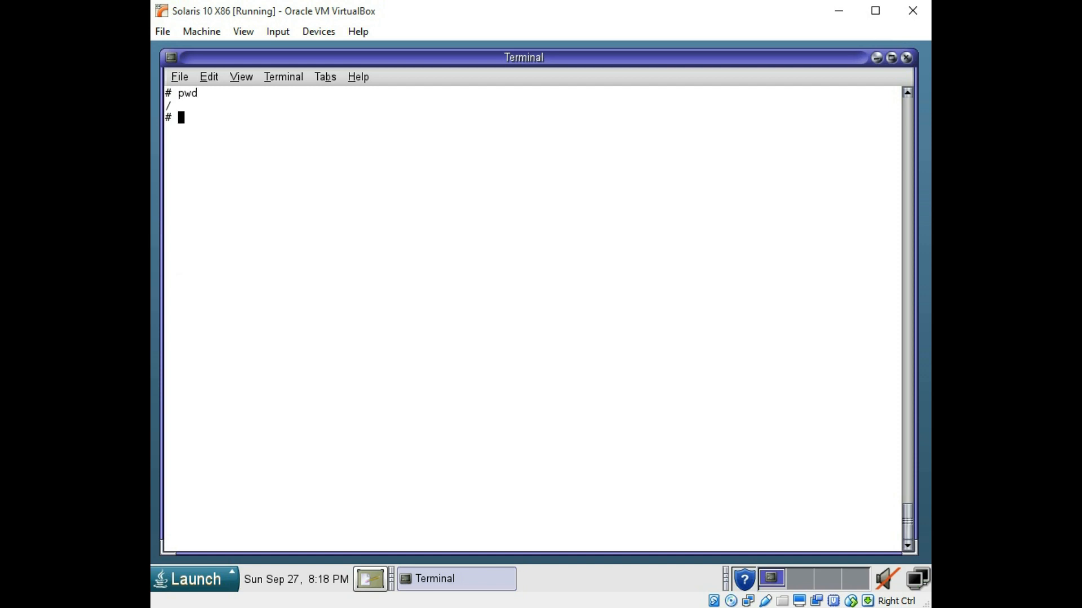
type("mkdir")
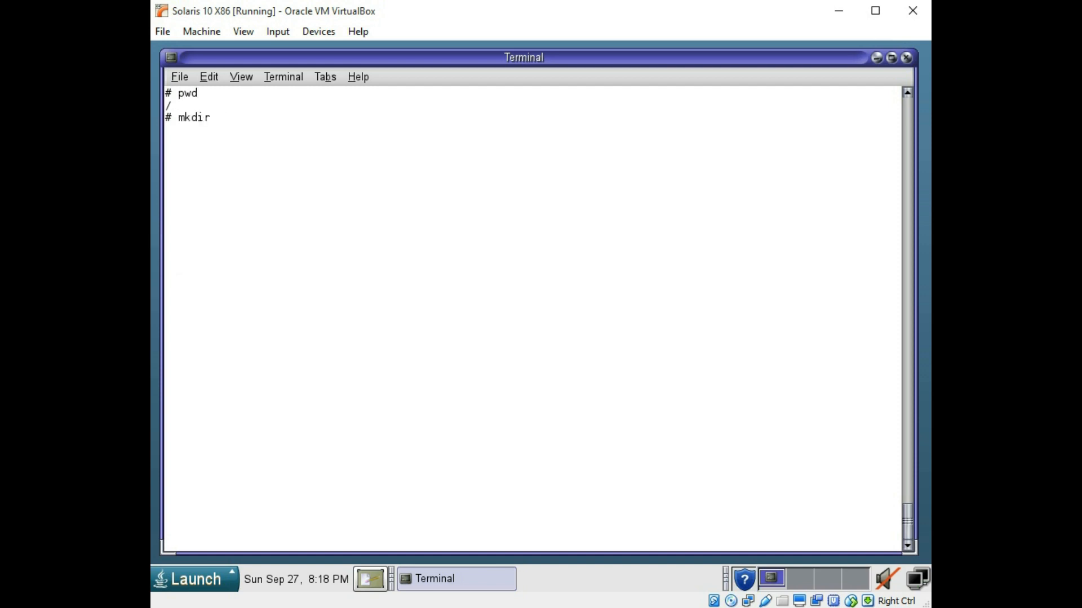
type("newdir")
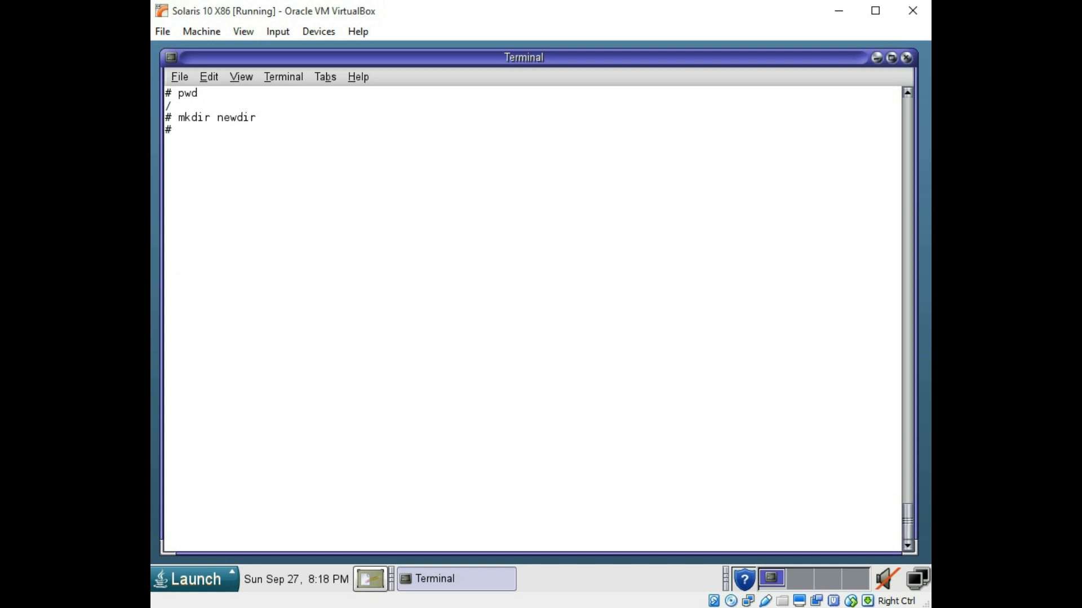
type("cd newdir")
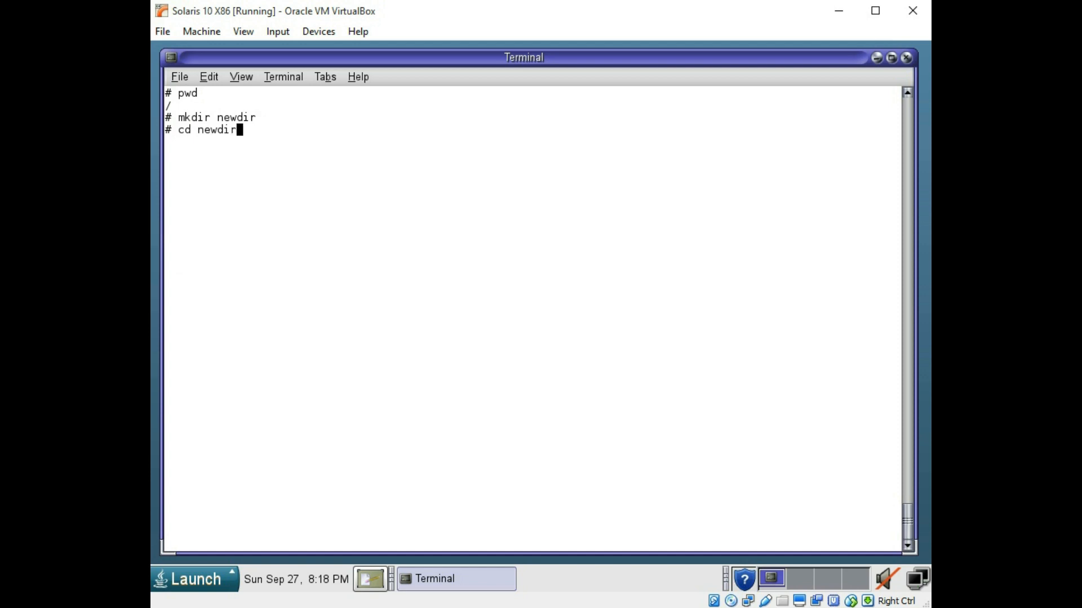
type("pwd")
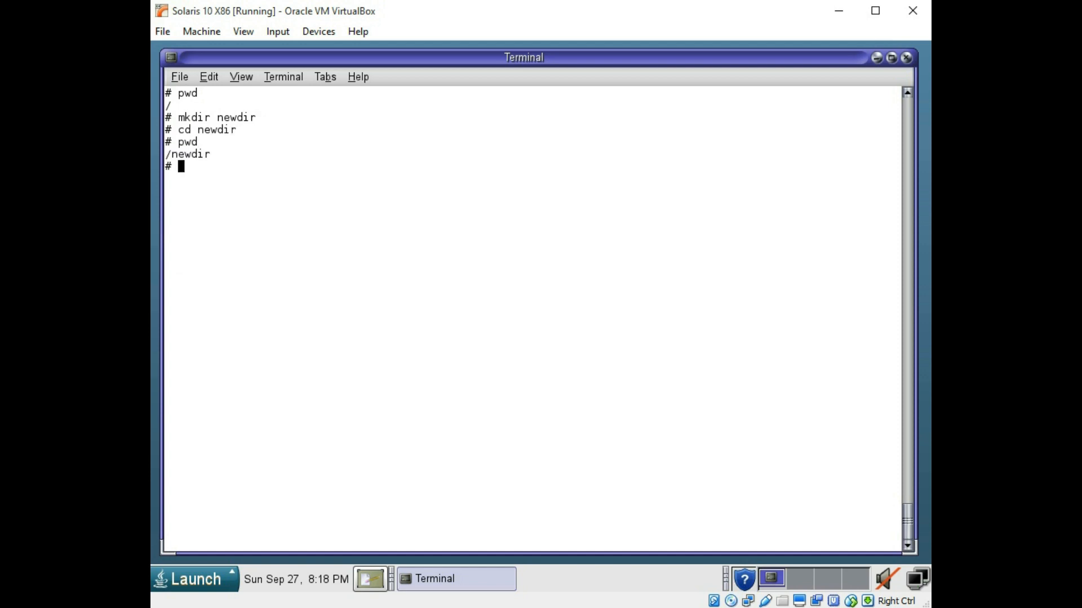
Step: Create empty file1 with touch and start vi on file2
type("tou")
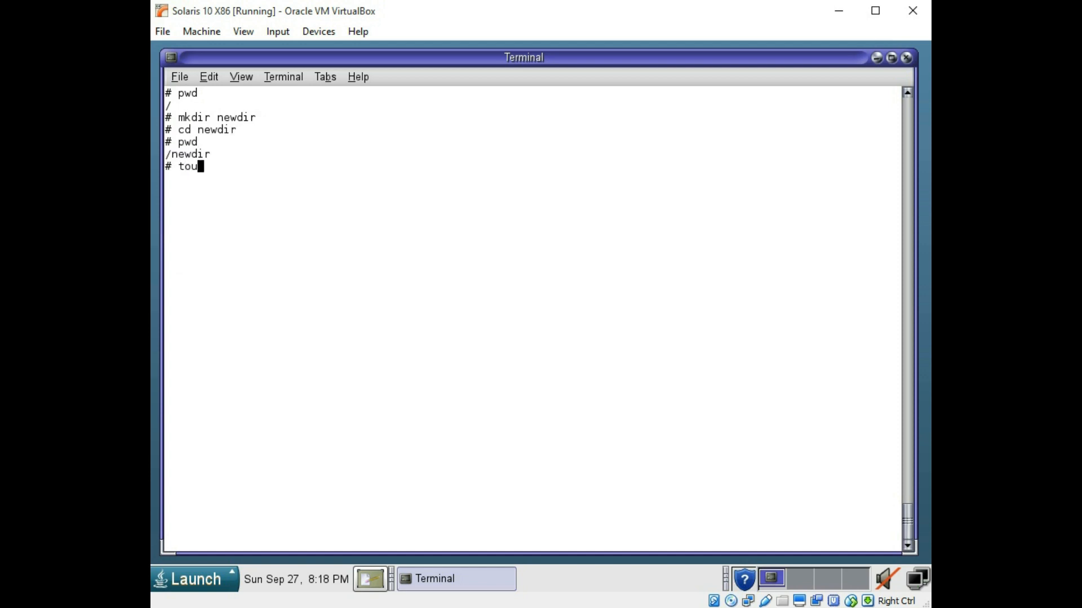
type("ch")
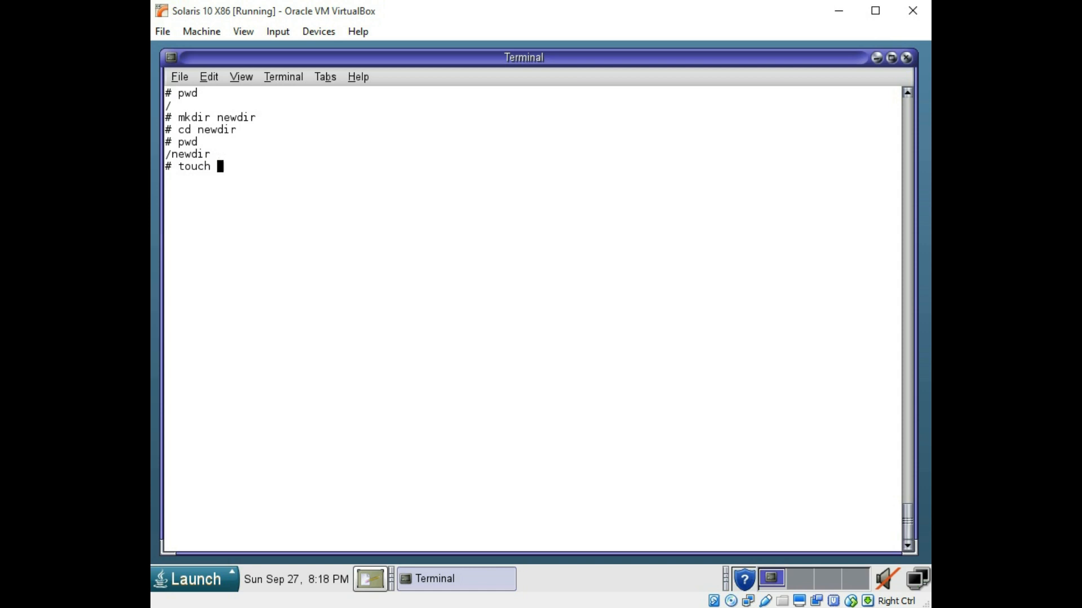
type("file1")
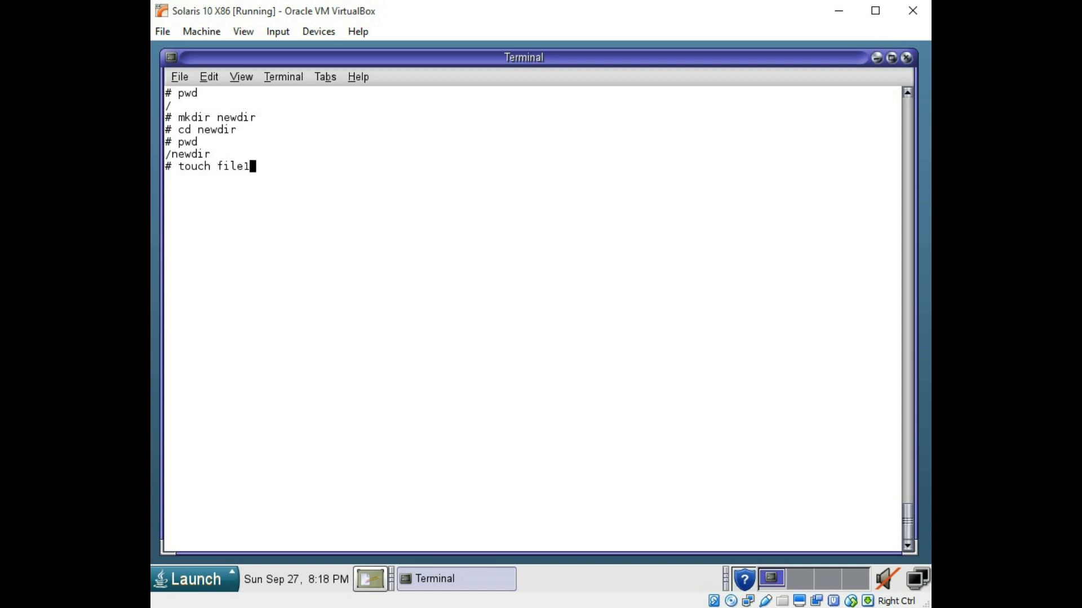
type("vi fil")
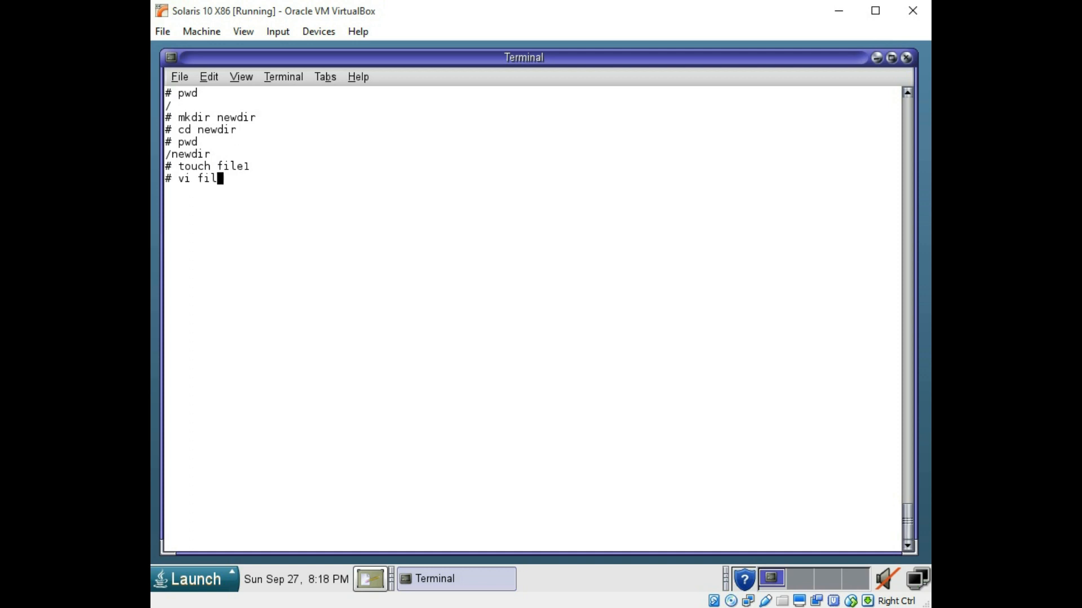
type("e2")
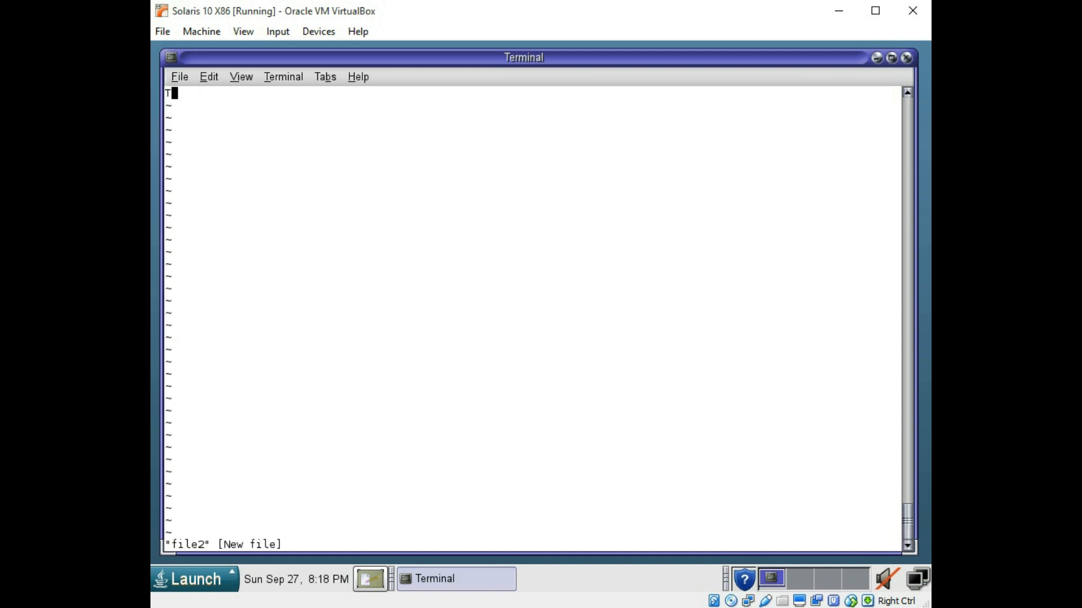
Step: Insert the line 'This is file #2' into file2 in vi
type("This is file #")
type("pwd")
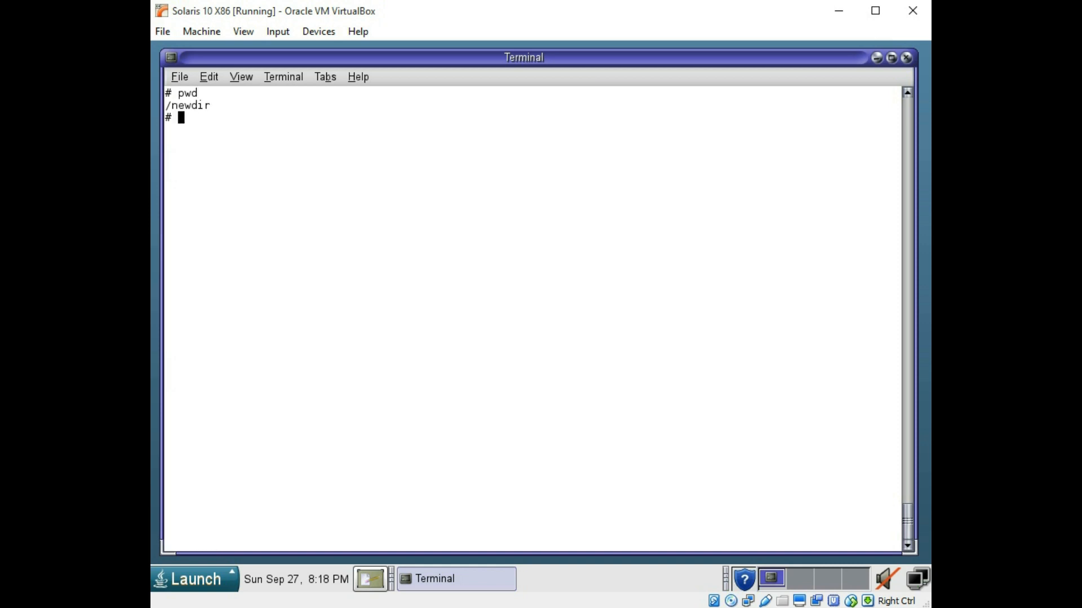
Step: Long-list /newdir and show file2's contents with cat
type("ls -l")
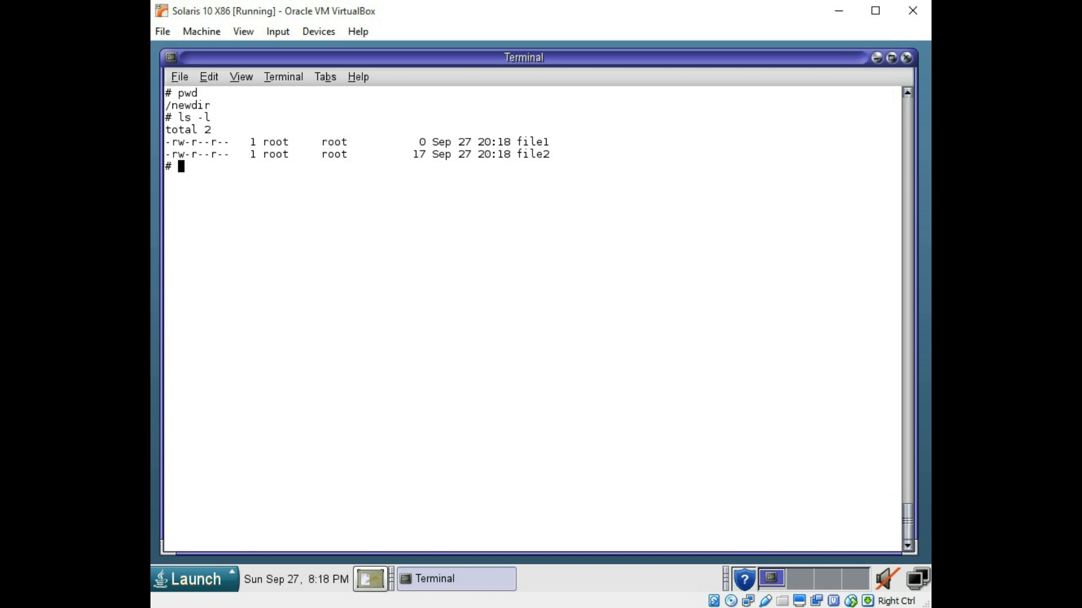
type("cat")
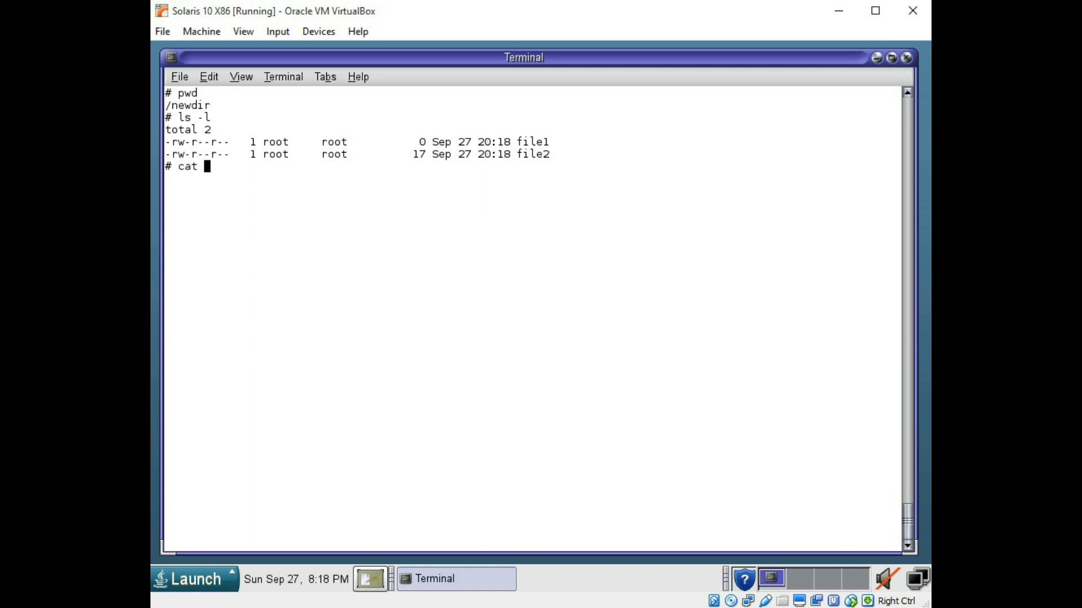
type("file")
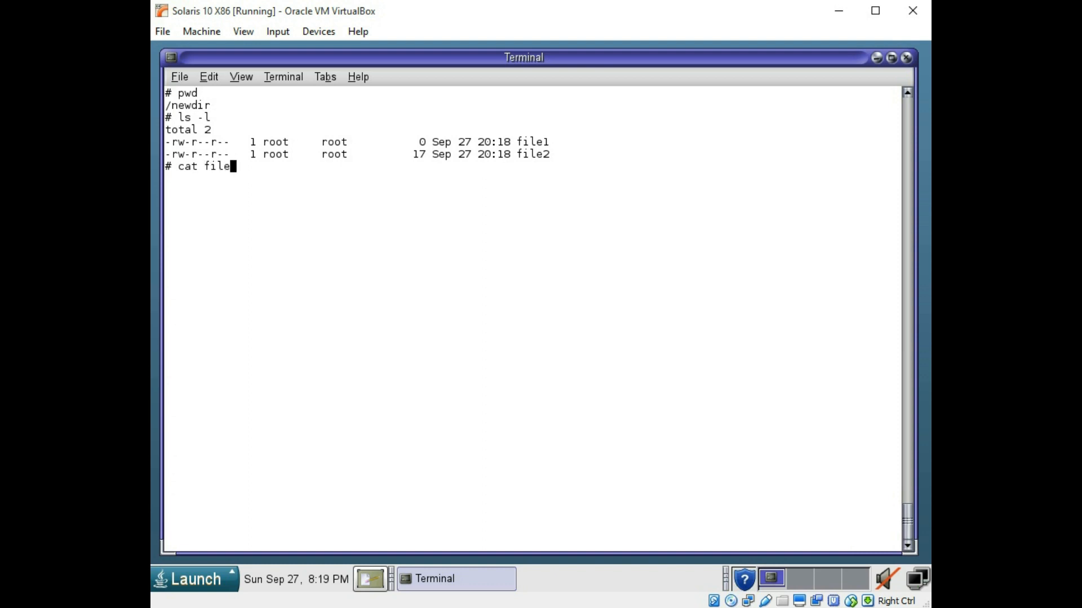
type("2")
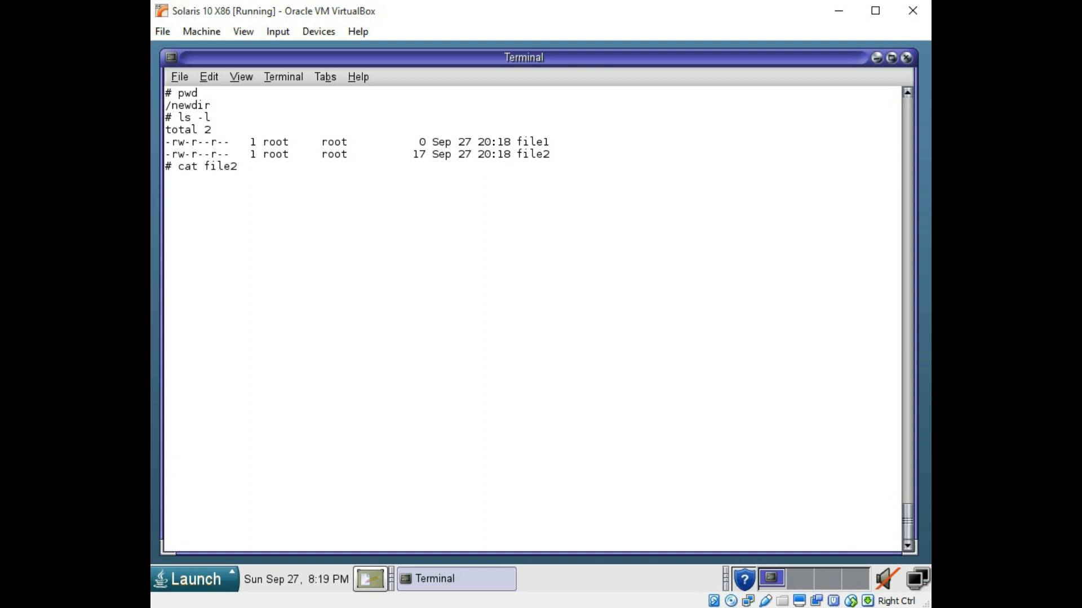
key("Return")
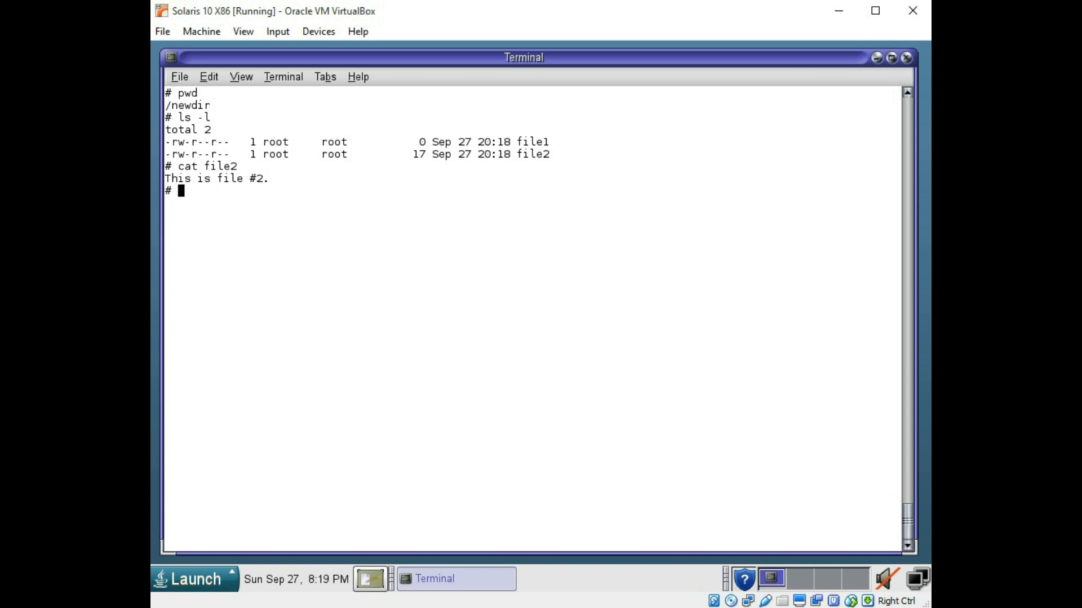
mouse_move(463, 369)
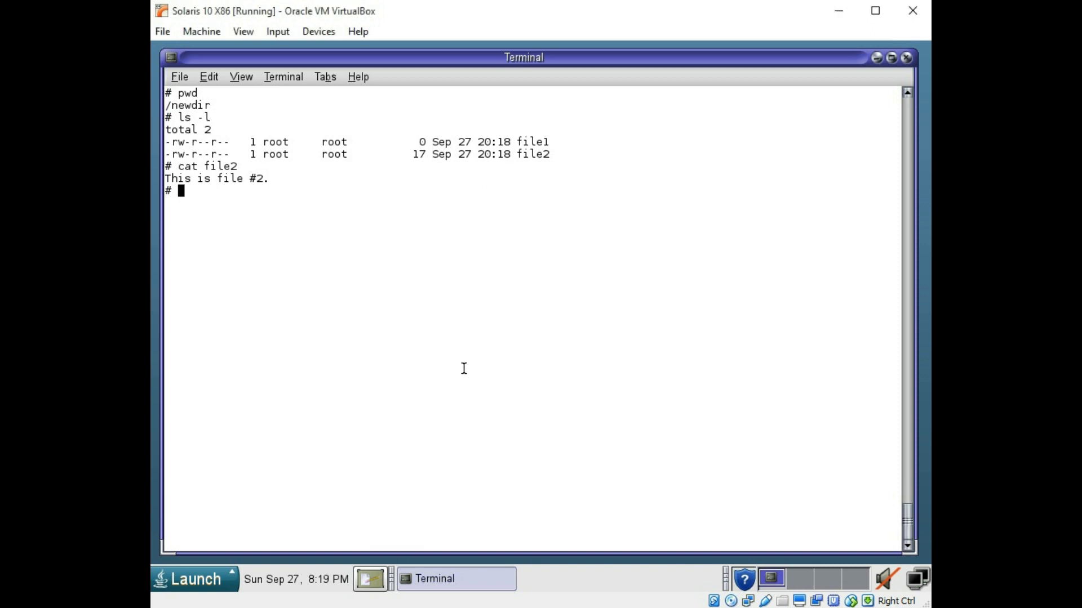
mouse_move(250, 142)
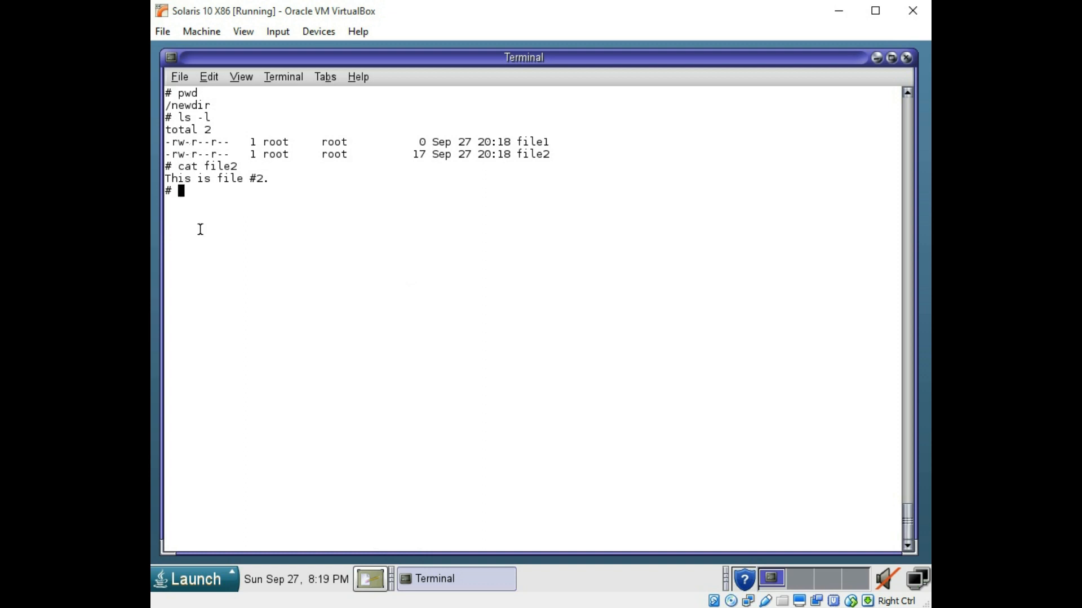
Step: Run chmod u+x file1 and list the directory again
type("chmo")
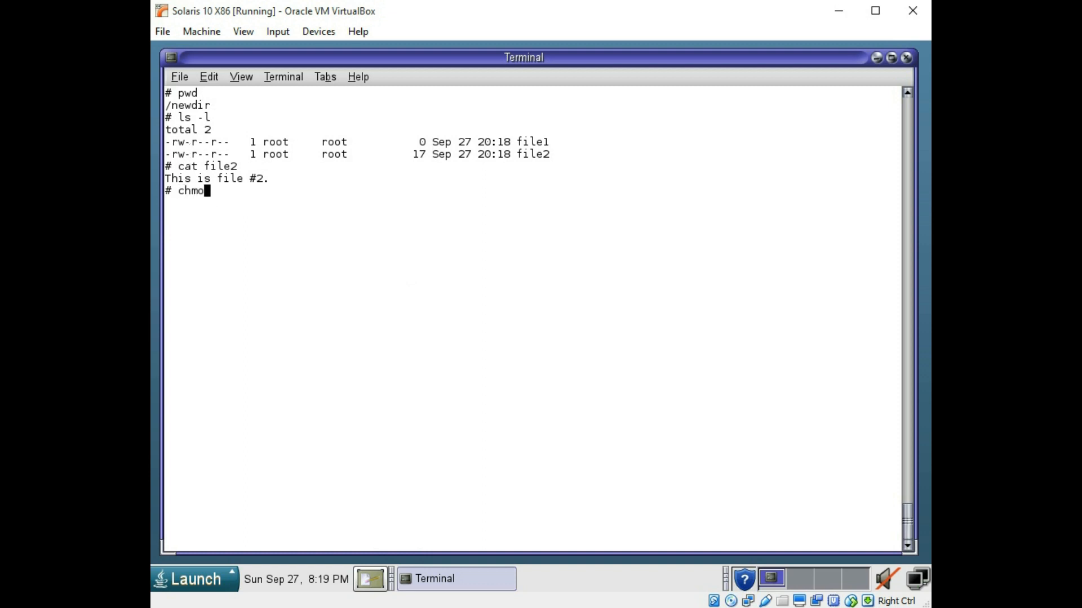
type("d")
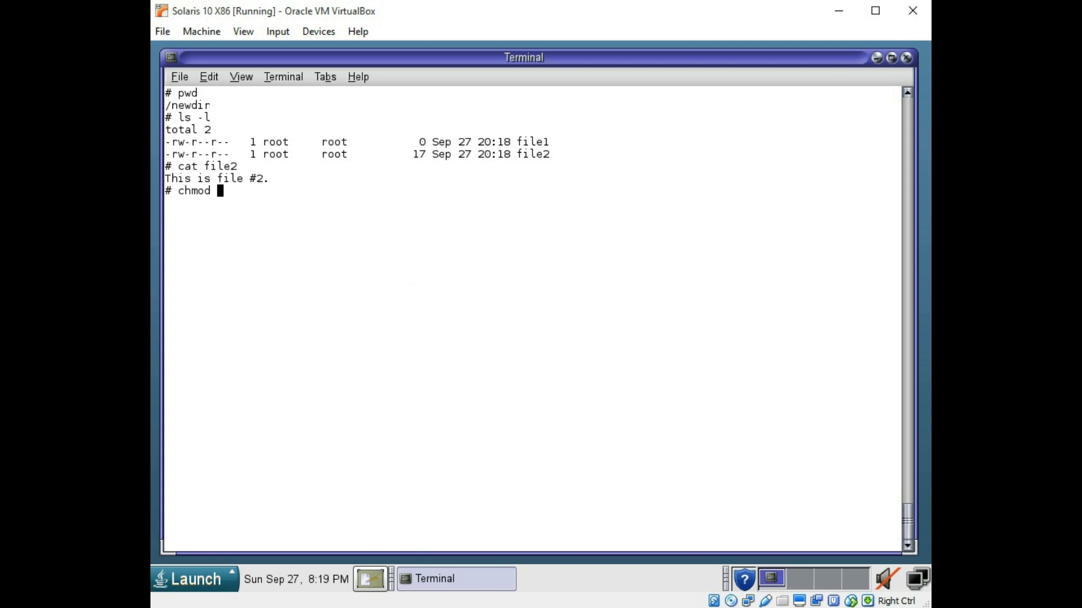
type("u+")
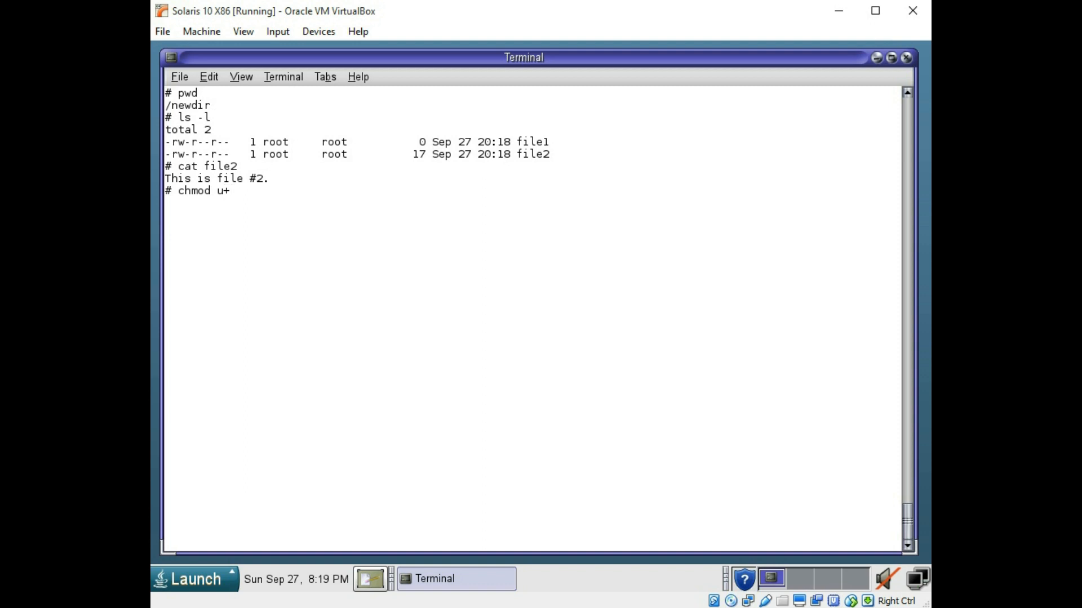
type("x")
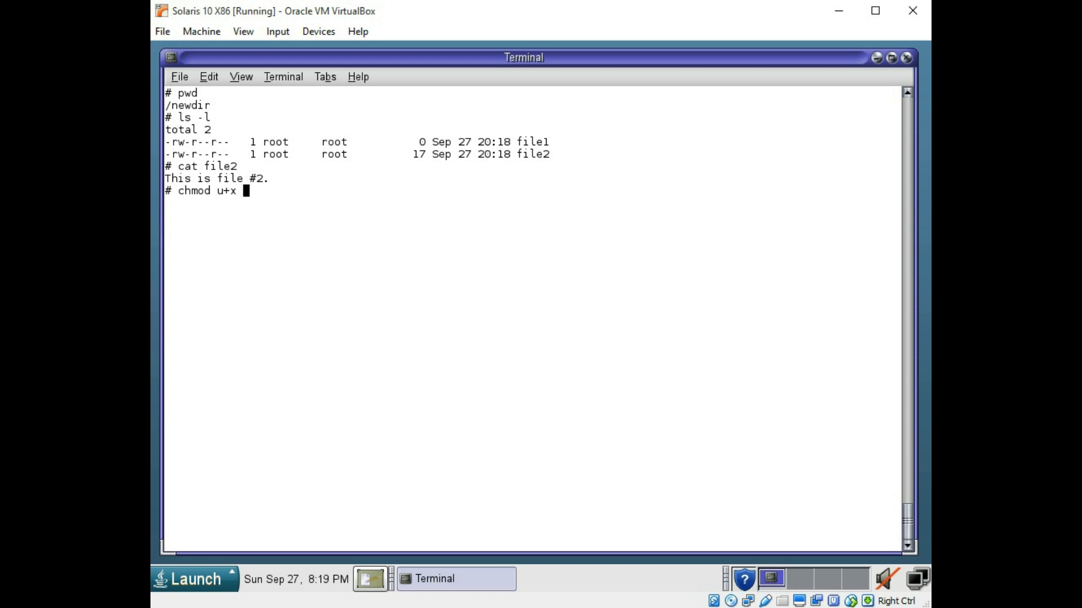
type("file1")
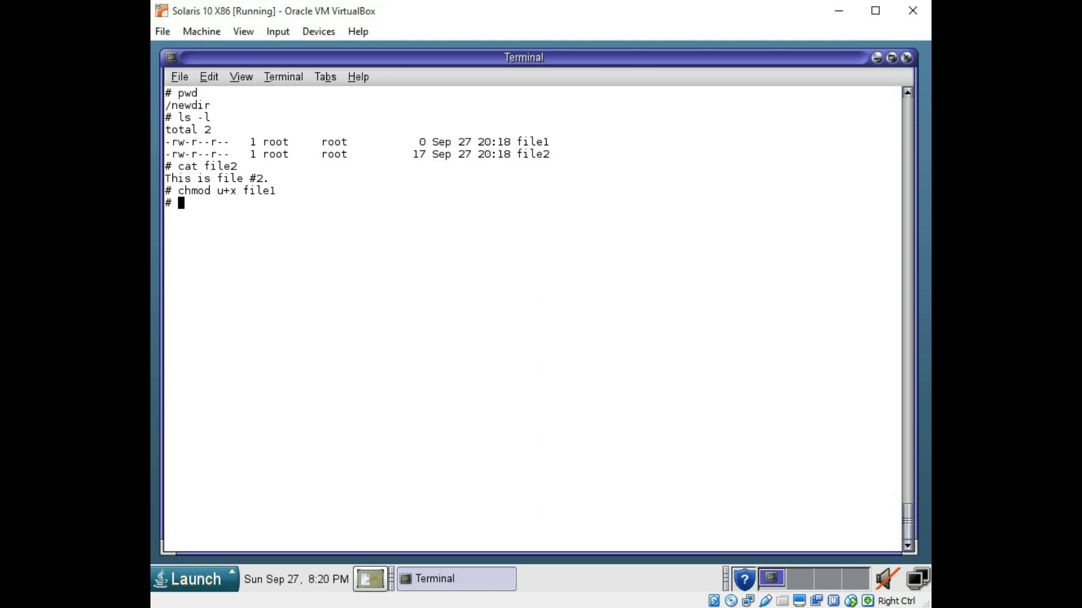
type("ls")
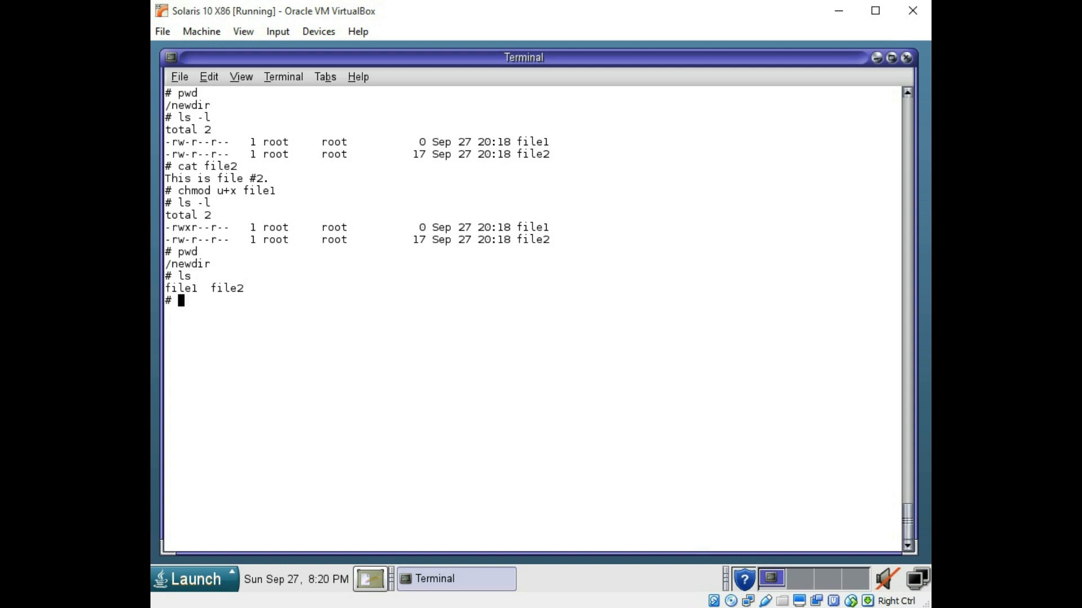
Step: Remove file1, move up one level and confirm the location with pwd
type("rm")
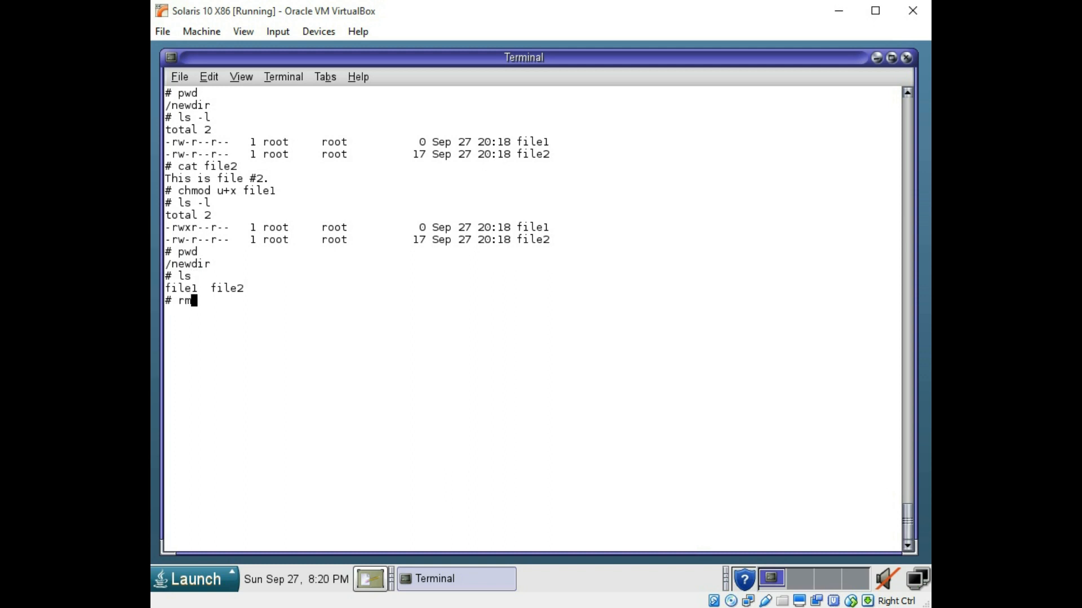
type("file1")
type("ls")
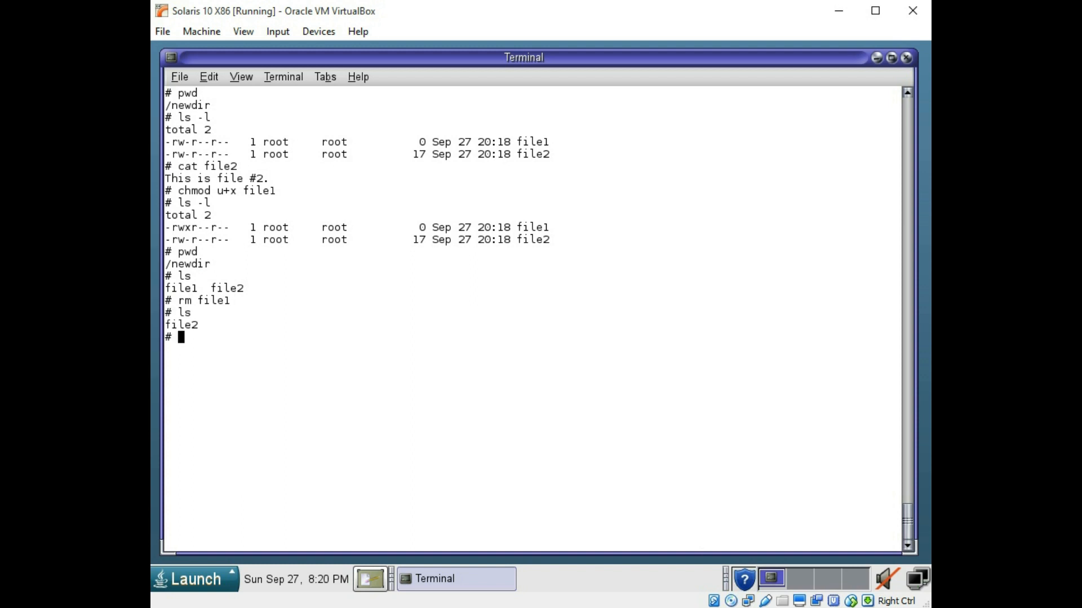
type("cd ..")
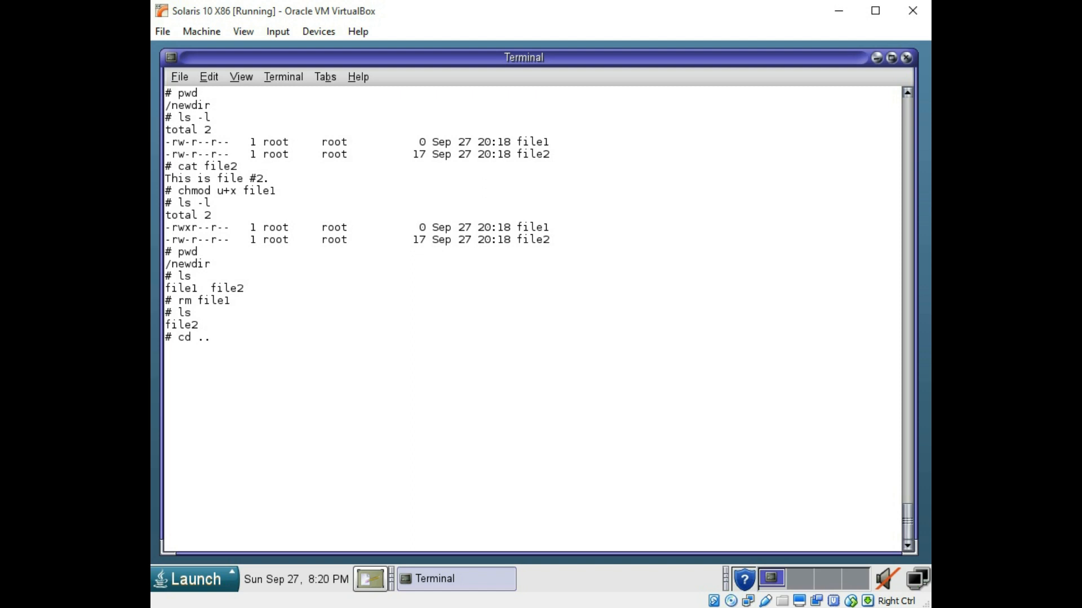
type("pwd")
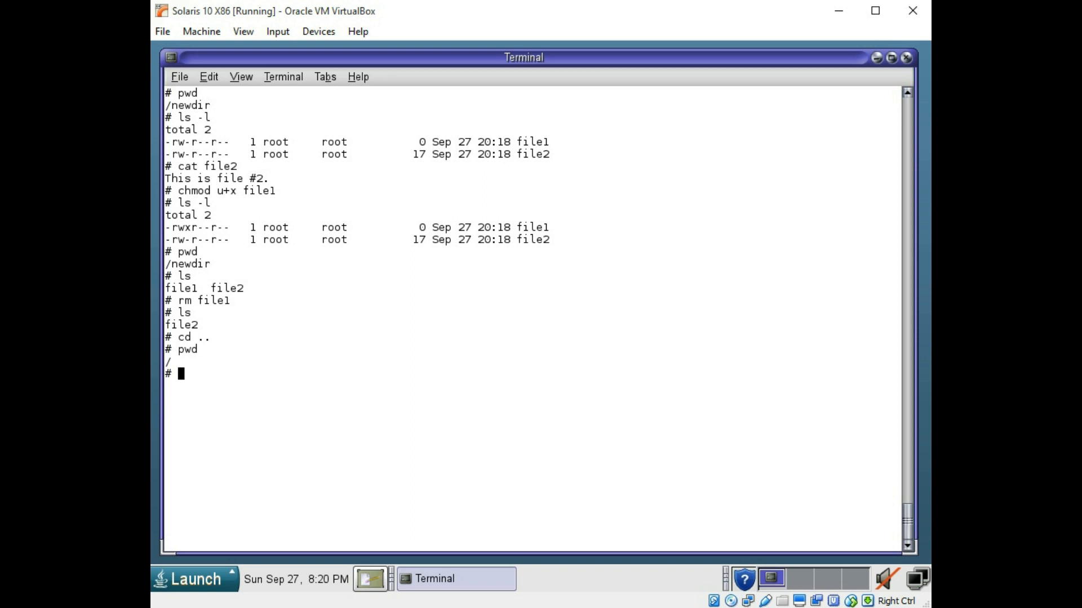
Step: Try rm and rmdir on newdir, then force-remove it with rm -rf and list root
type("rm")
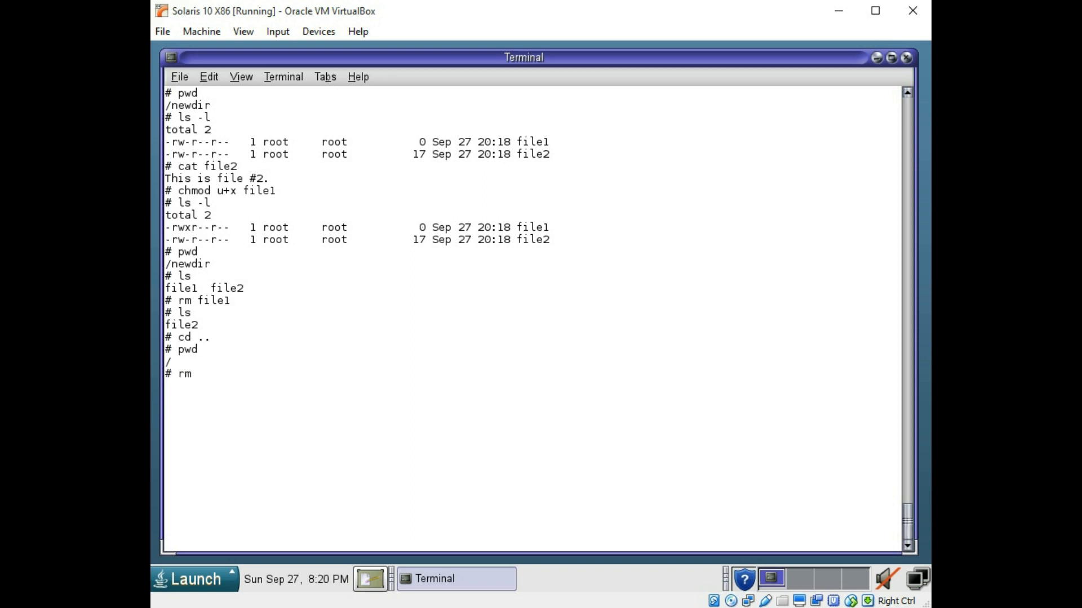
type("newdir")
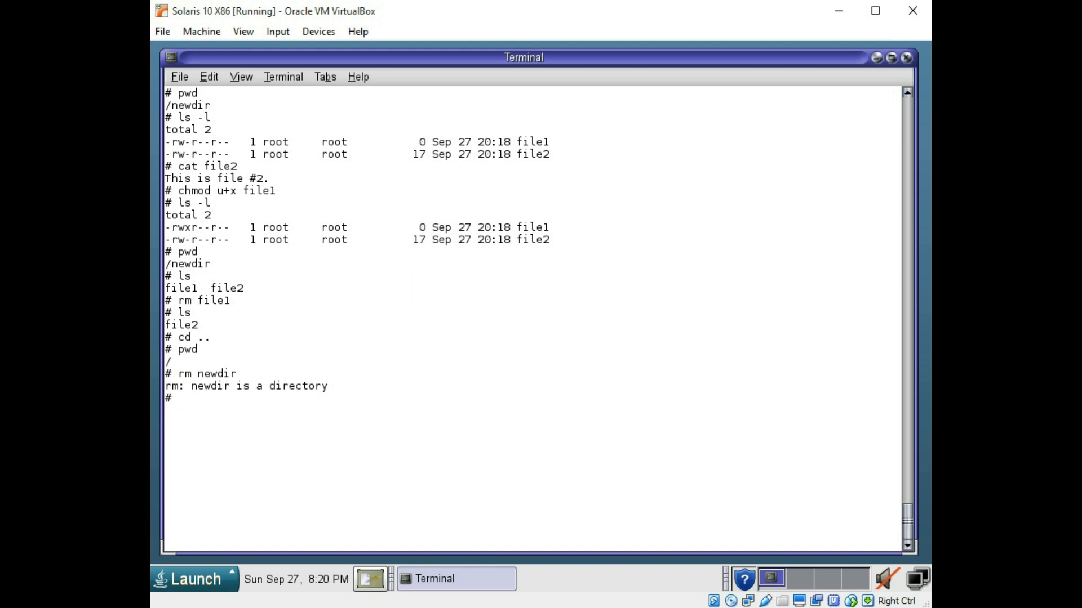
type("rmdir")
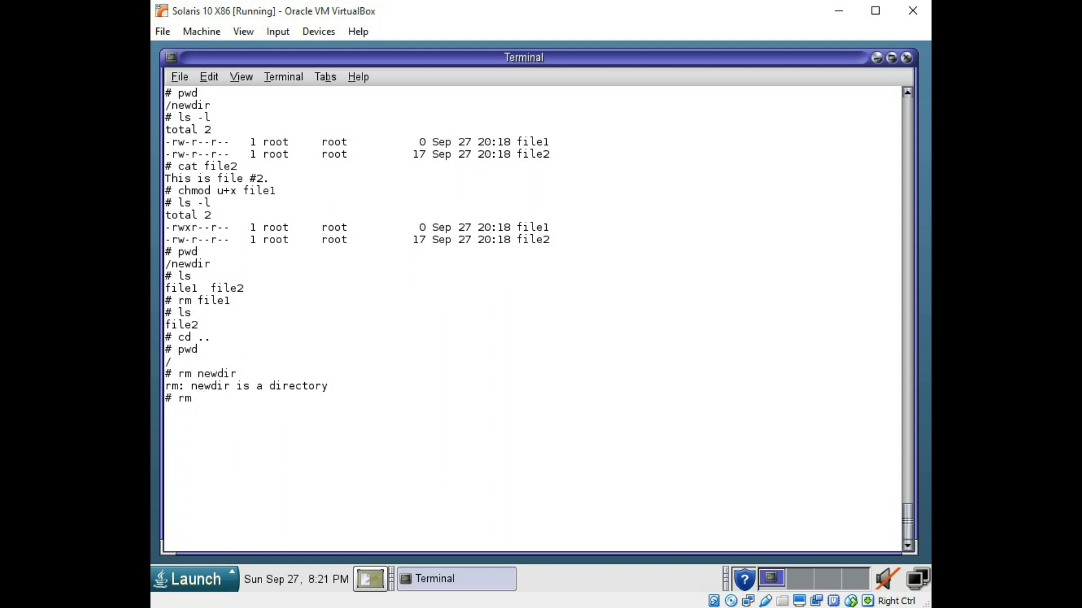
type("-rf")
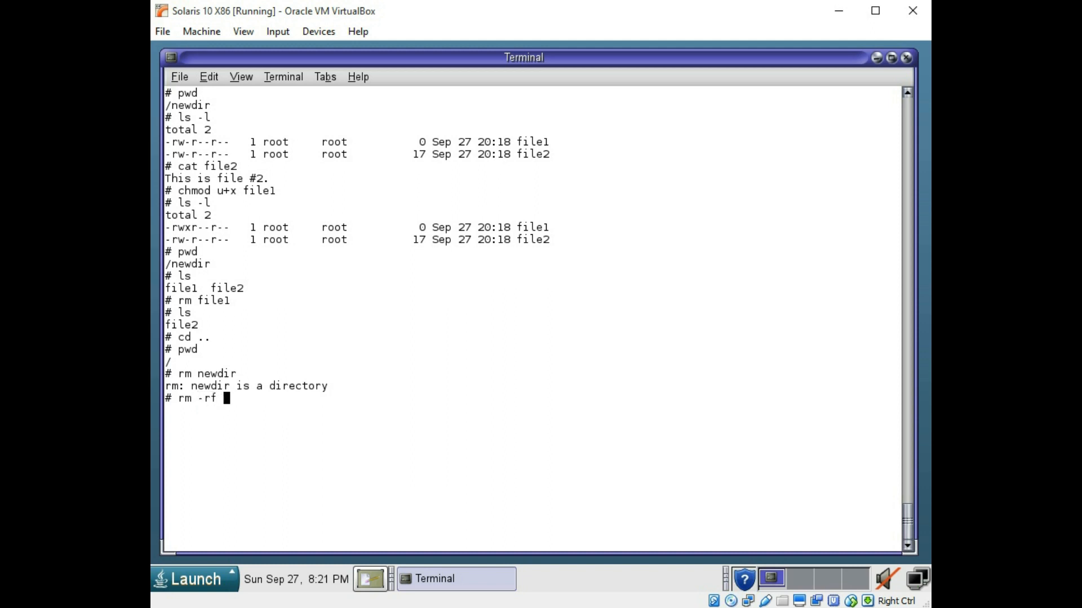
type("newdir")
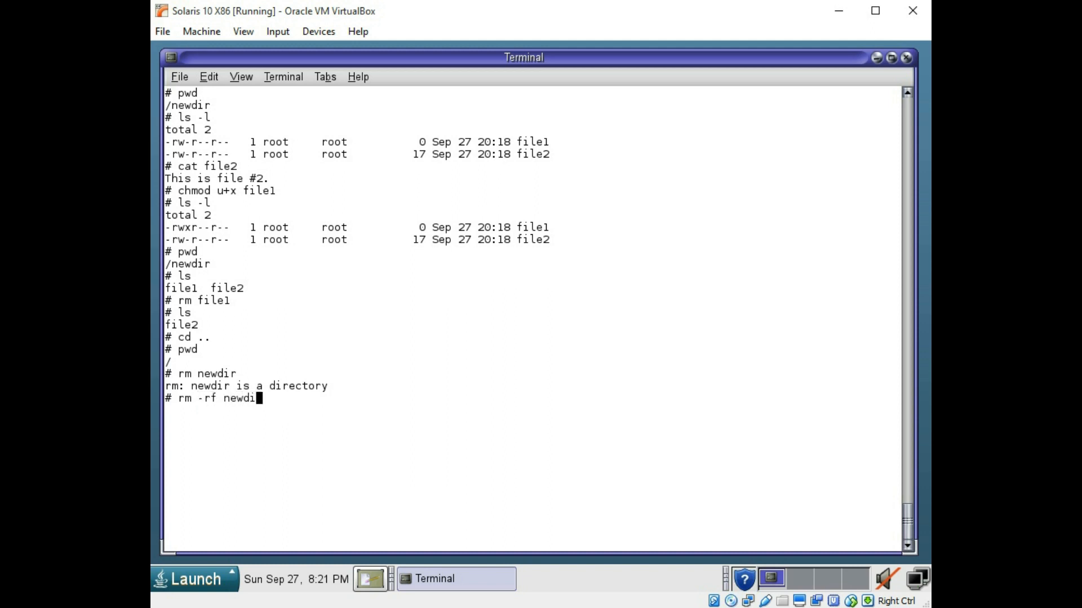
type("r")
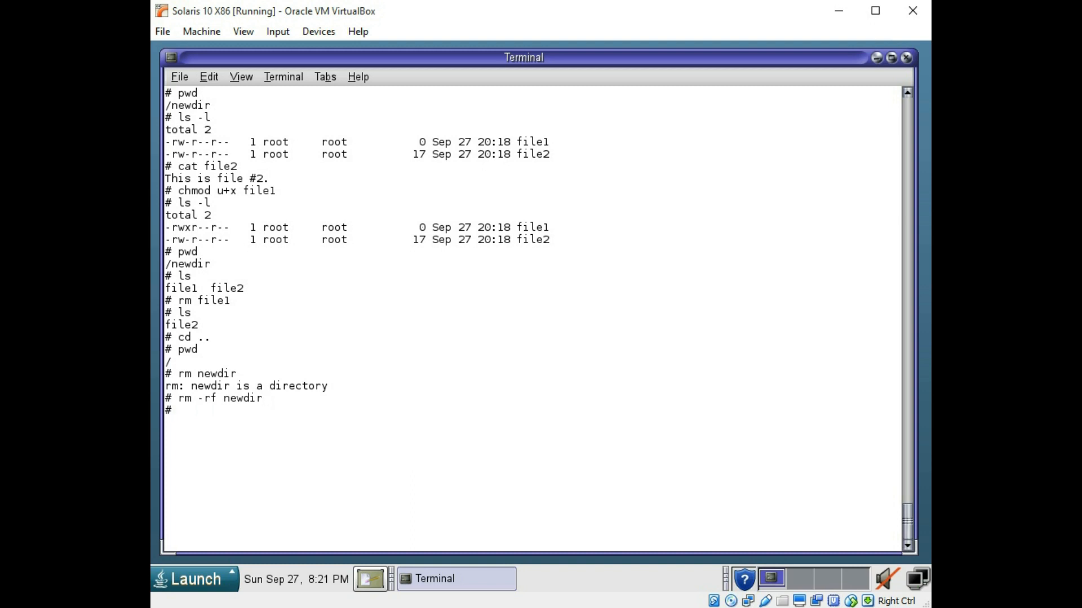
type("cd /")
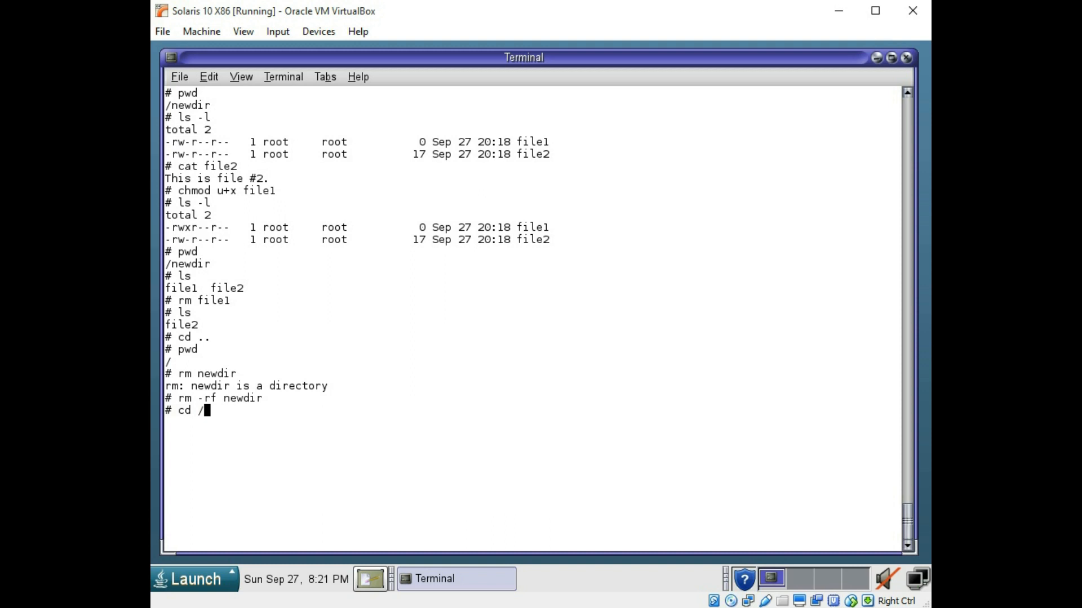
type("ls")
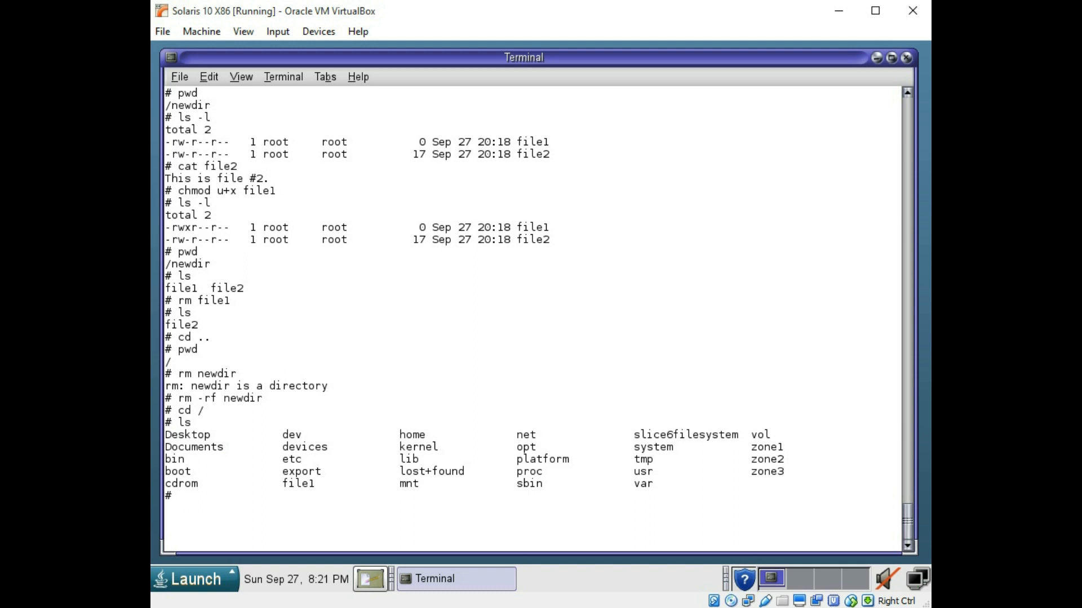
type("rm -rf")
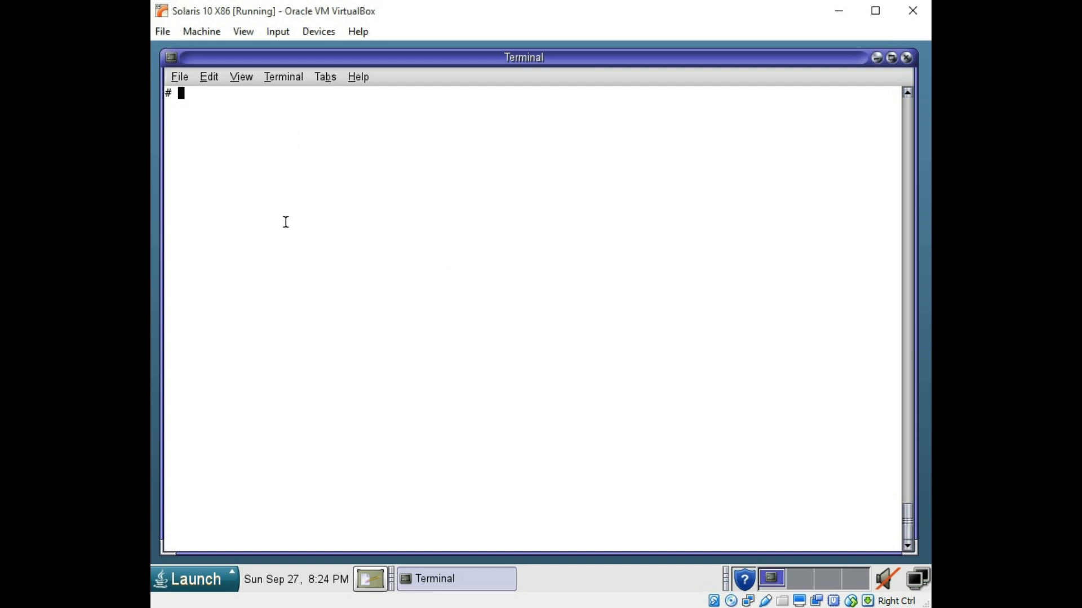
Step: Show mounted filesystem usage with df -k and df -h
type("df -k")
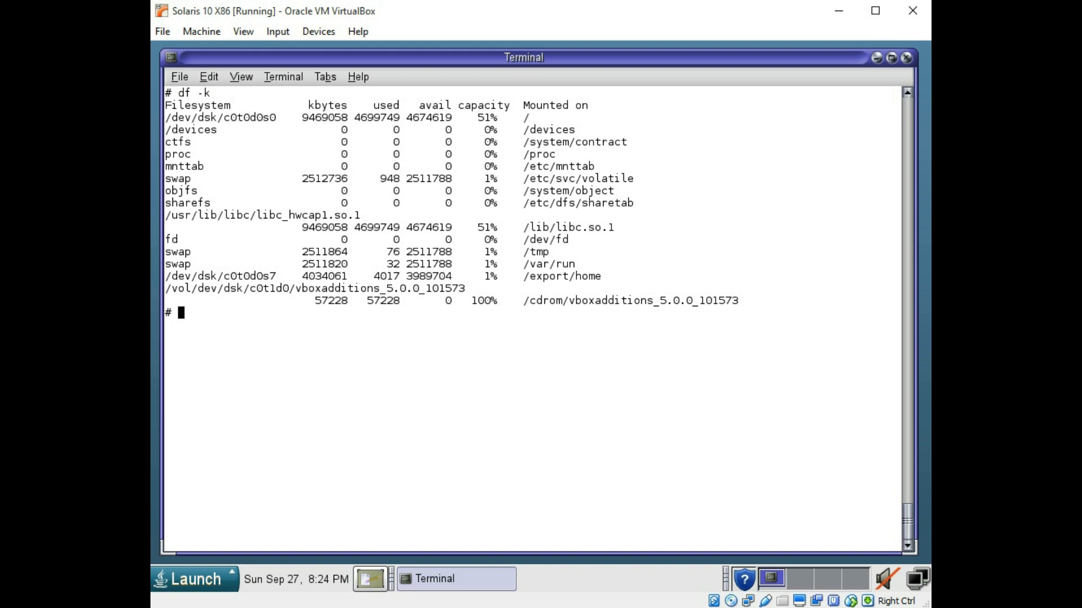
type("df")
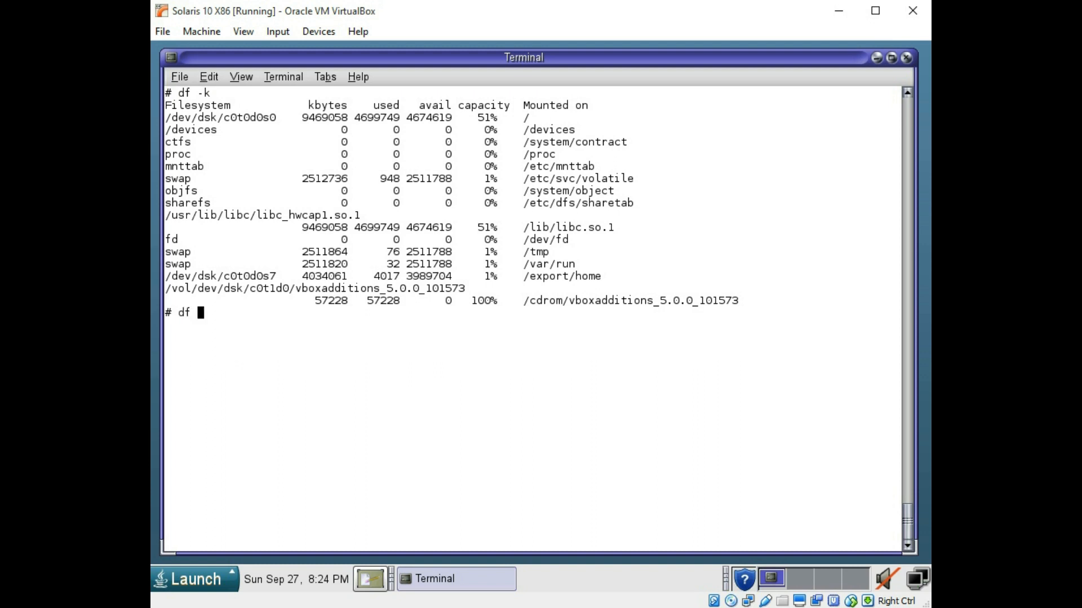
type("-h")
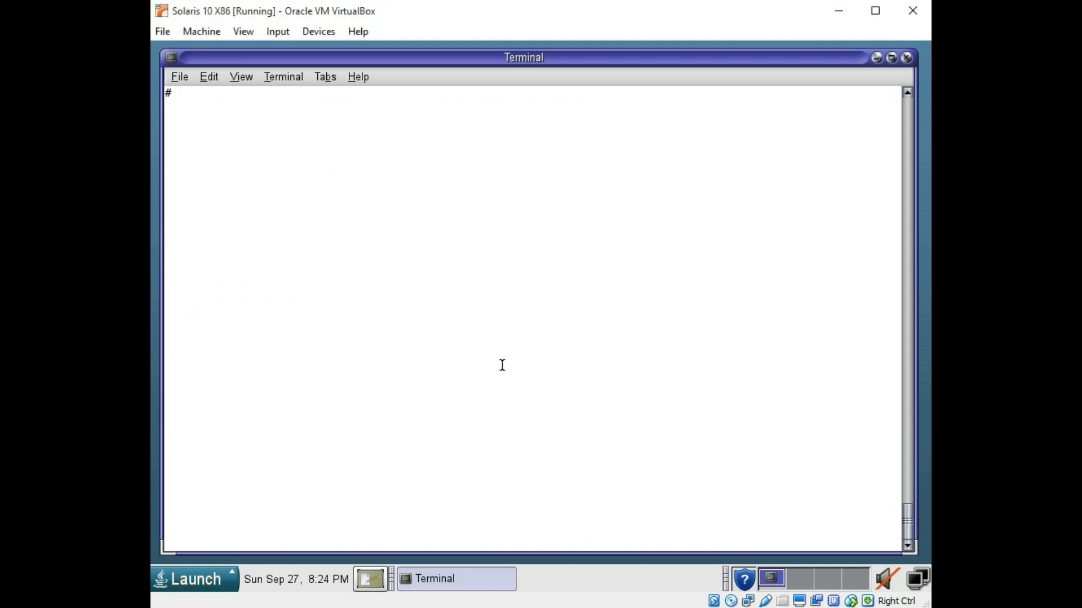
Step: Start format, select disk 0, enter partition menu and print the table
type("form")
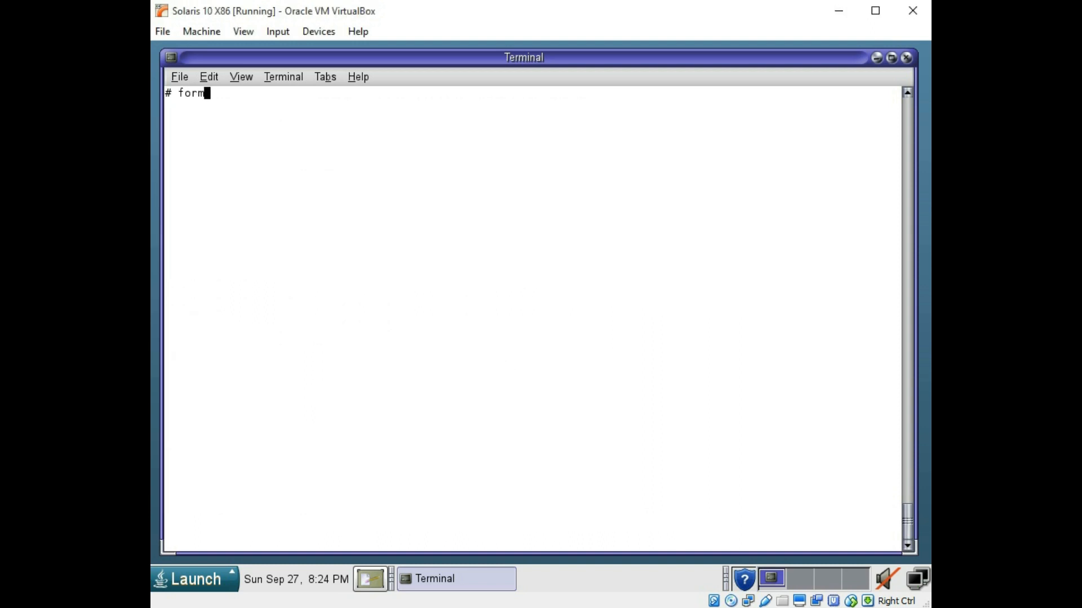
type("t")
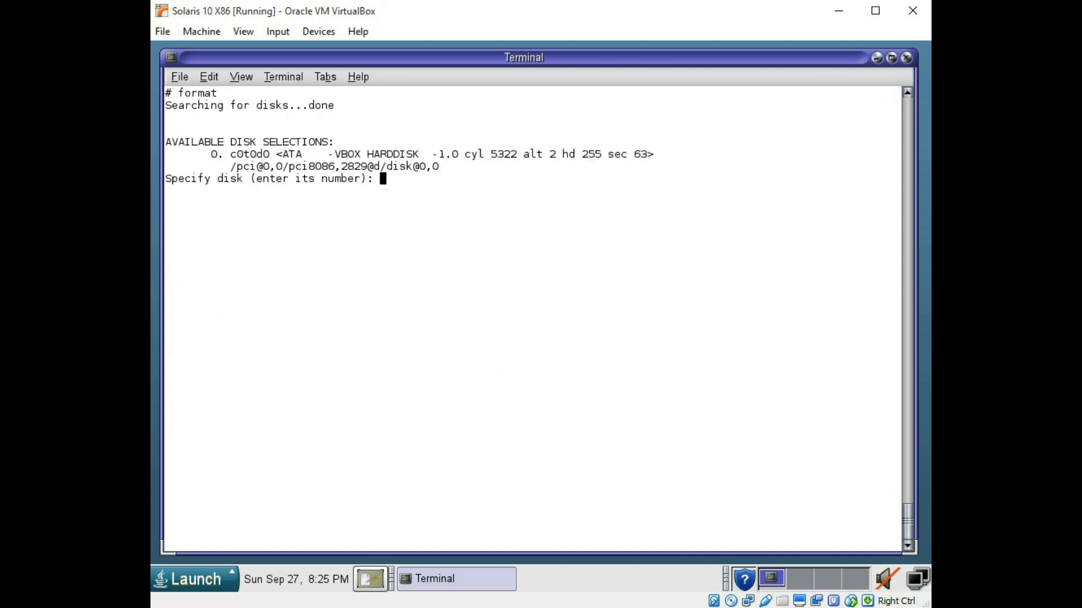
type("0")
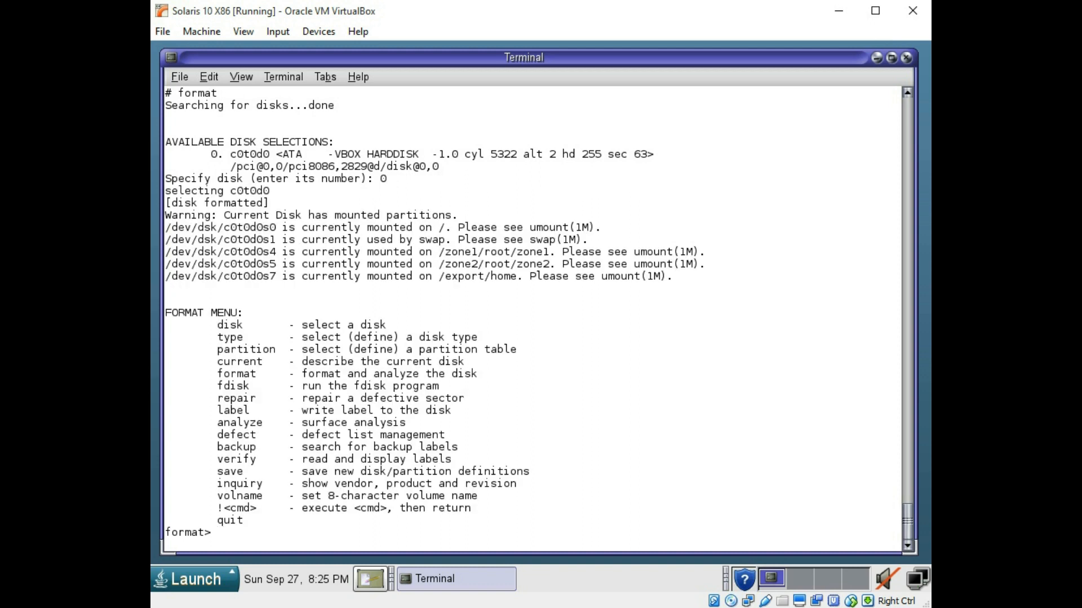
type("p")
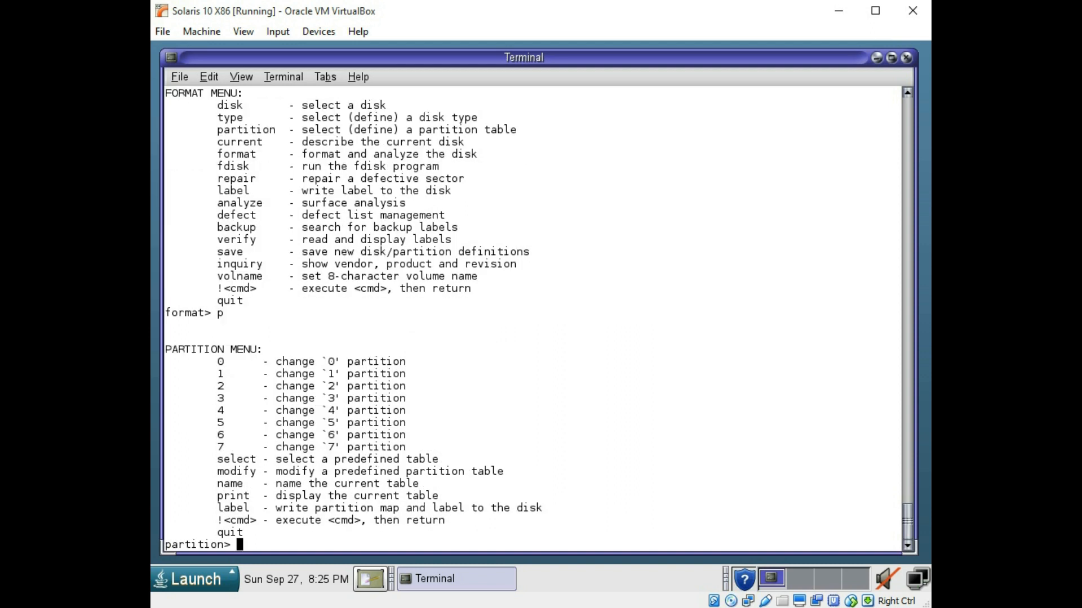
type("p")
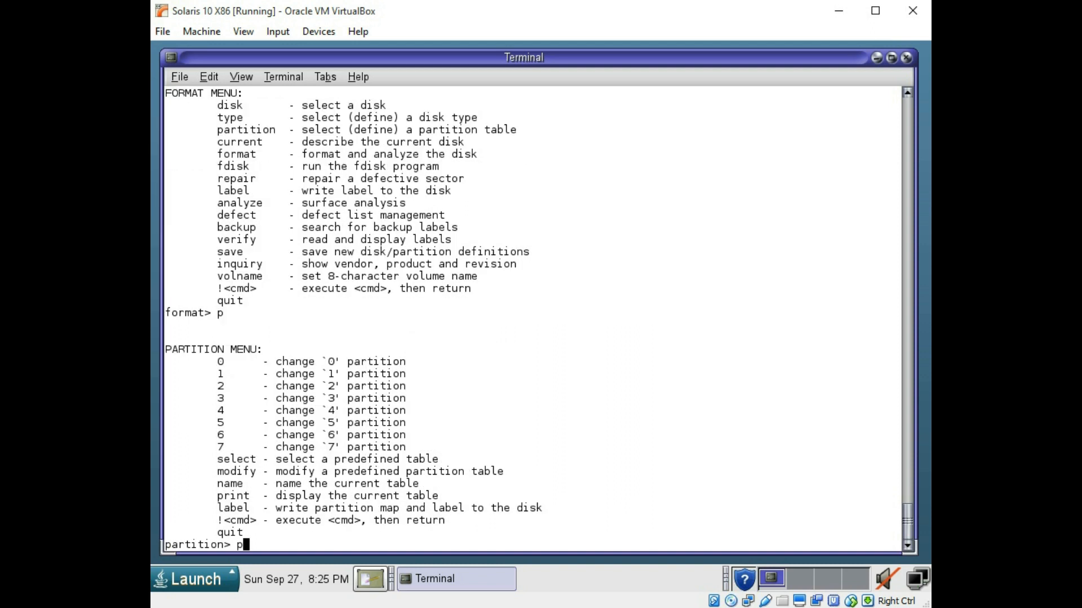
key("Return")
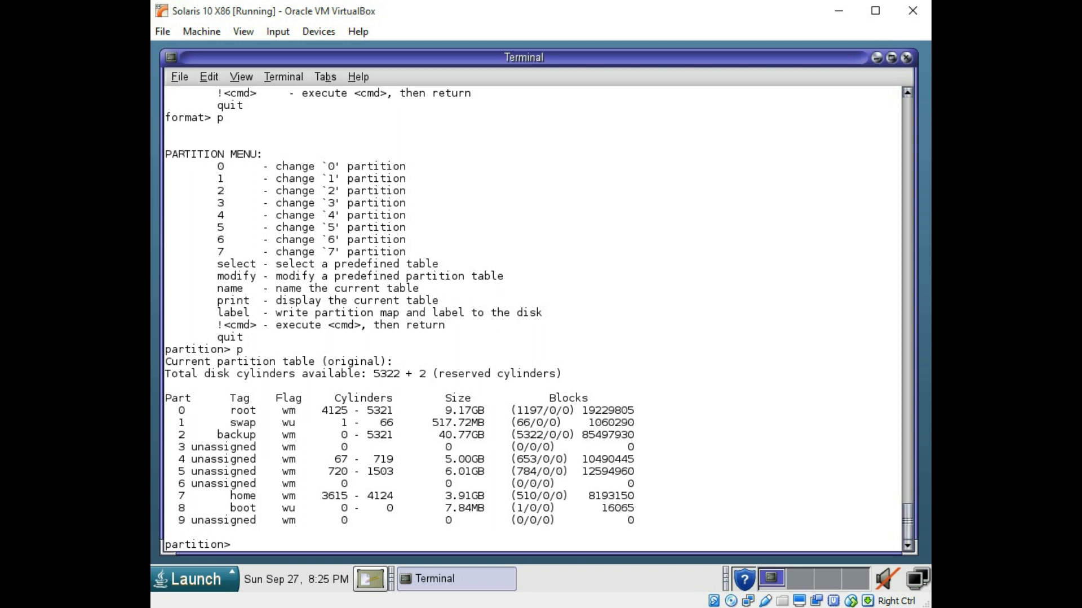
Step: Define slice 6 to start at cylinder 1504 with a size of 6 GB
type("6")
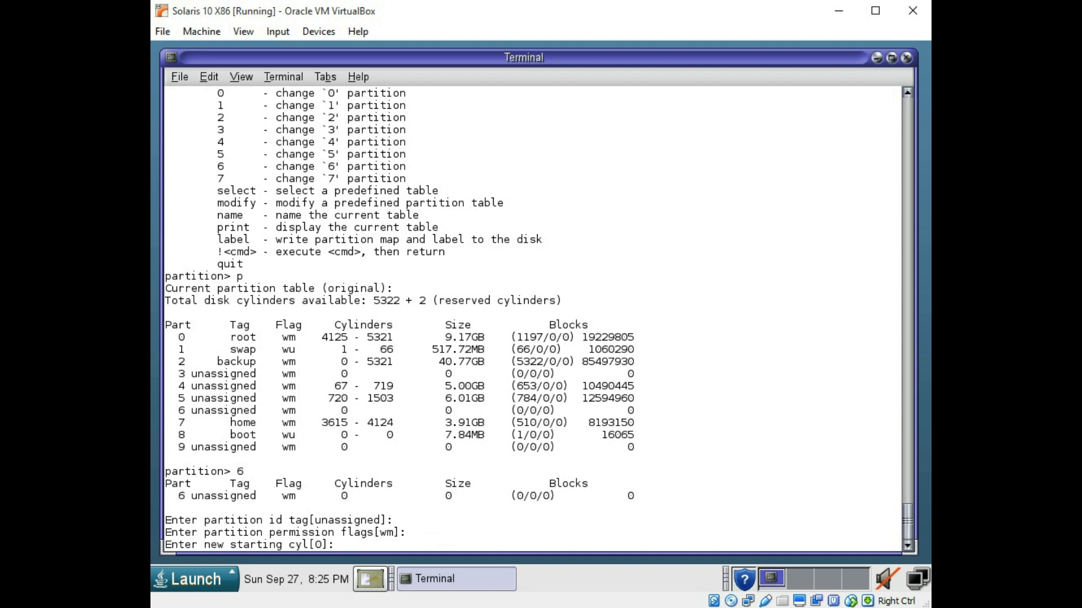
type("1504")
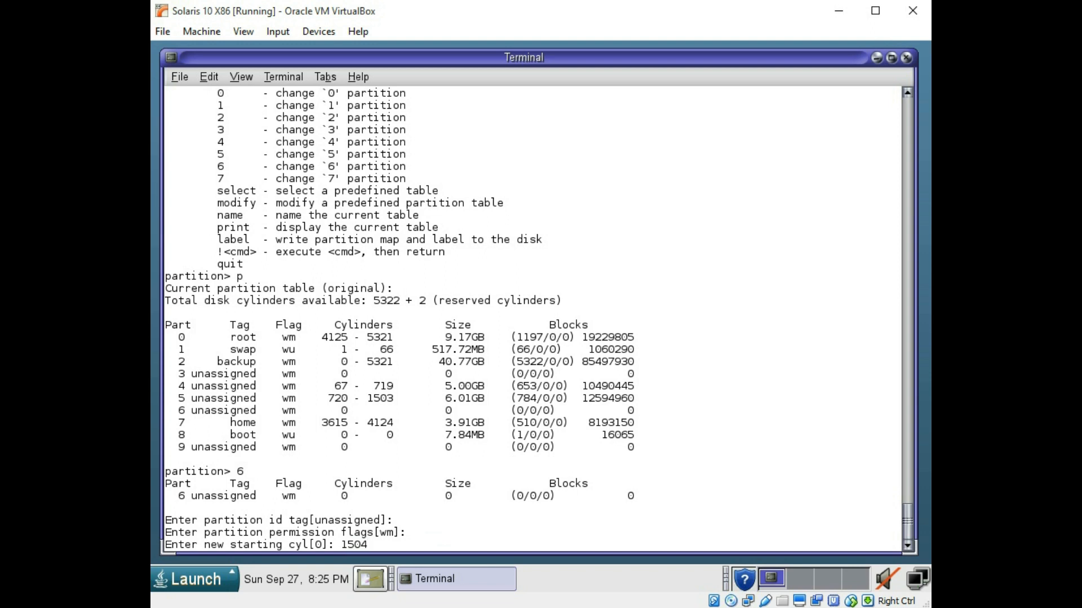
key("Enter")
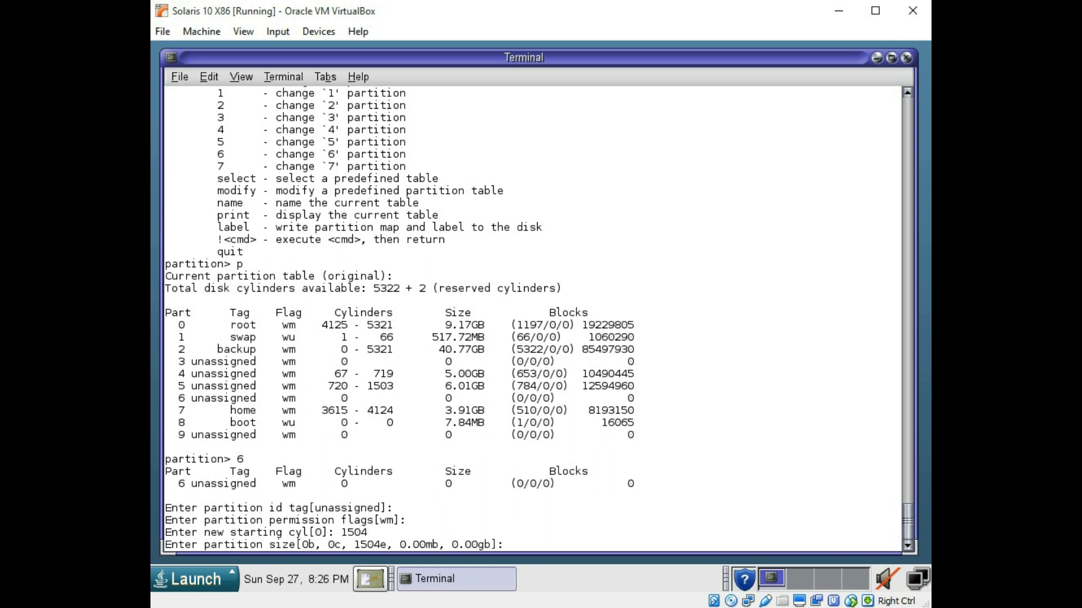
type("6gb")
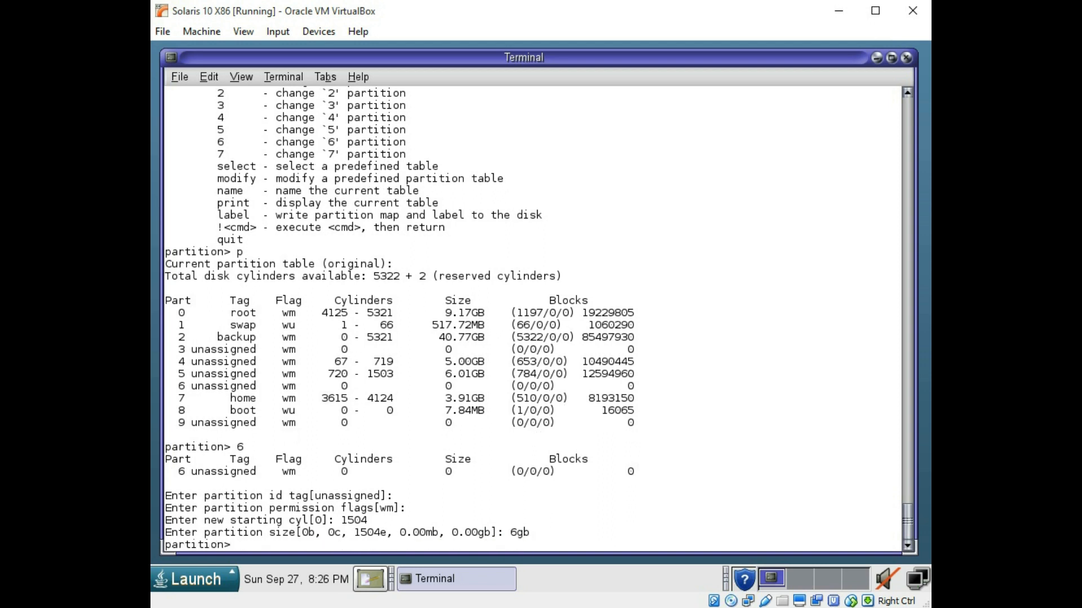
Step: Write the disk label, print the updated partition table, and quit back to the format menu
type("label")
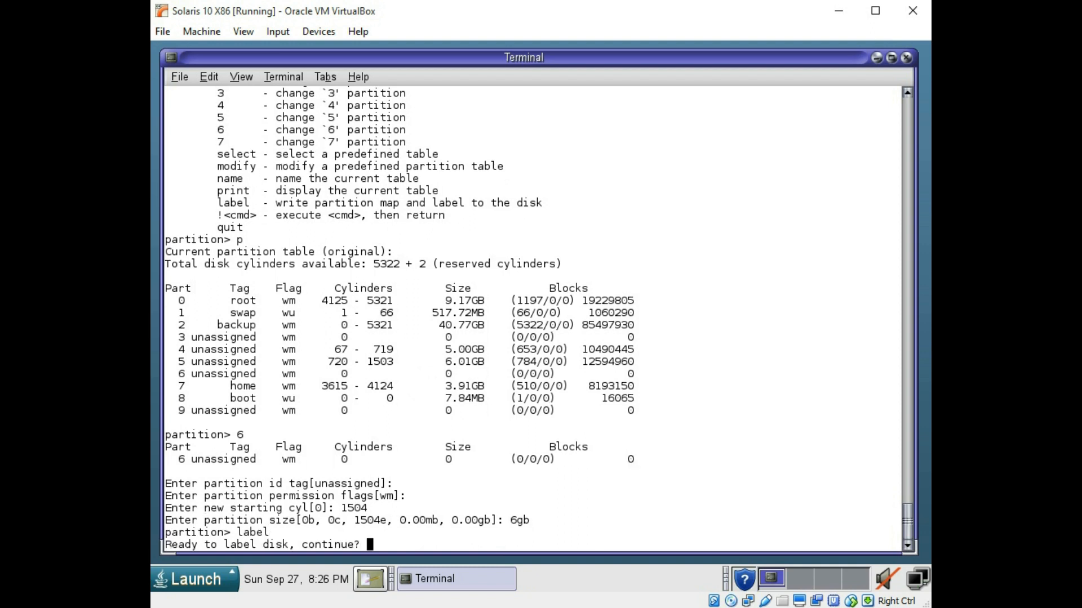
type("y")
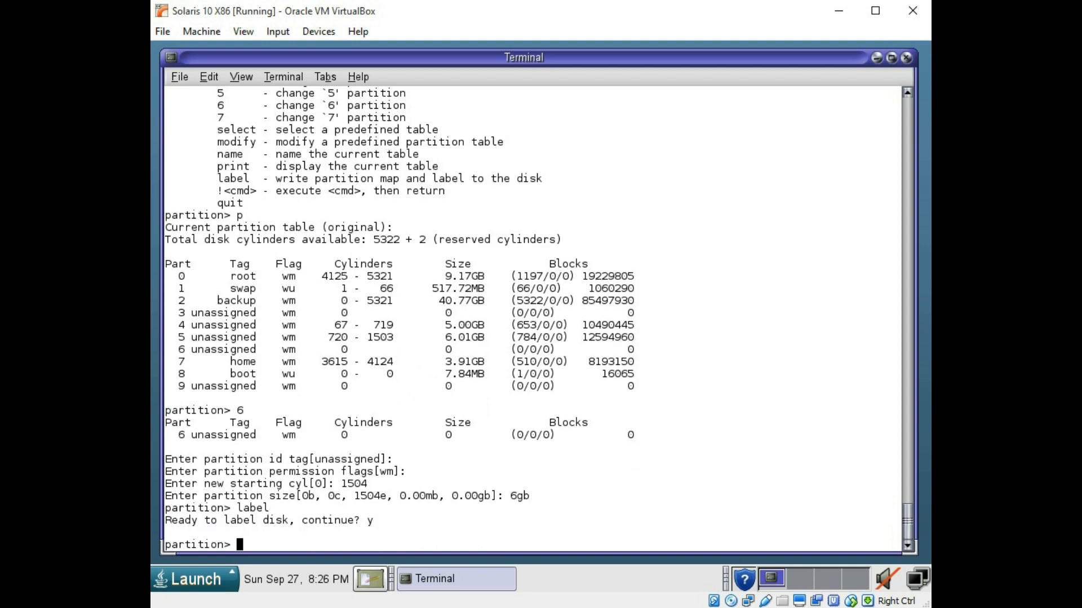
type("p")
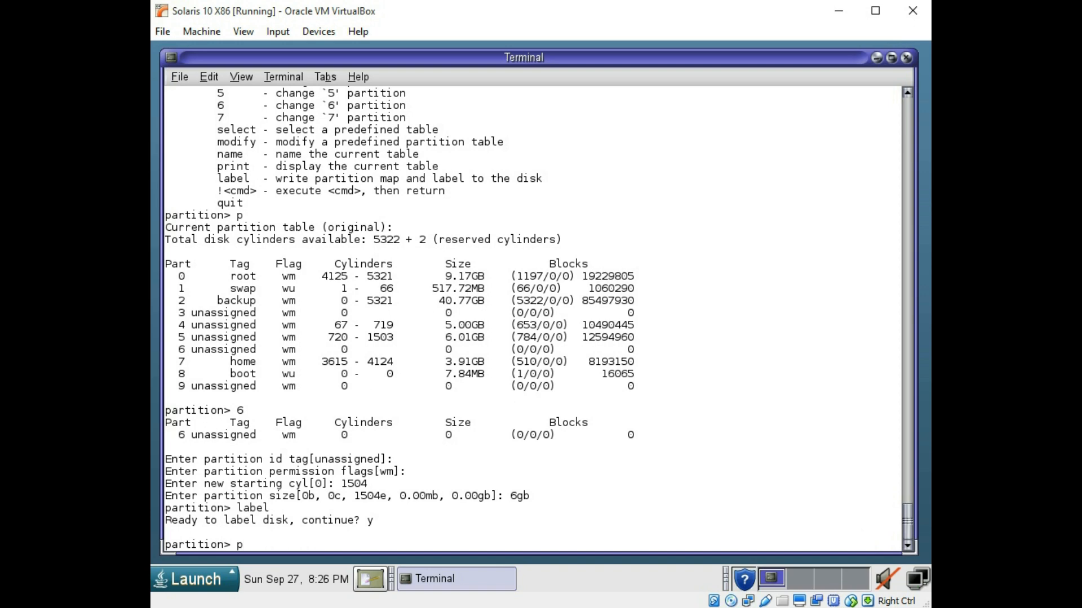
key("Return")
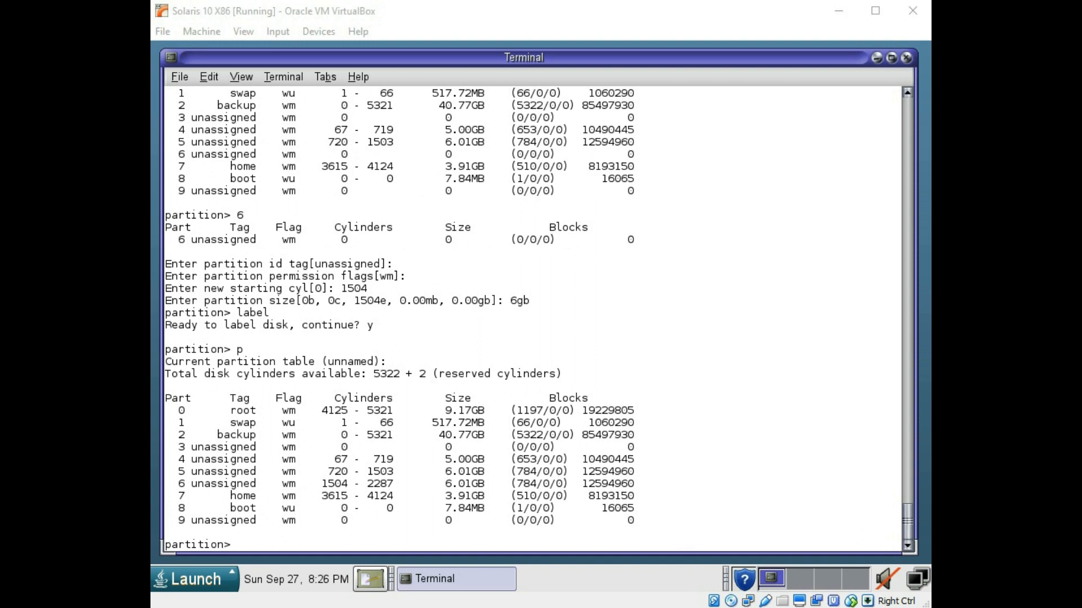
type("q")
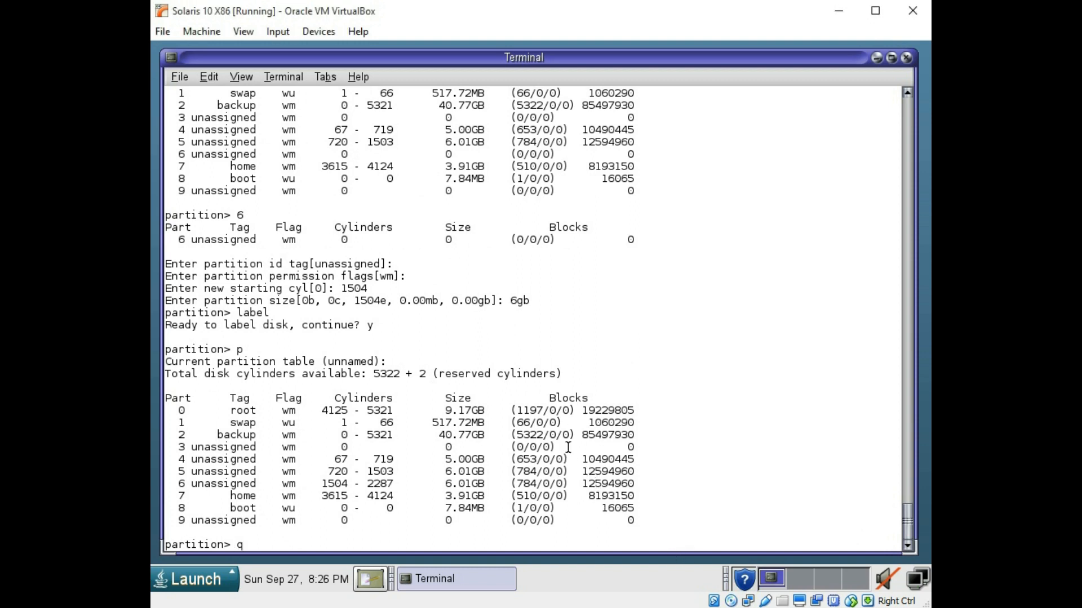
type("q")
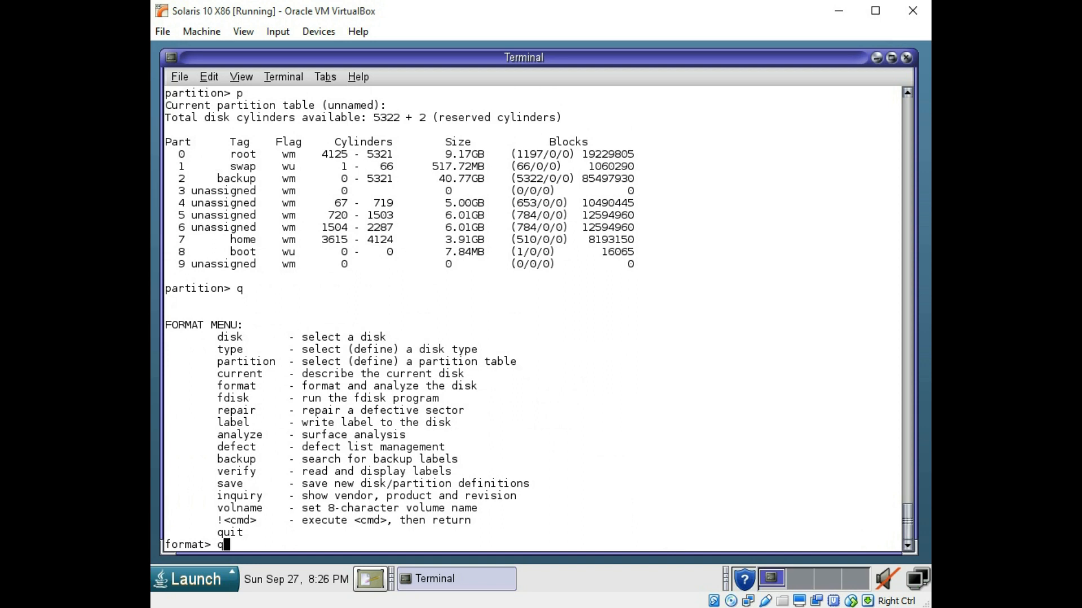
Step: Run newfs /dev/rdsk/c0t0d0s6 and confirm y to build a UFS file system on slice 6
key("Return")
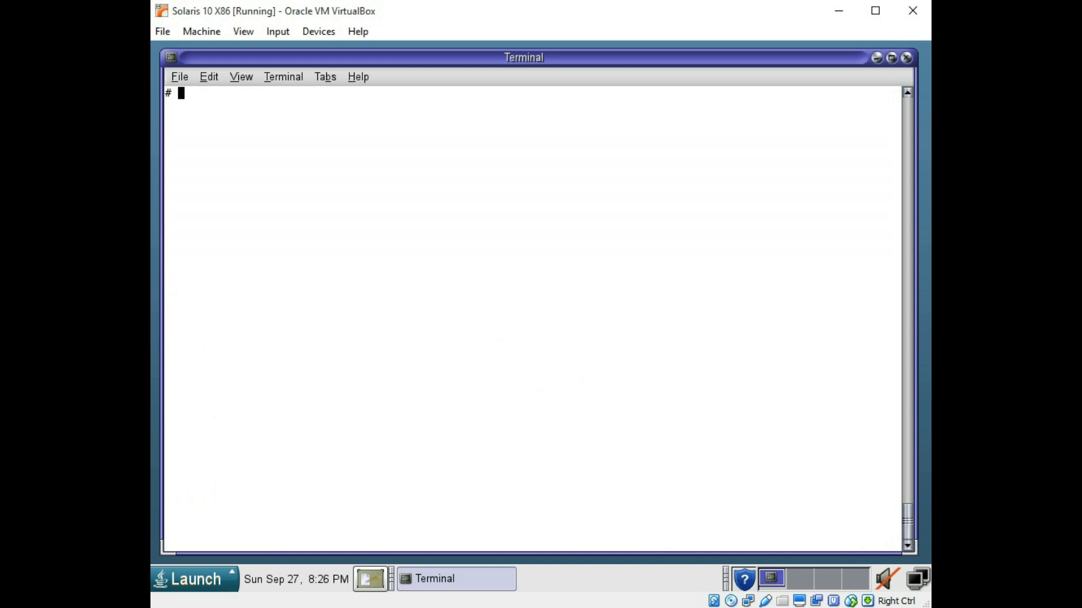
type("new")
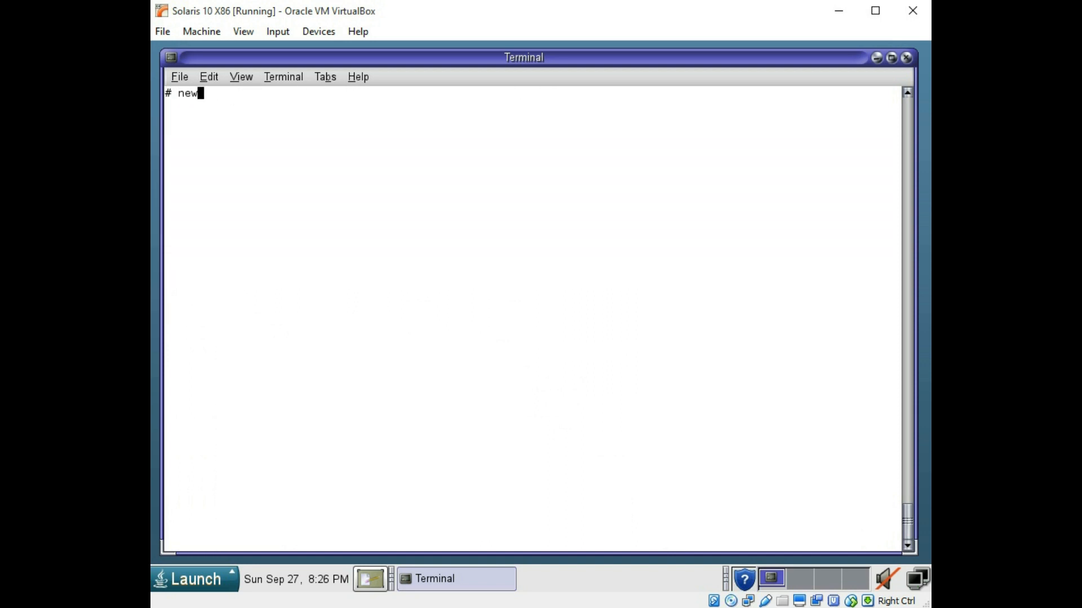
type("fs")
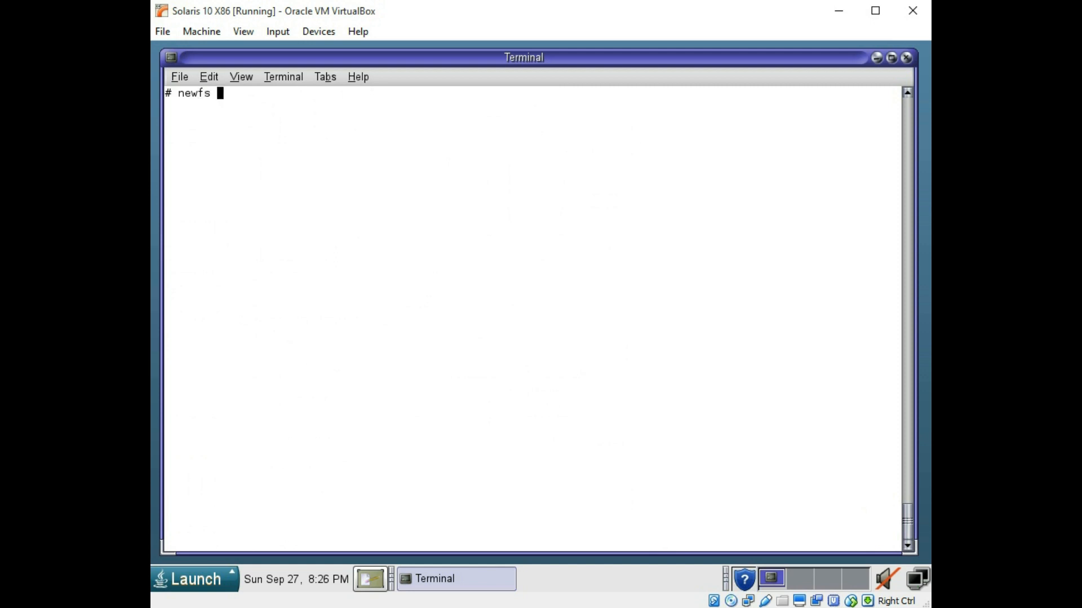
type("/dev/")
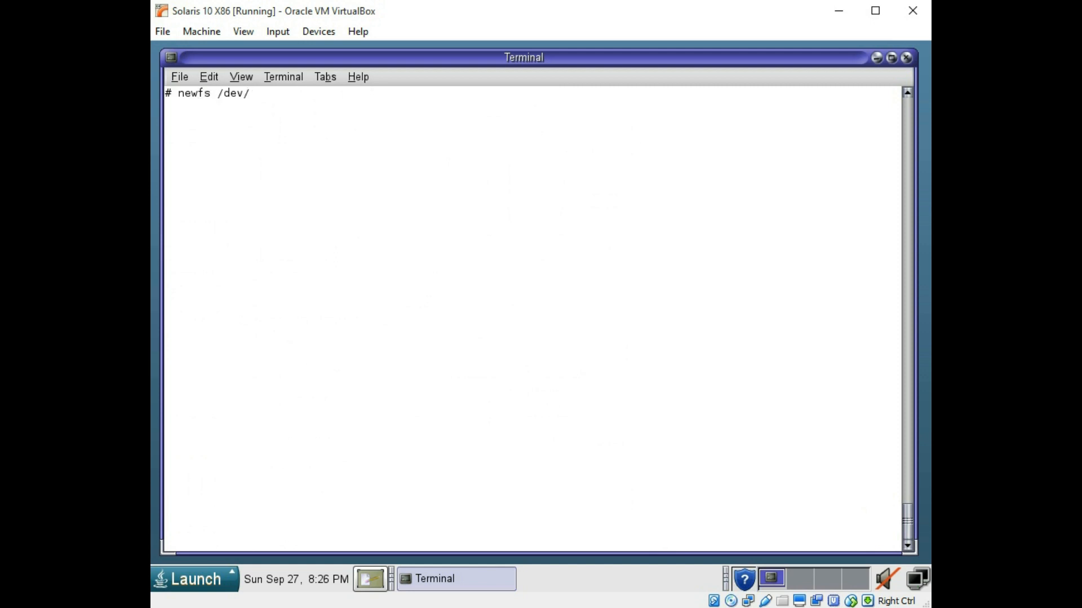
type("rdsk/")
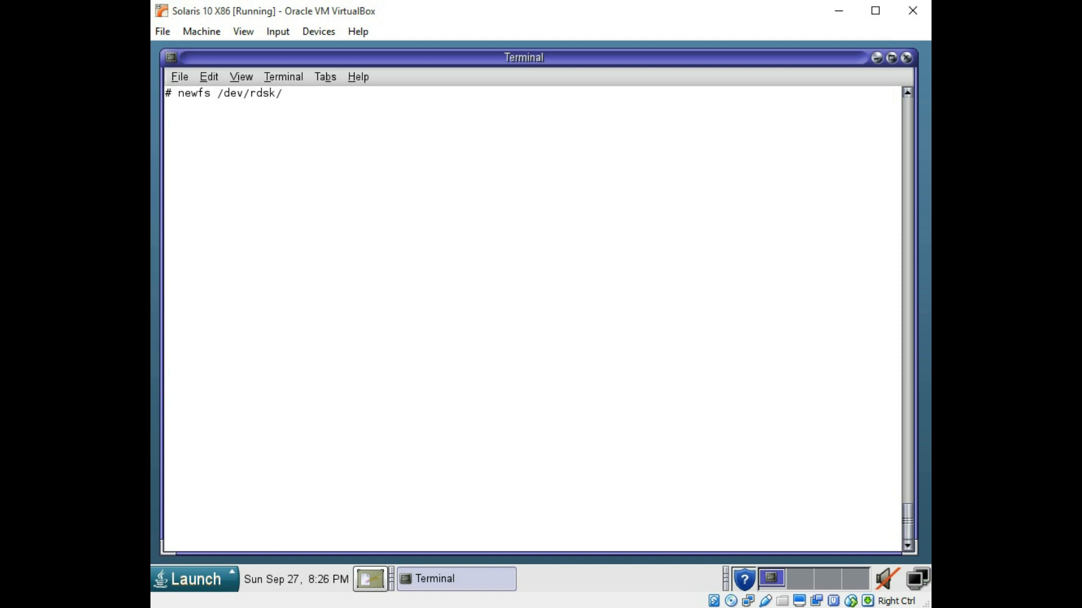
type("c0t0d0s6")
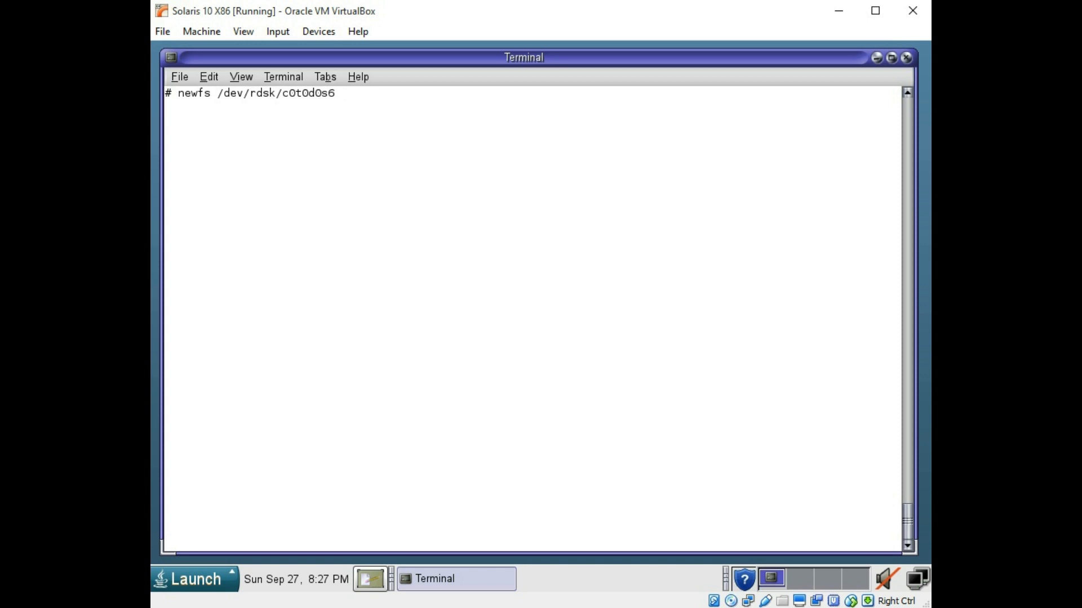
key("Return")
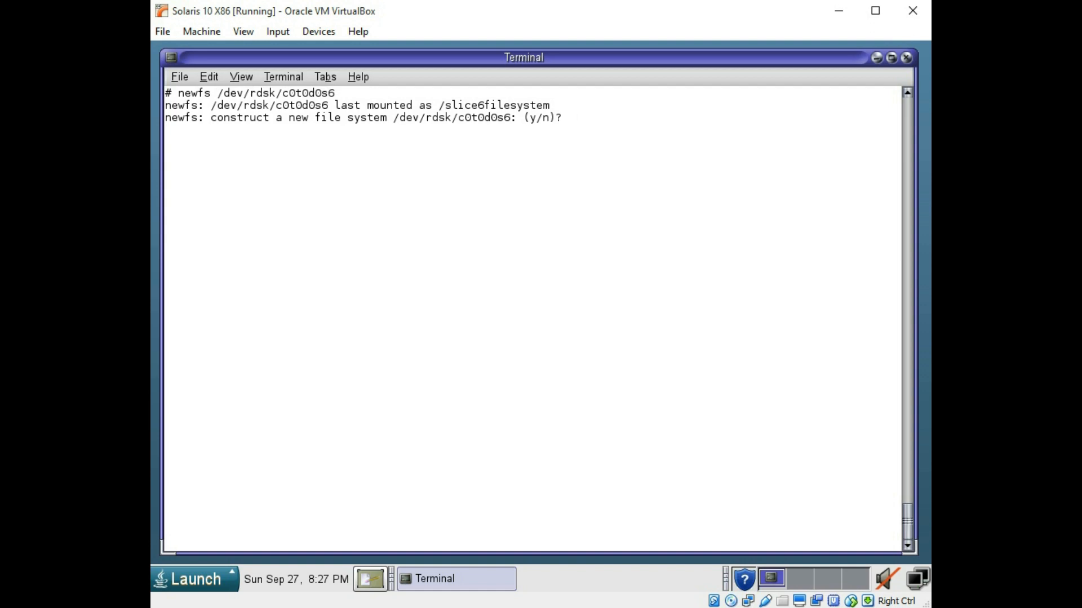
type("y")
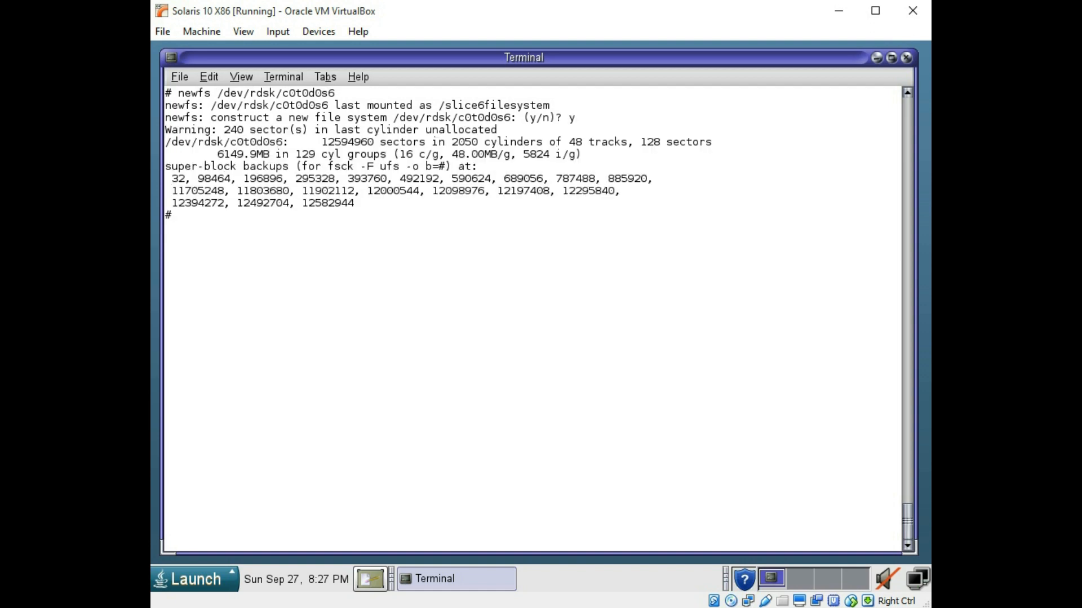
Step: Run fsck -y /dev/dsk/c0t0d0s6 to check slice 6, then clear the screen
type("fs")
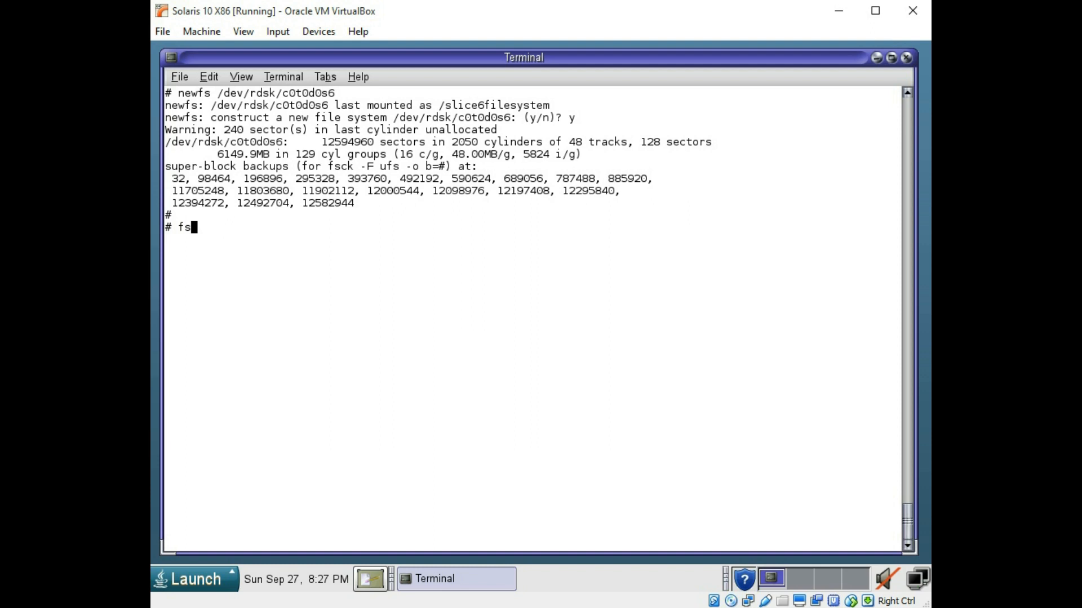
type("ck -y /")
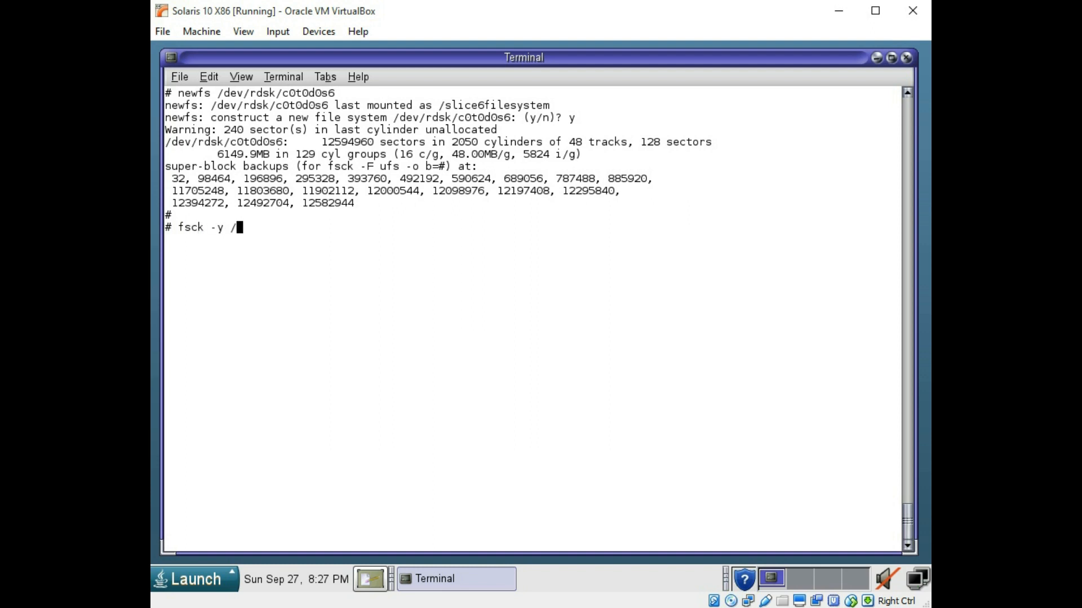
type("dev/dsk/")
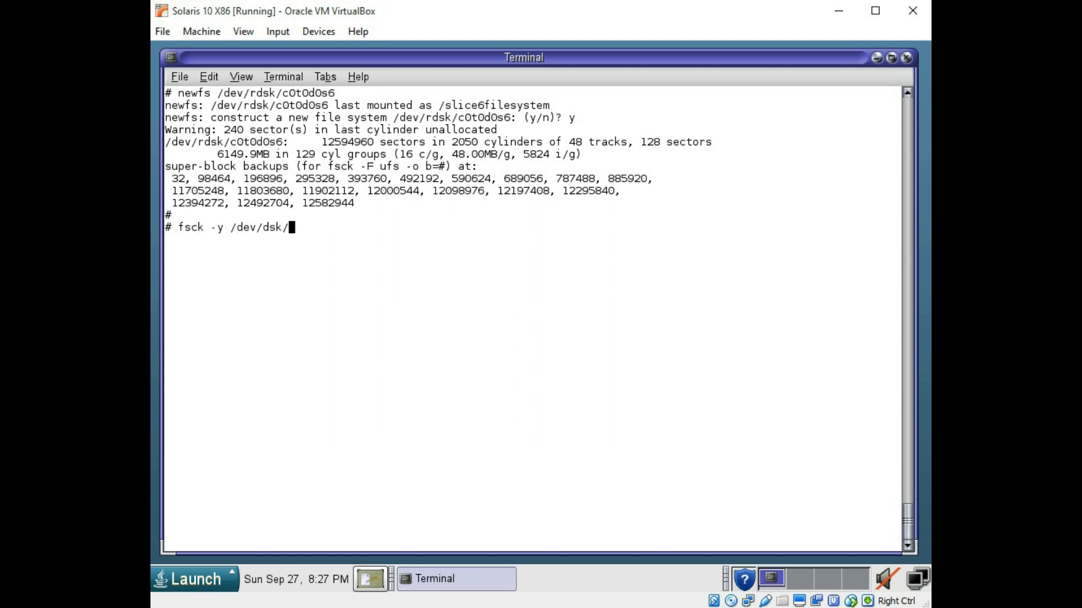
type("c0t0d0s6")
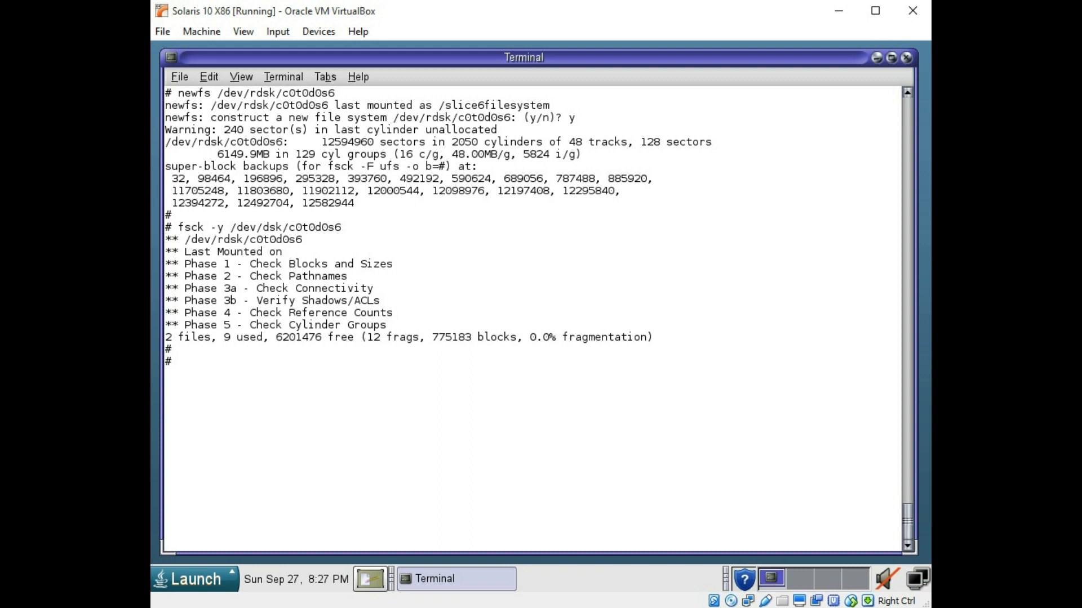
type("clear")
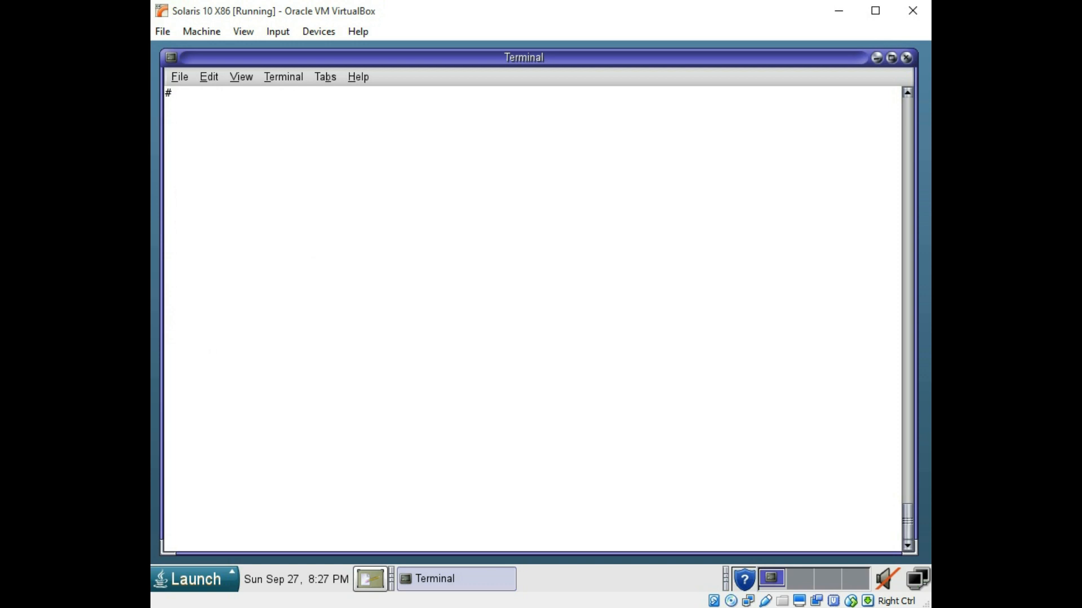
Step: Check the working directory and create the /slice6 mount point directory
type("pw")
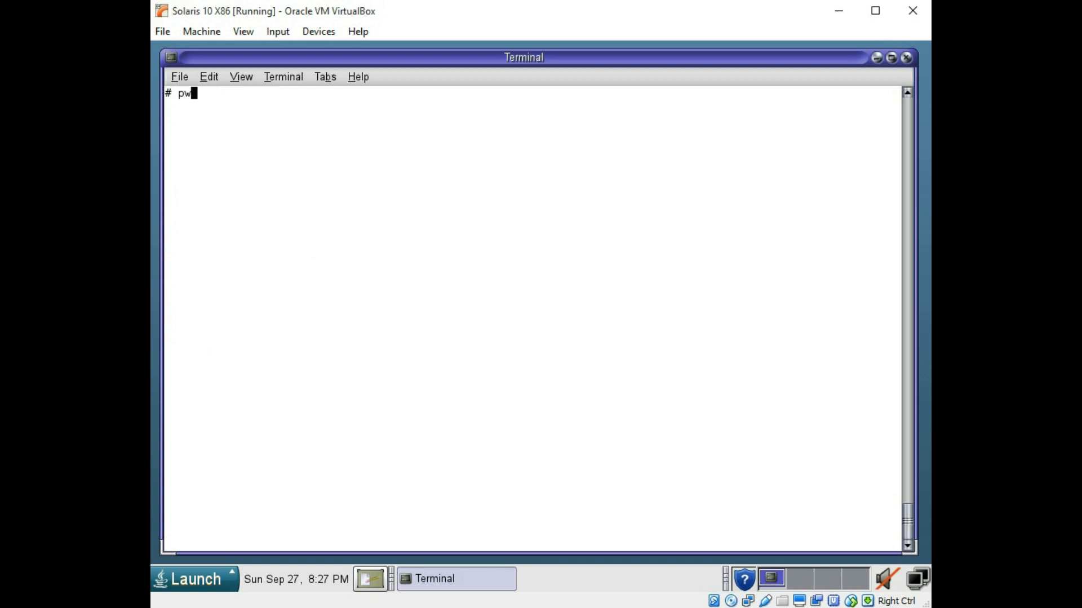
type("mkdir /slice")
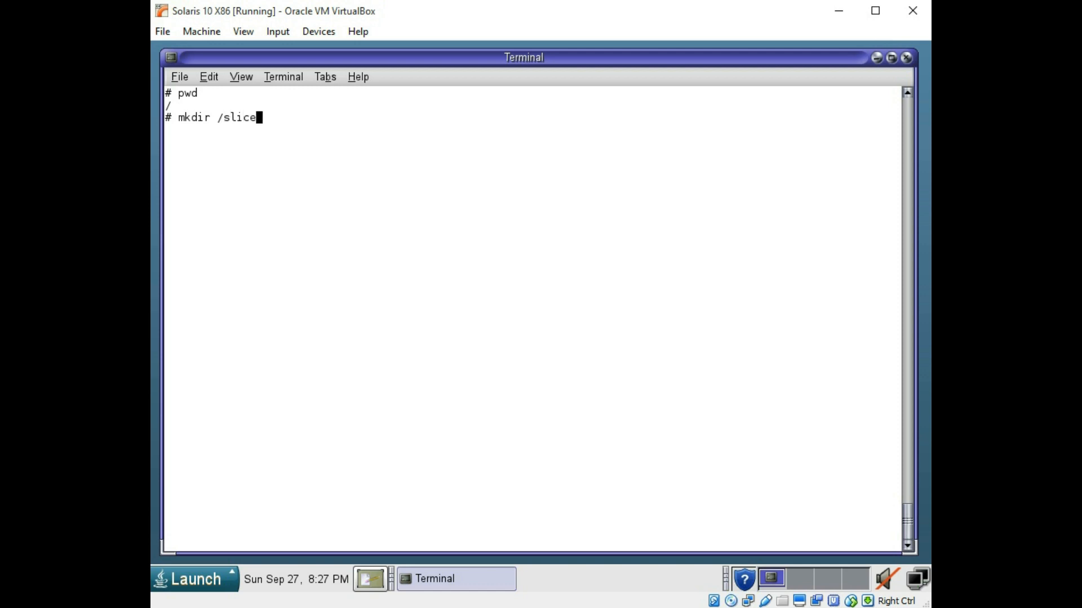
type("6")
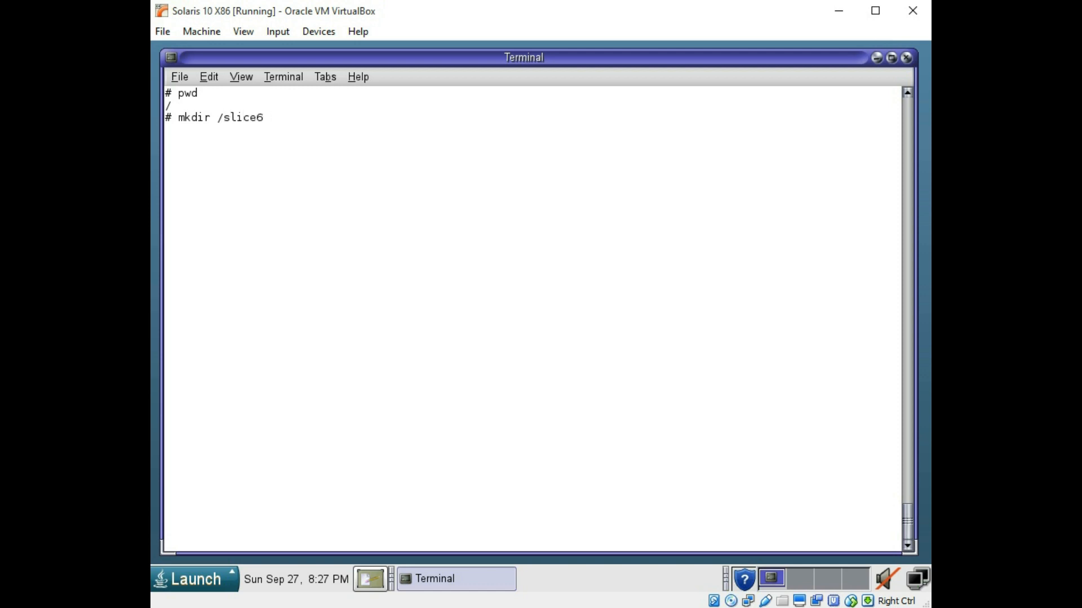
key("Return")
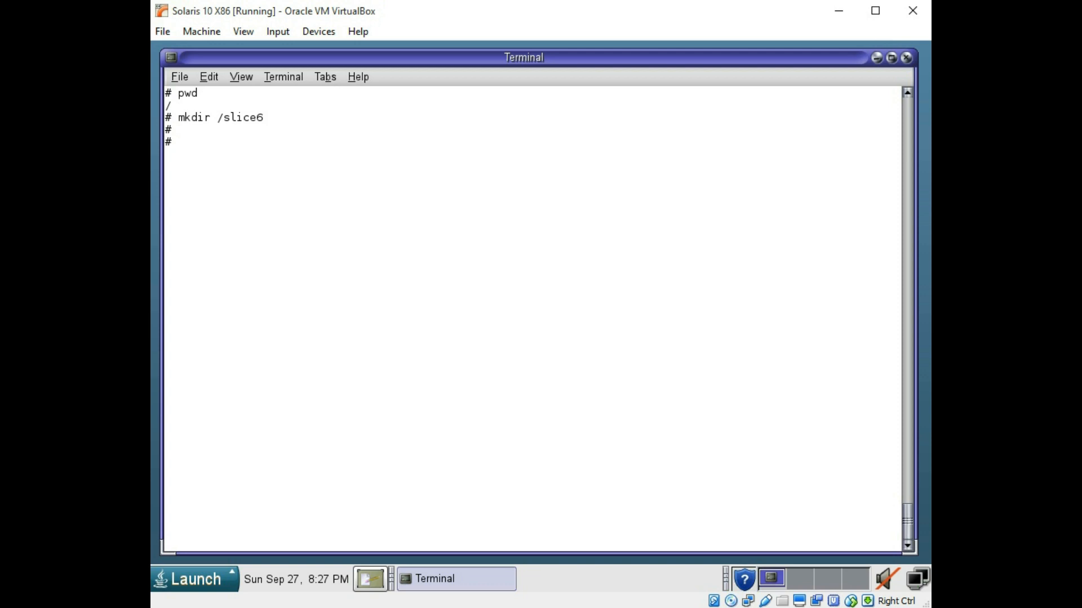
Step: Mount /dev/dsk/c0t0d0s6 on /slice6 and start a df -k usage report
type("mount /")
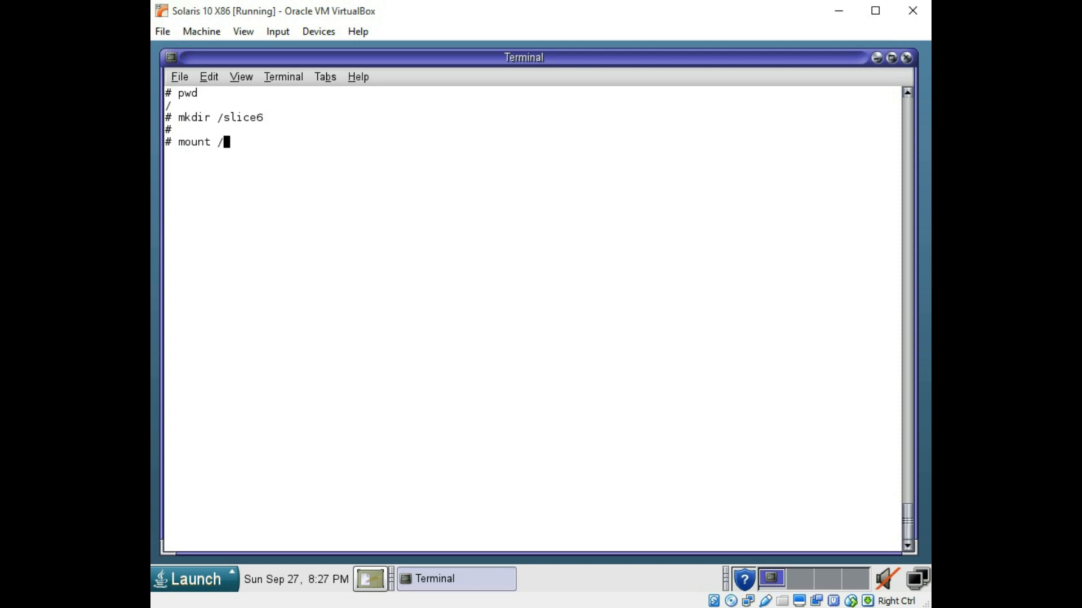
type("dev/")
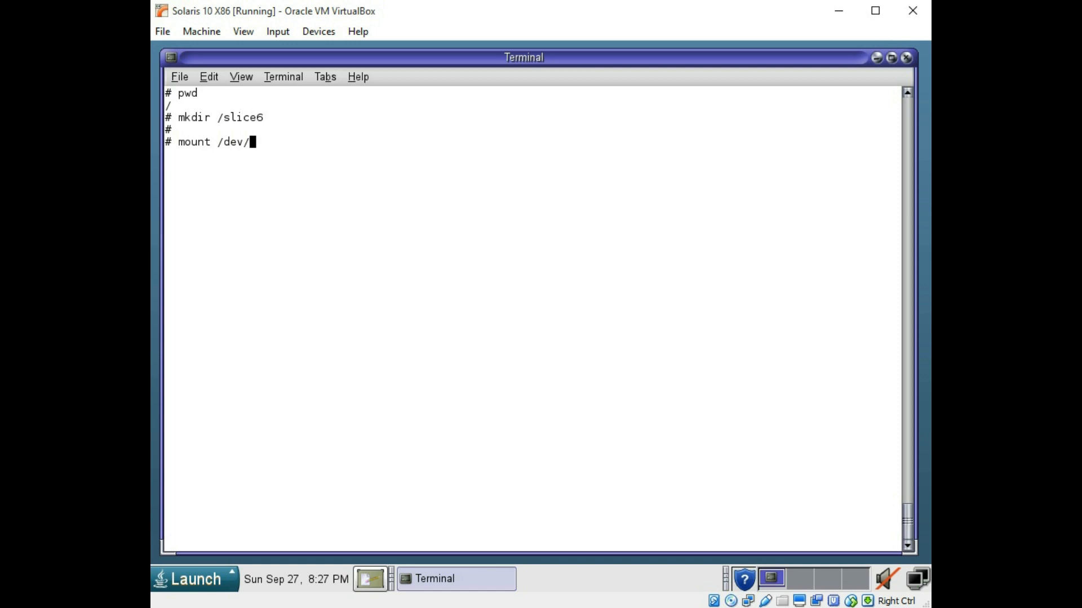
type("dsk/")
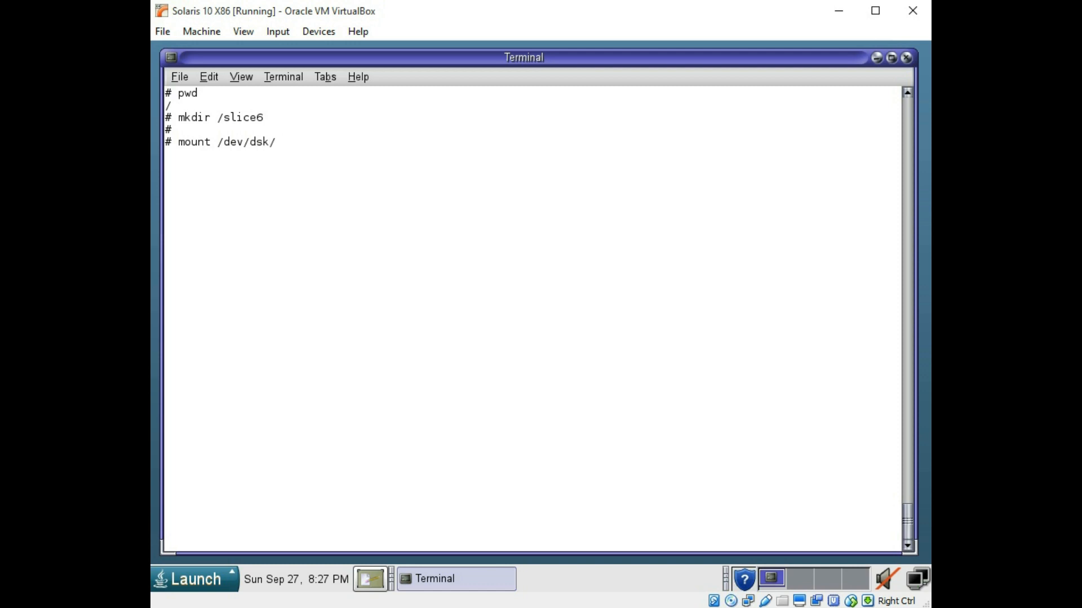
type("c0t0")
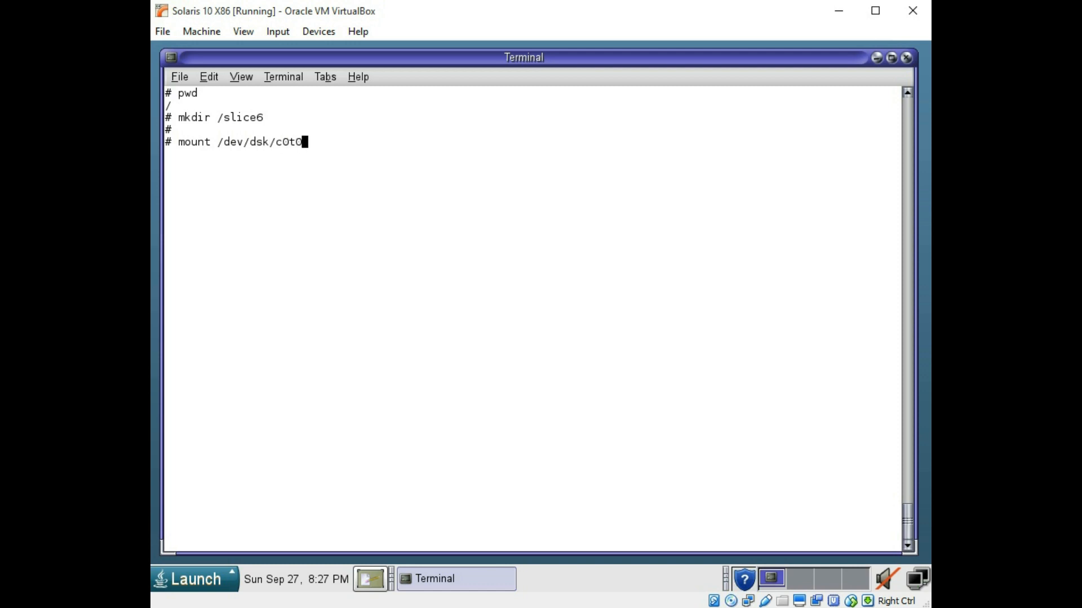
type("d0s6")
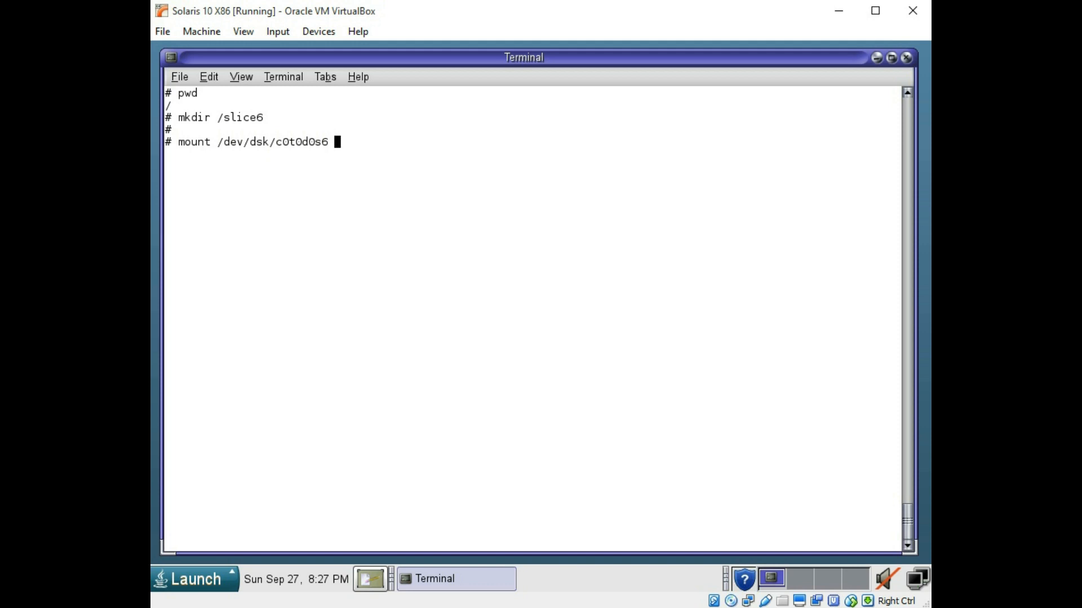
type("/slice6")
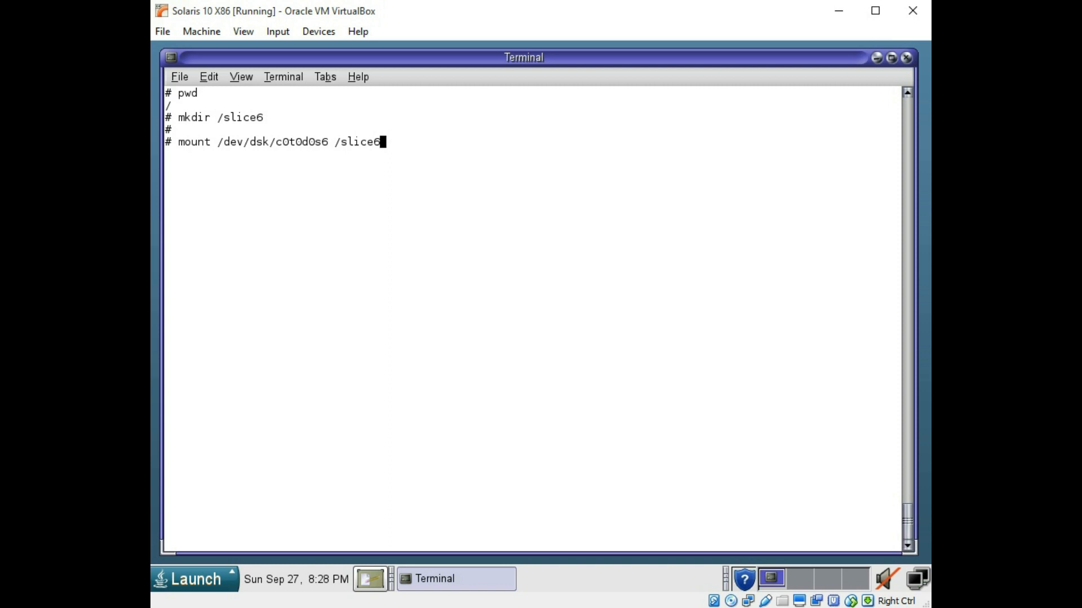
key("Return")
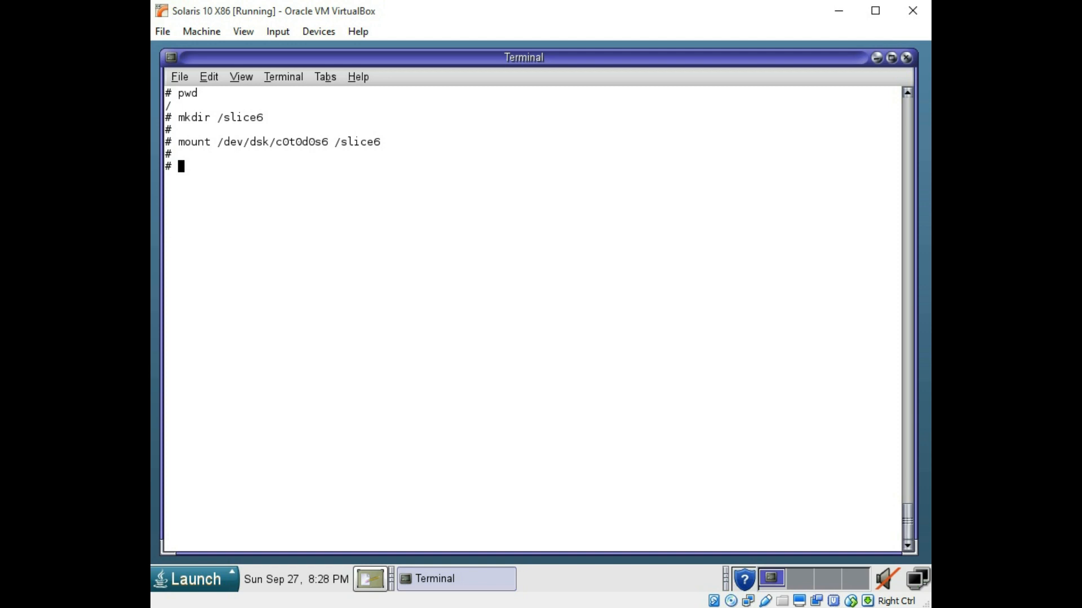
type("df -k")
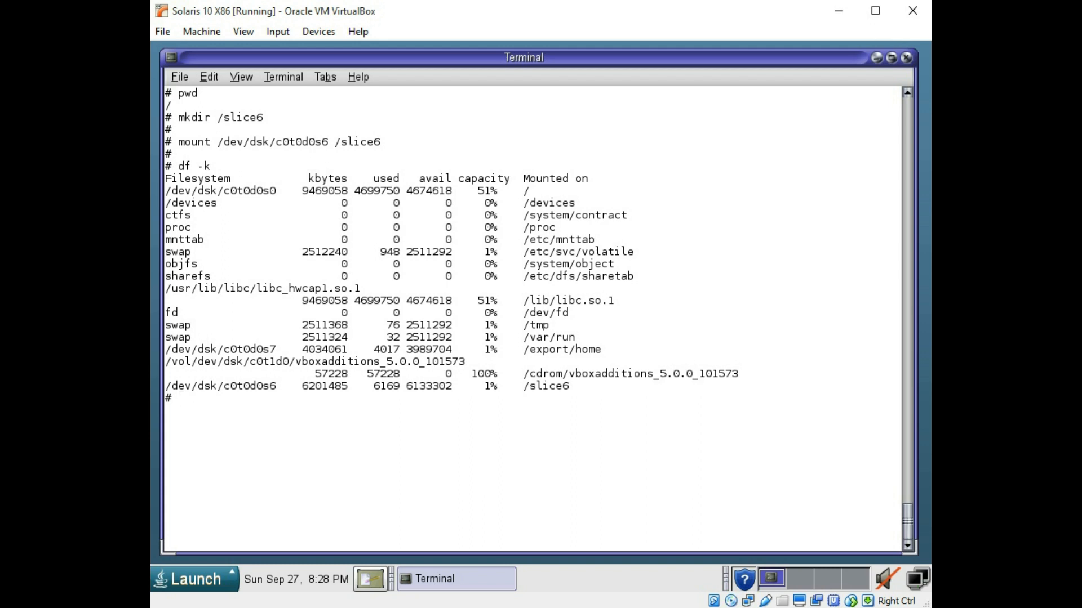
mouse_move(631, 462)
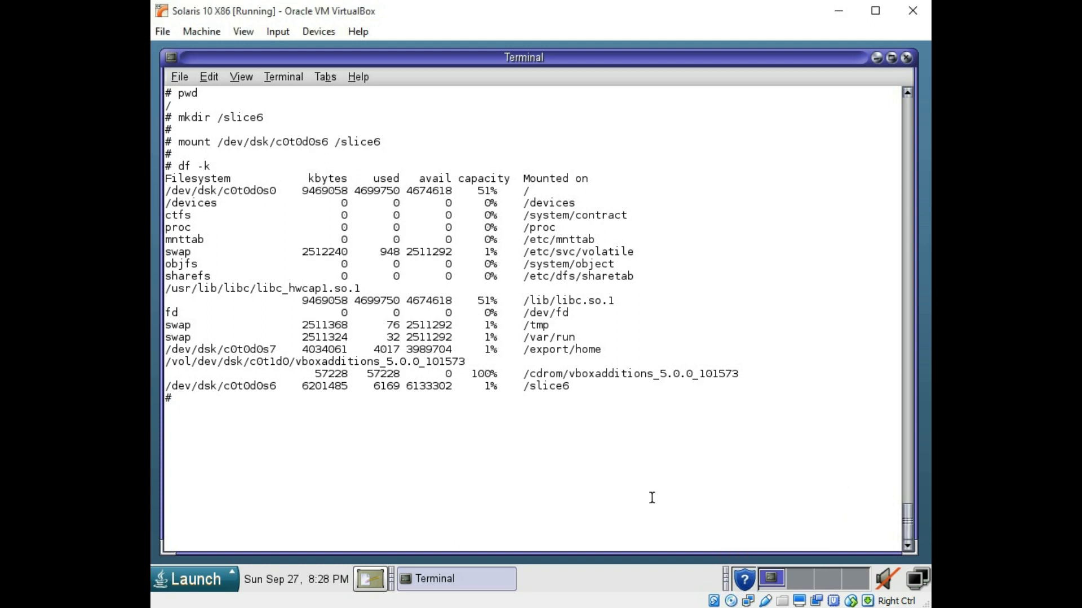
Step: Unmount slice6 and run df -k again to verify it is gone
type("umou")
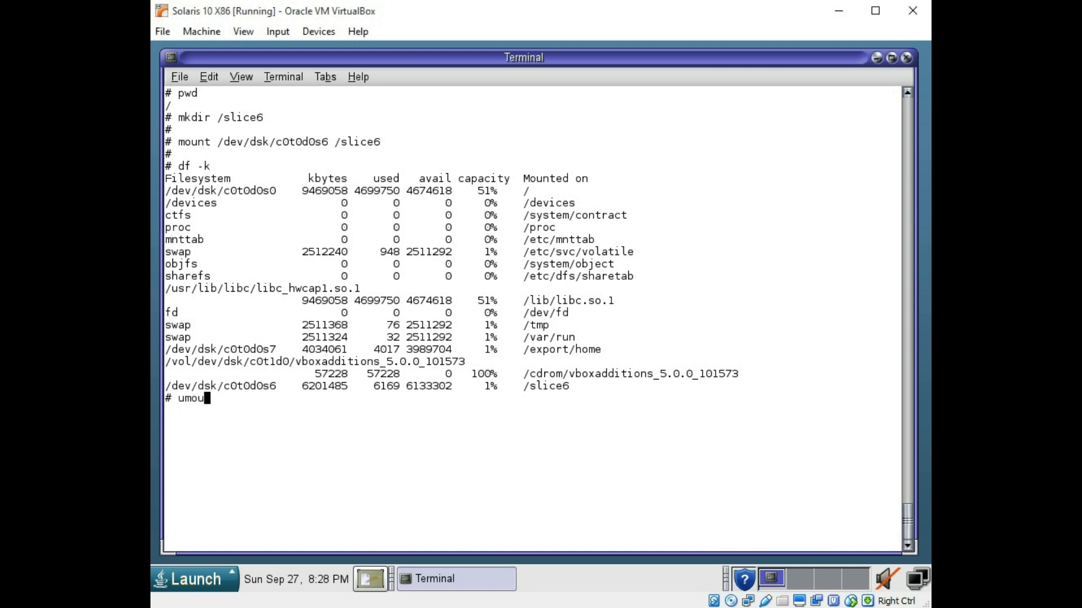
type("nt slice6")
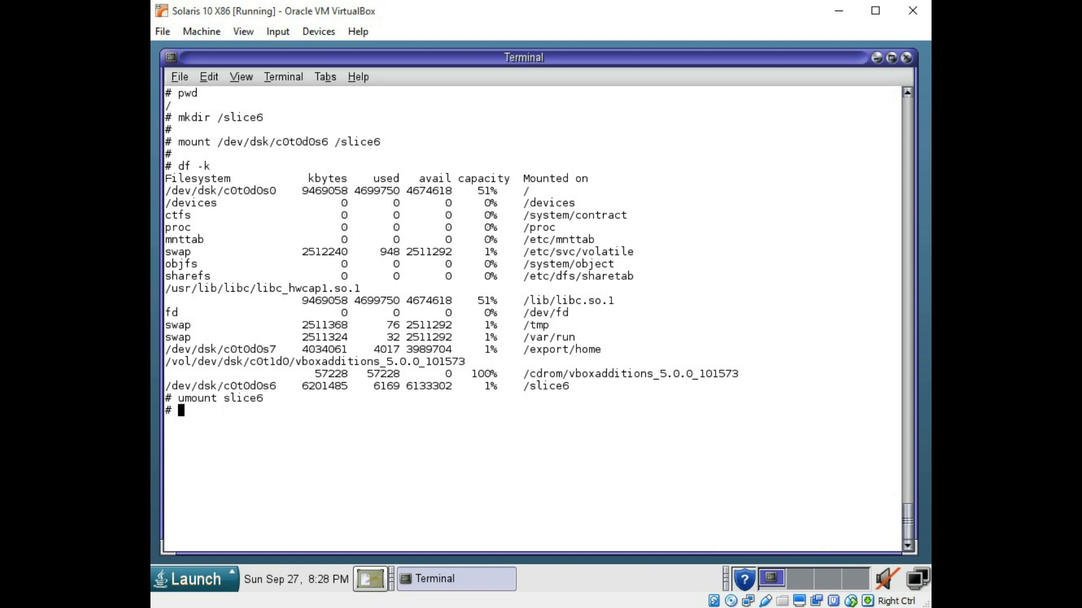
type("df -")
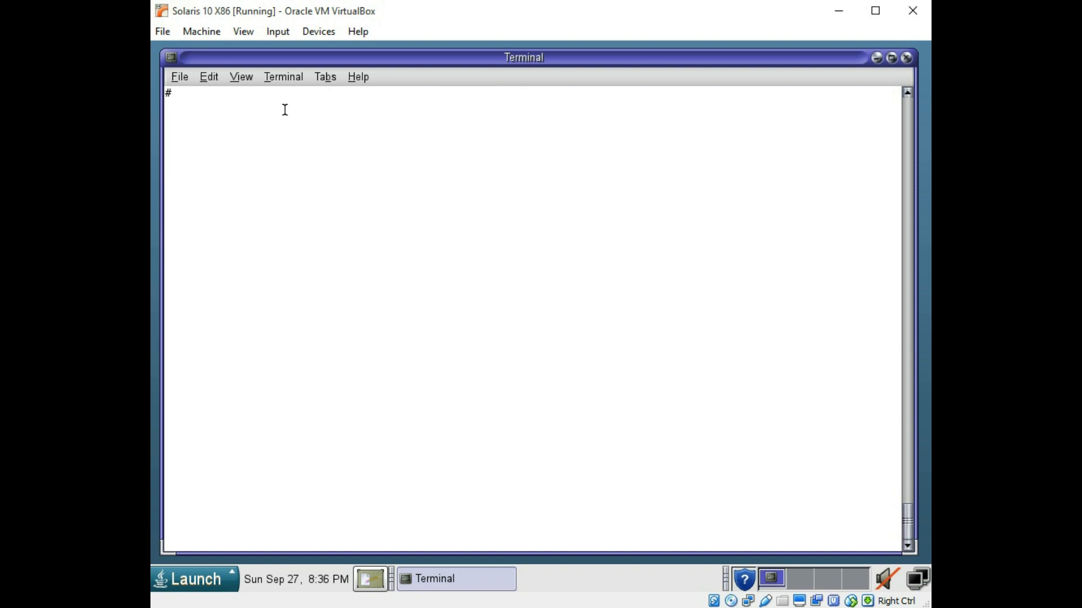
Step: Create the user account user1 and the group group1 with useradd and groupadd
type("useradd")
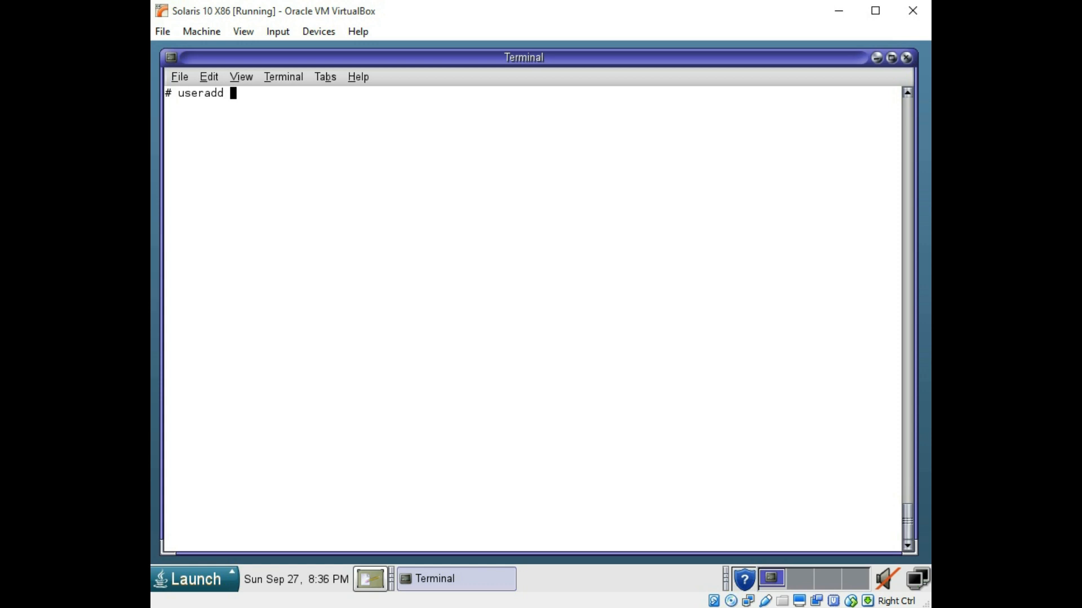
type("user1")
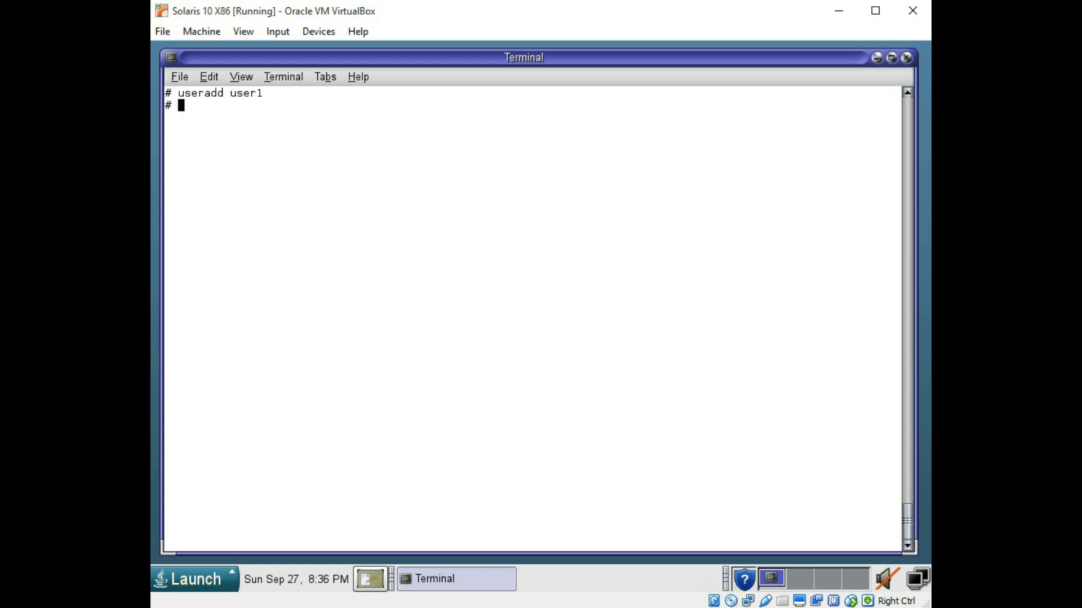
key("Return")
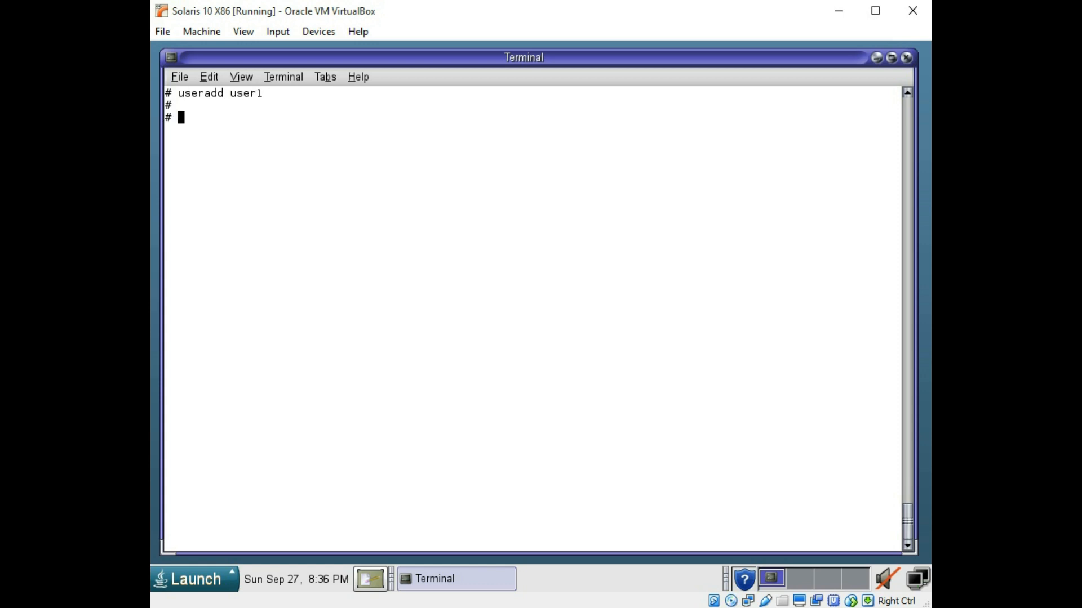
type("groupadd group1")
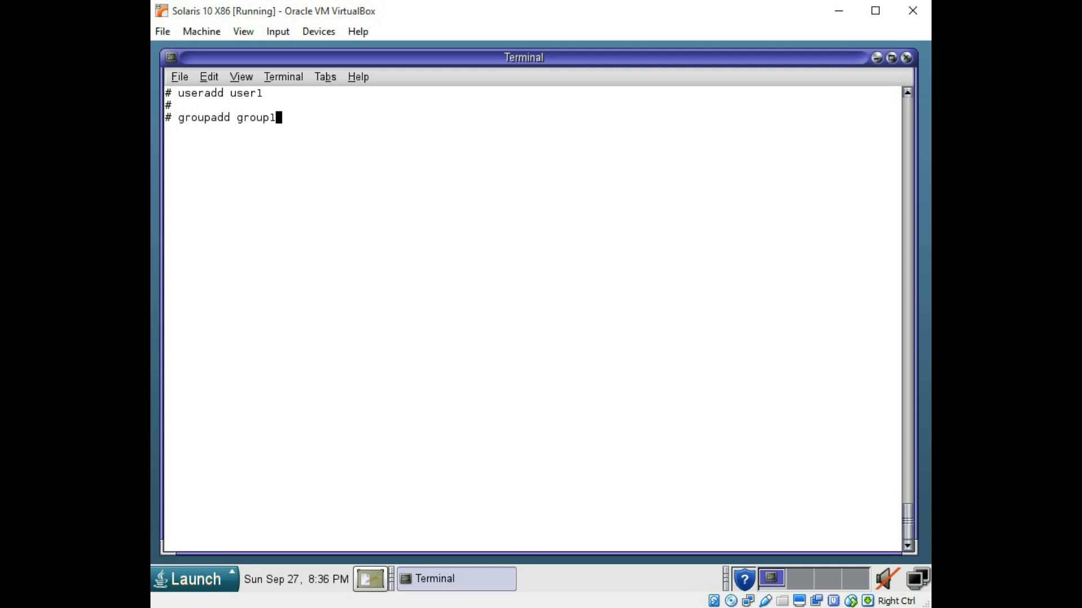
Step: Display the /etc/passwd account file with cat
type("cat")
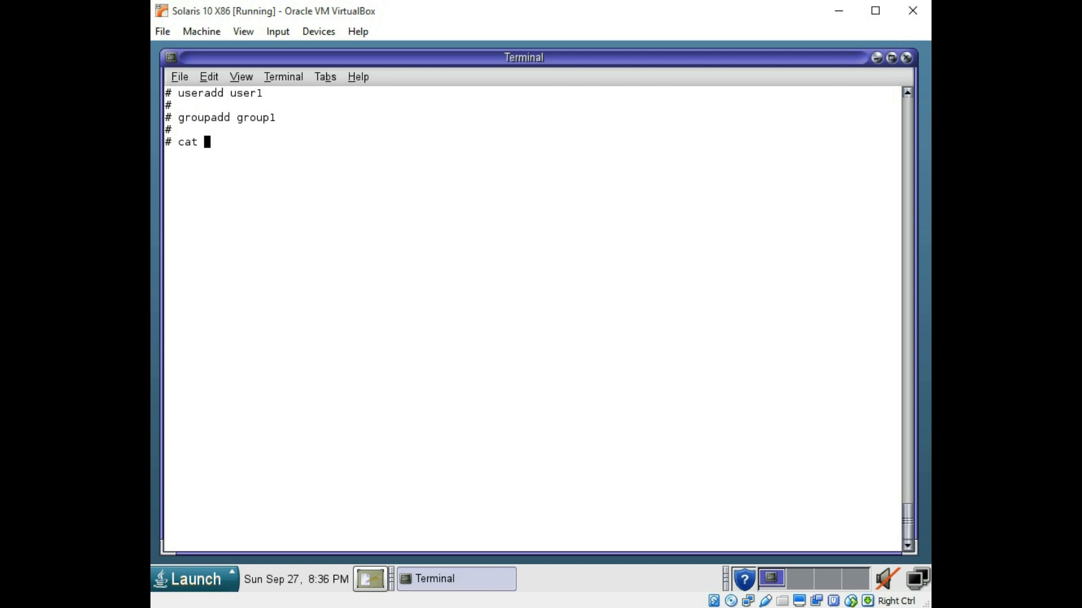
type("/etc/")
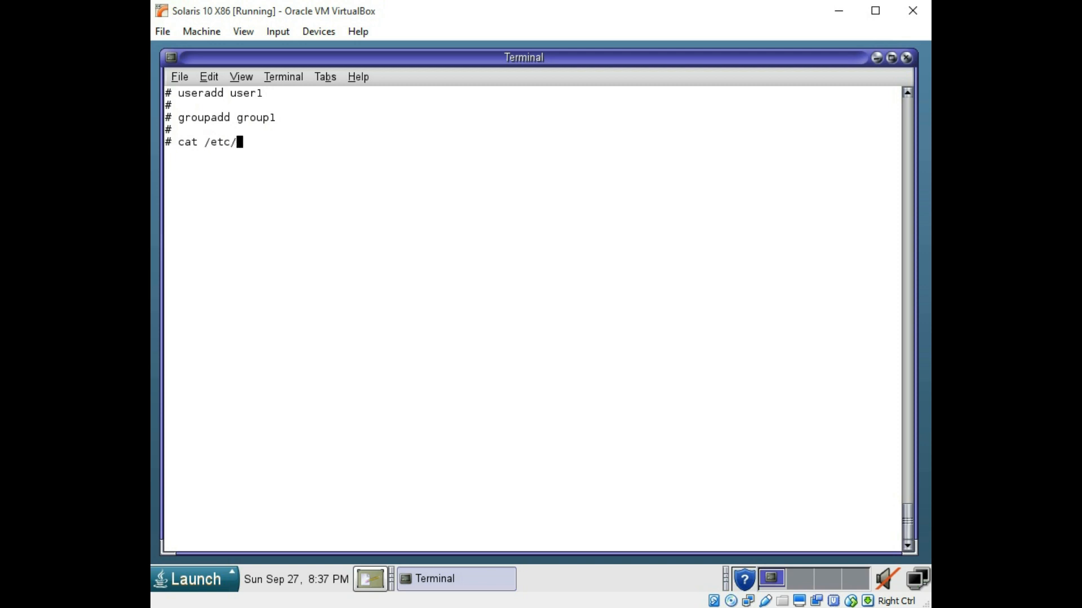
type("passwd")
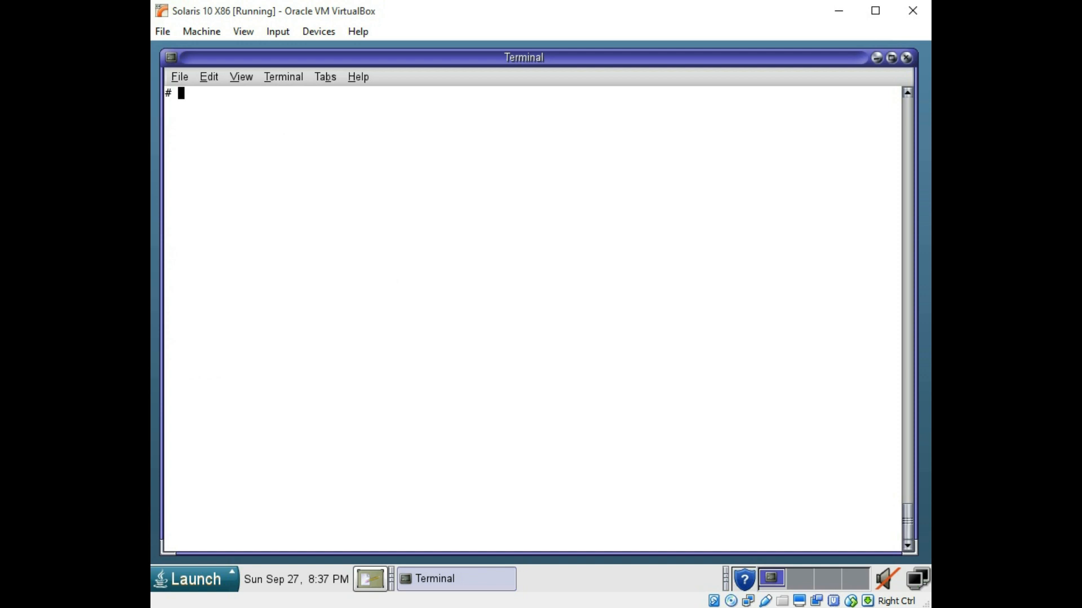
Step: Display the /etc/group file with cat /etc/group
type("cat /etc/")
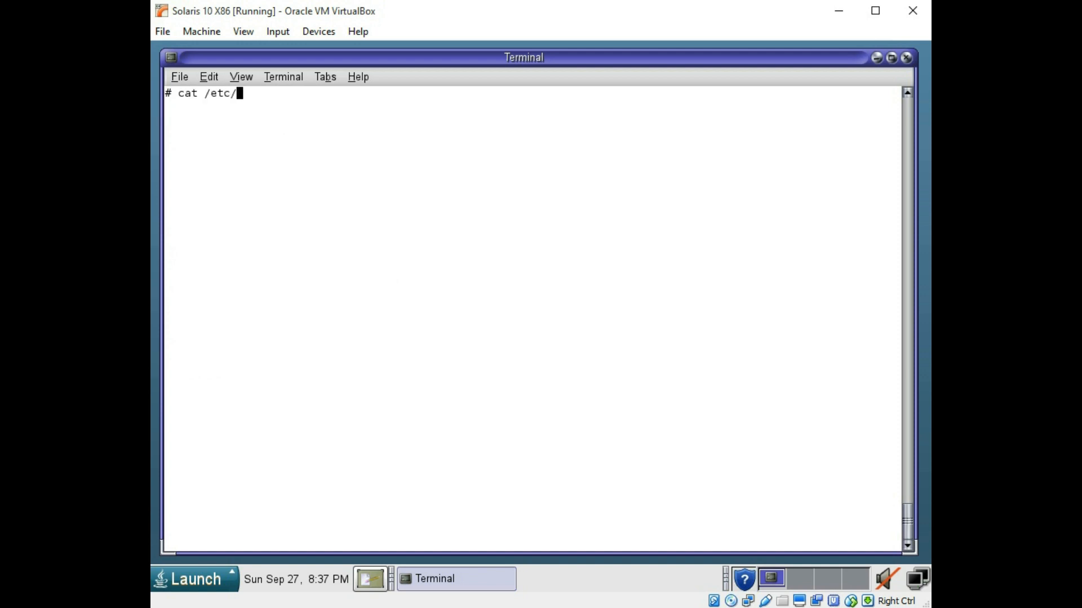
type("group")
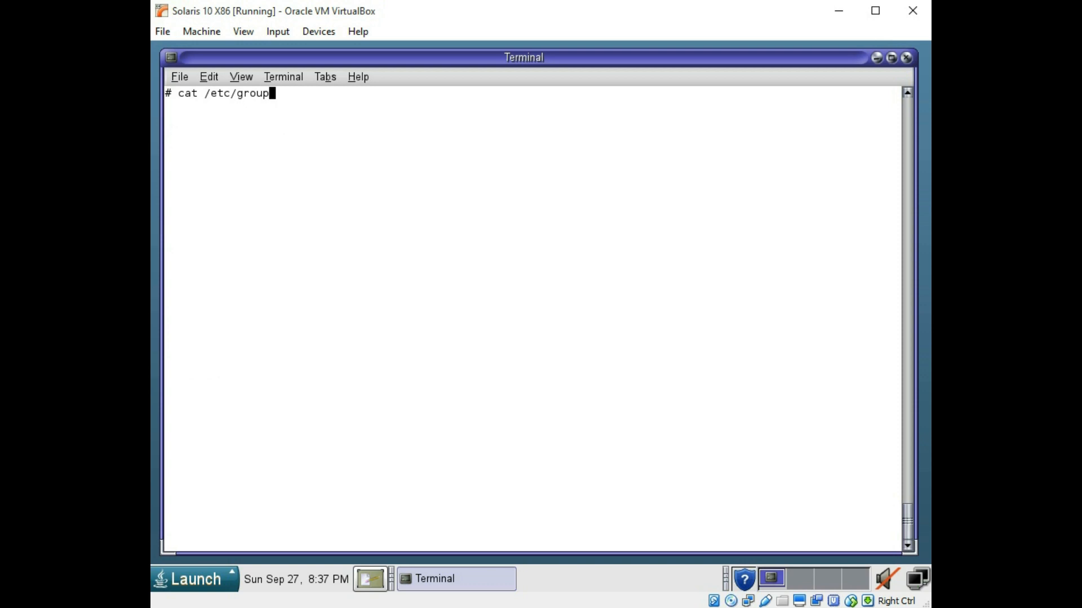
key("Return")
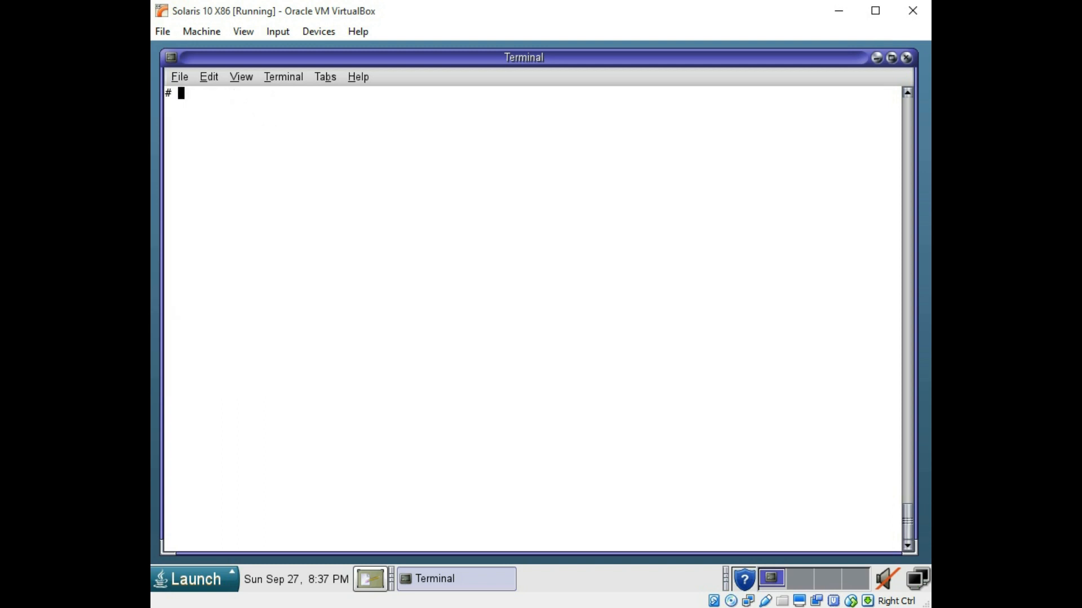
Step: Delete the user1 account with userdel and the group1 group with groupdel
type("userdel user1")
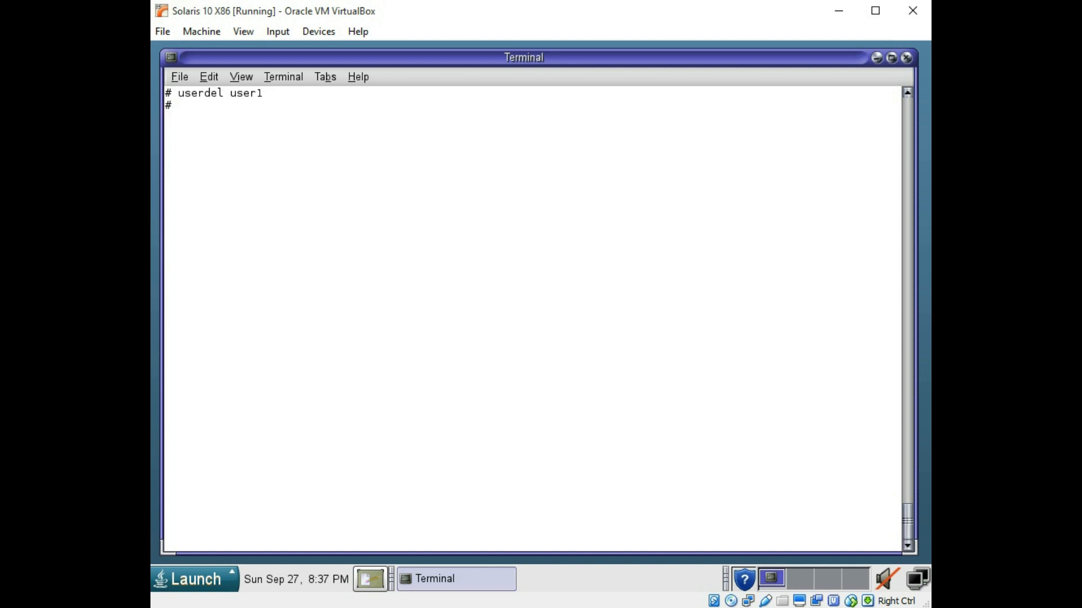
type("groupdel")
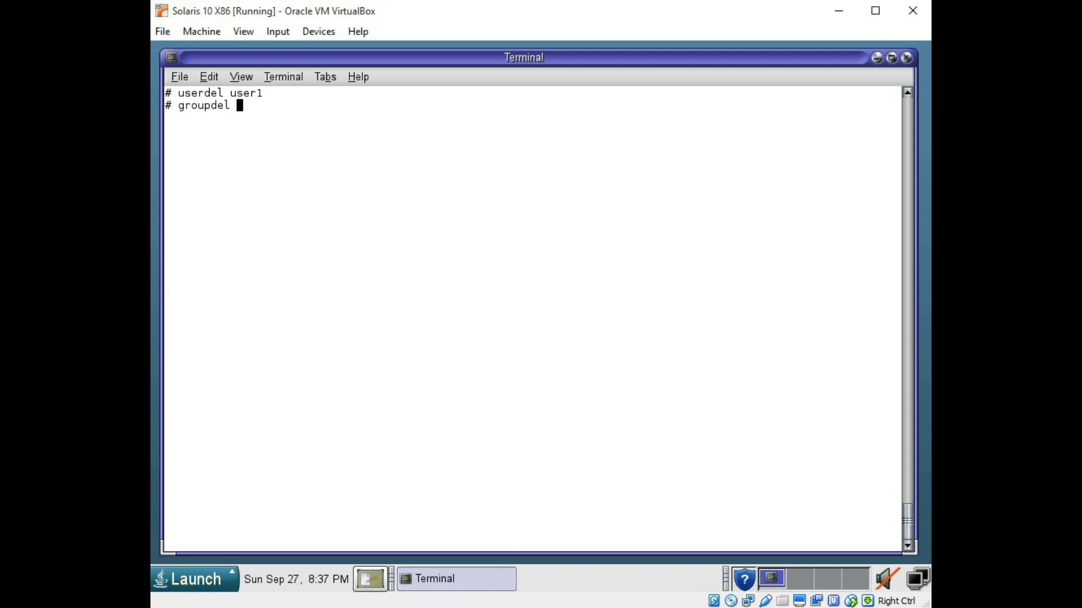
type("group1")
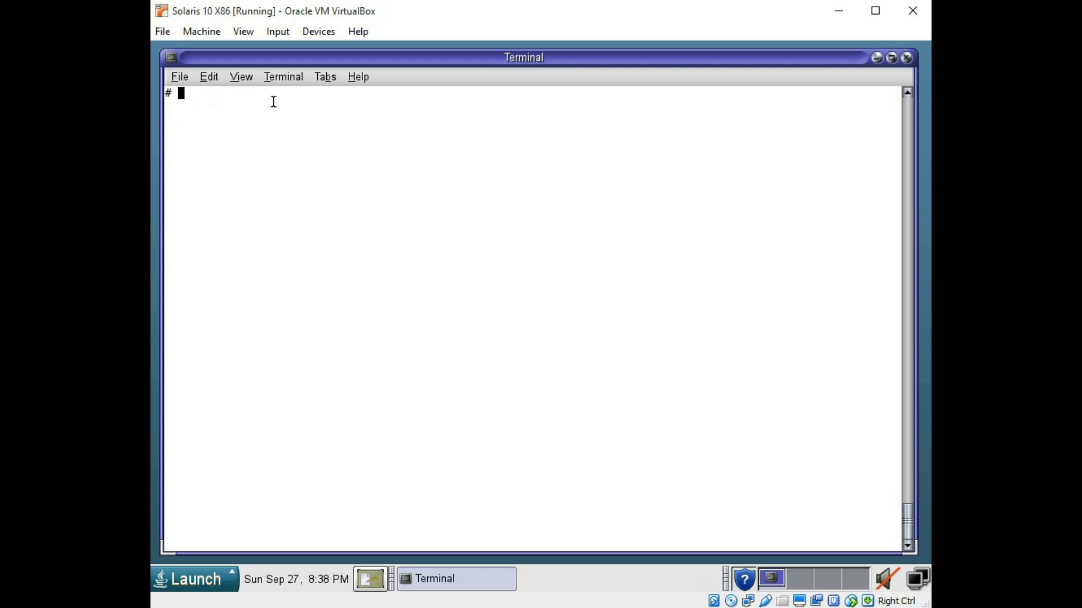
Step: List every running process with ps -ef
type("ps -ef")
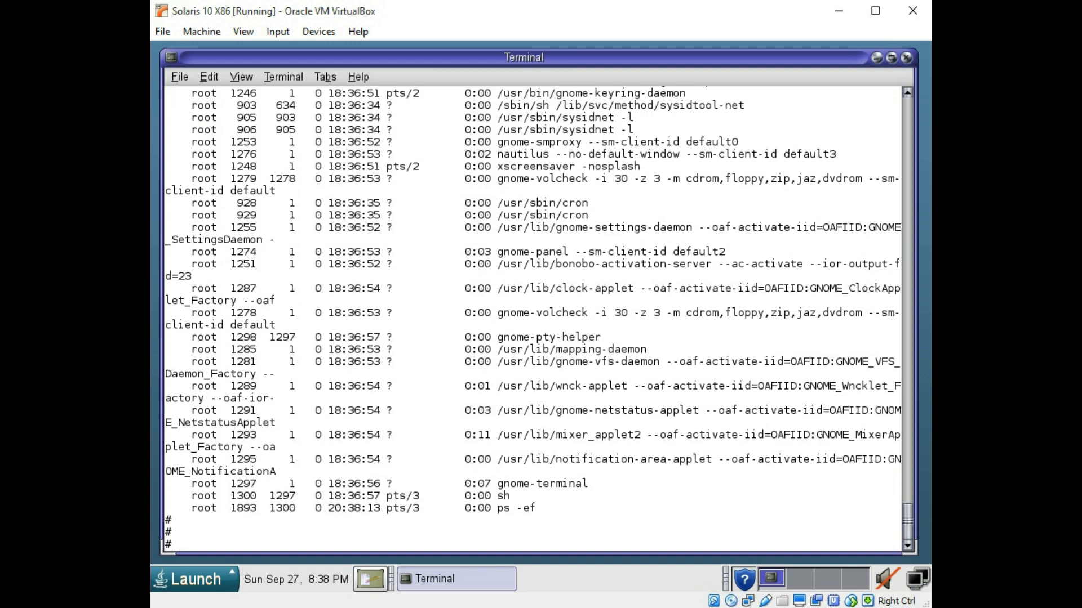
type("p")
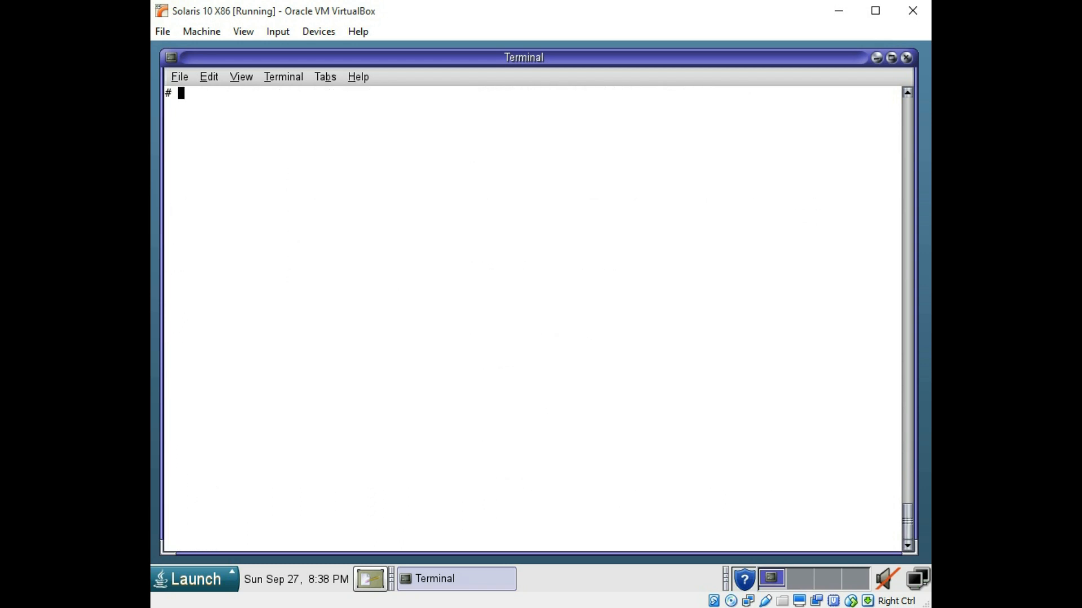
Step: Filter the process list for cron with ps -ef | grep cron
type("ps -ef |")
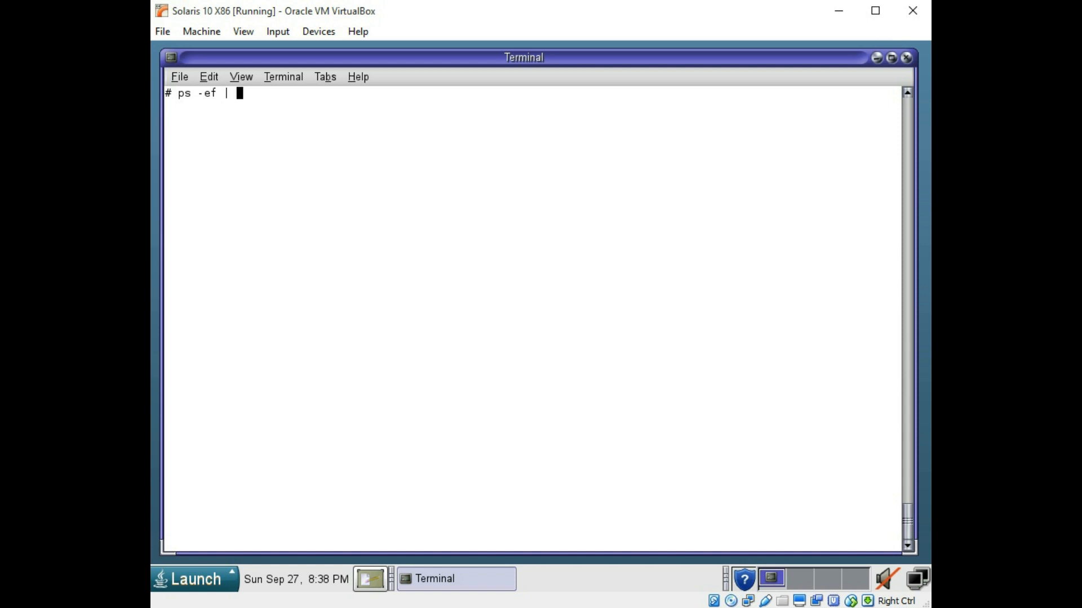
type("gr")
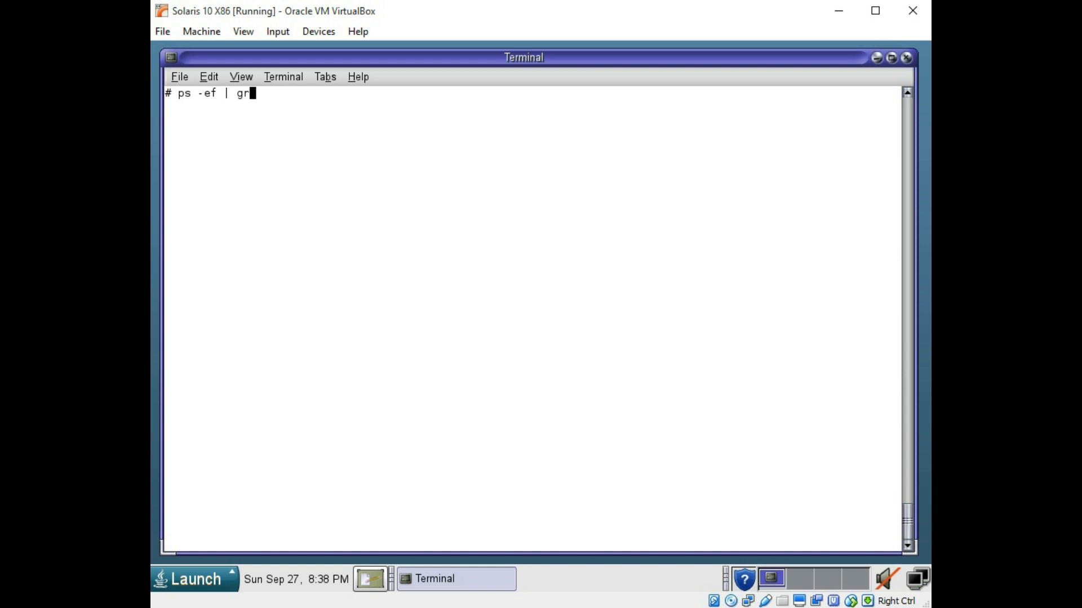
type("ep")
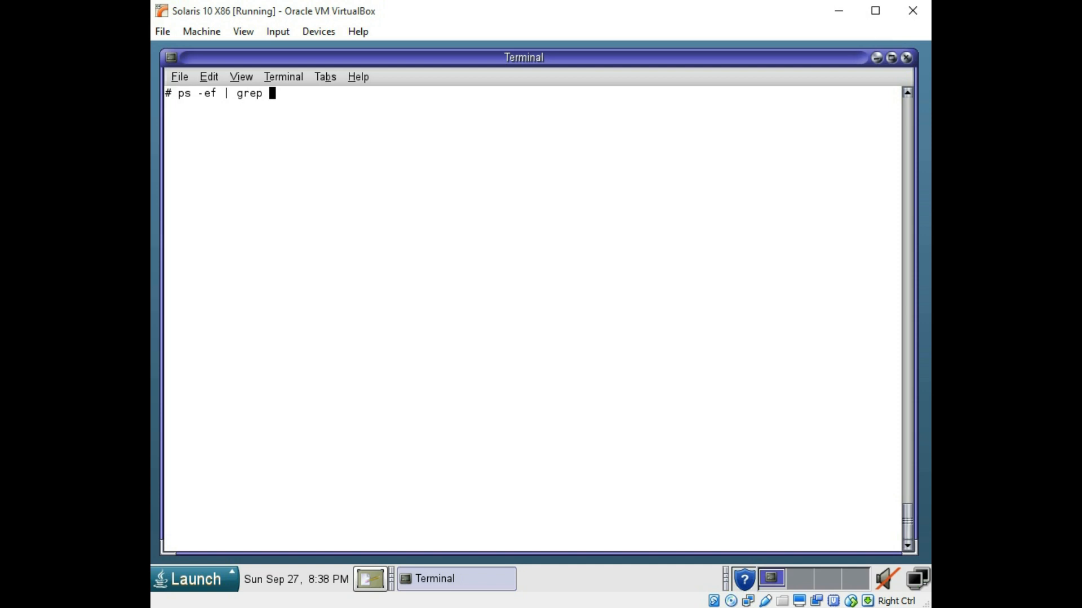
type("cron")
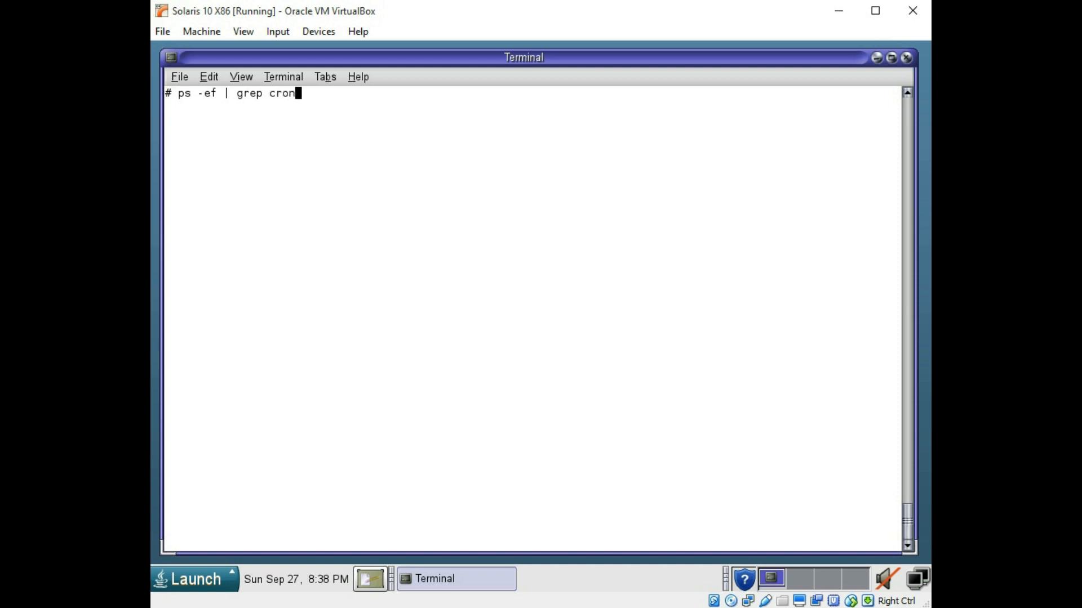